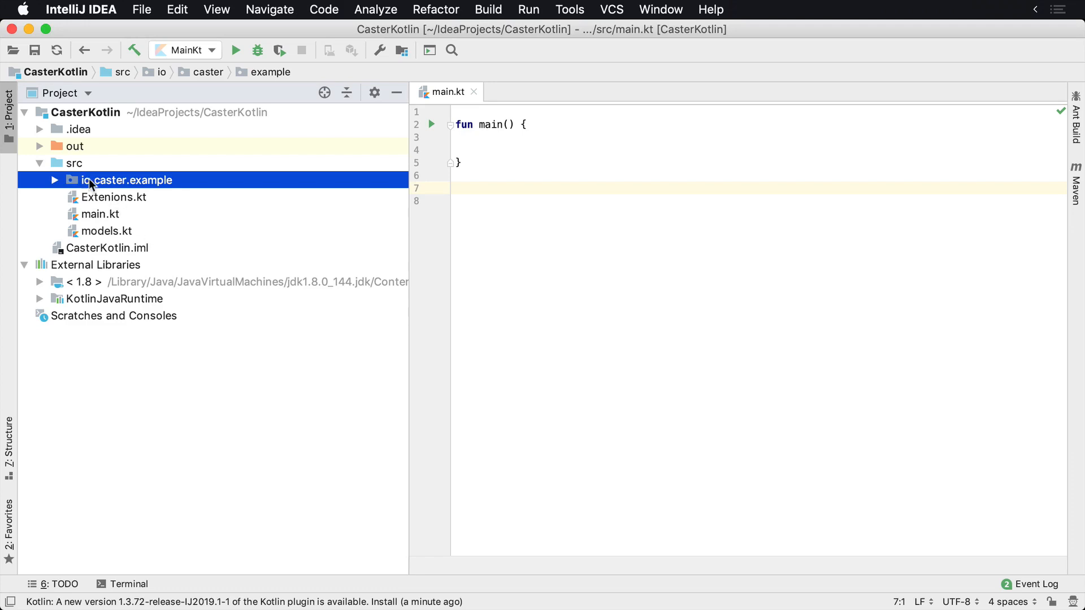
pyautogui.moveTo(102, 176)
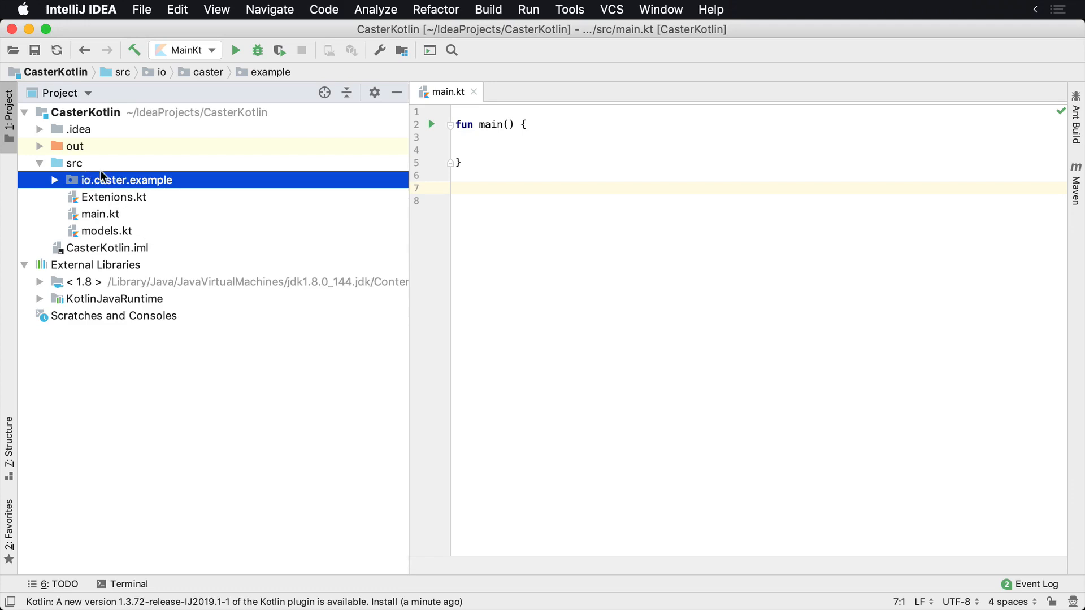
# Create the package com.example under the src folder of CasterKotlin.
pyautogui.click(73, 163)
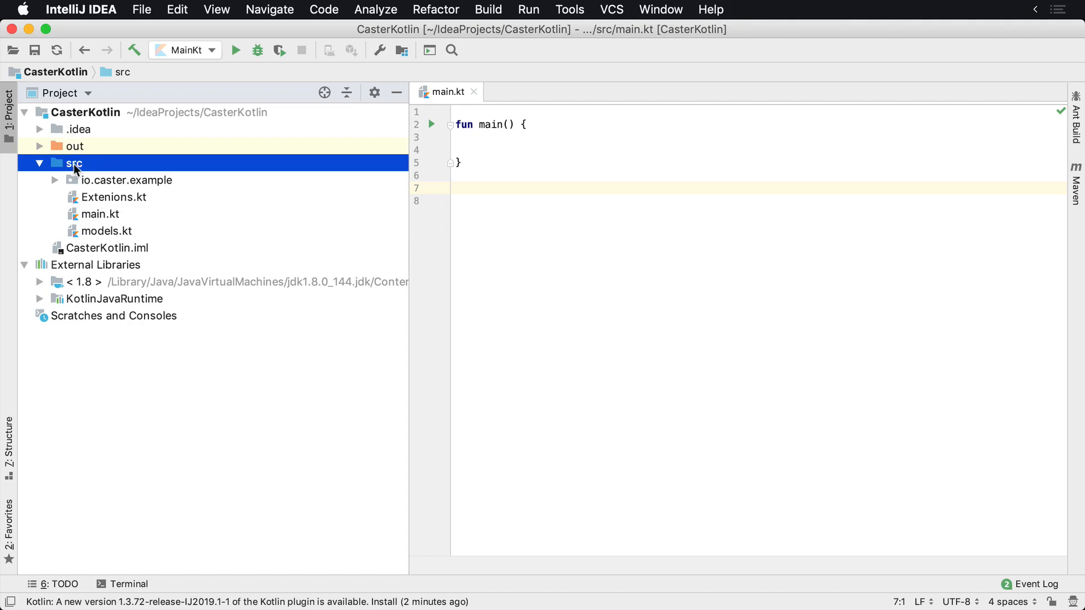
pyautogui.rightClick(74, 162)
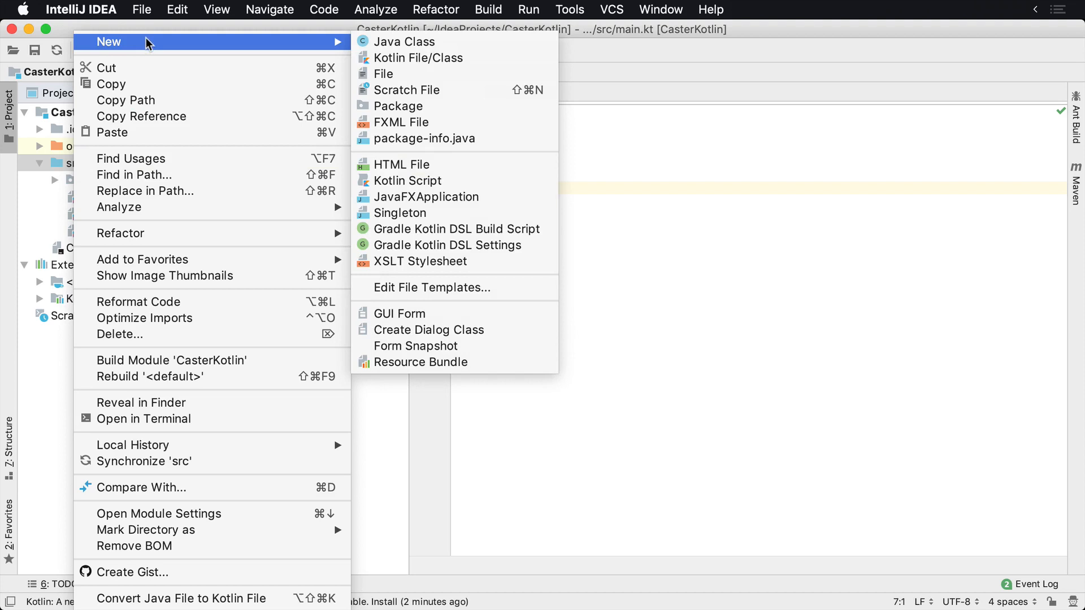
pyautogui.click(398, 107)
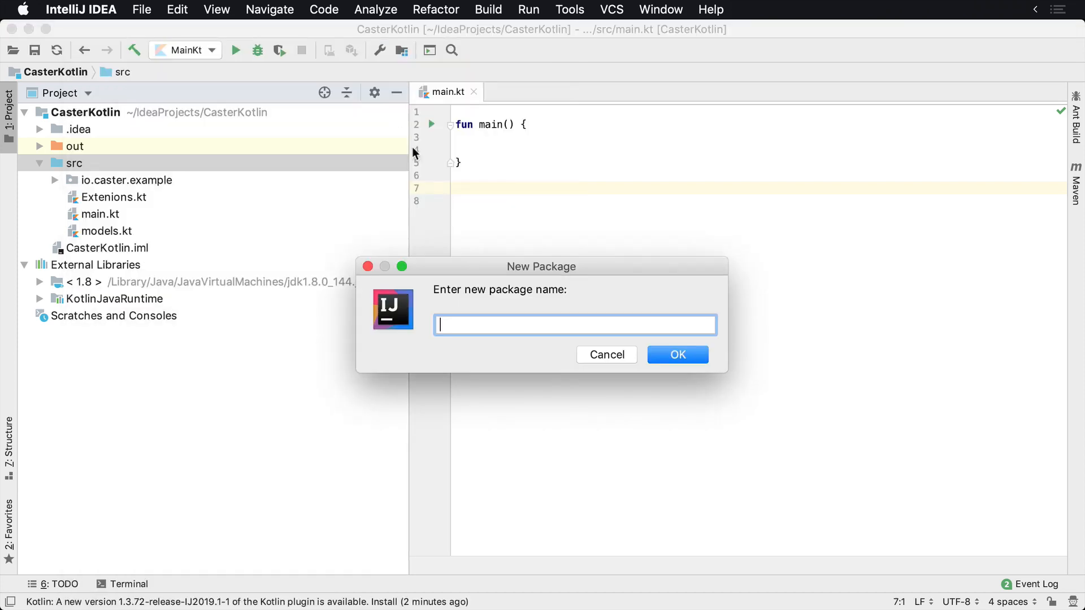
pyautogui.write('com.')
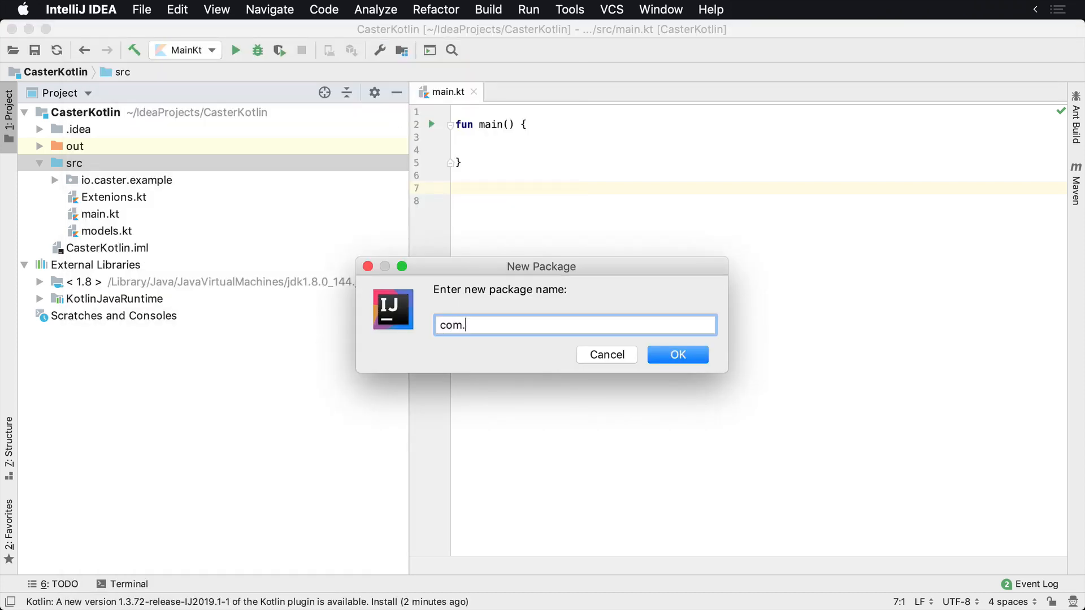
pyautogui.write('example')
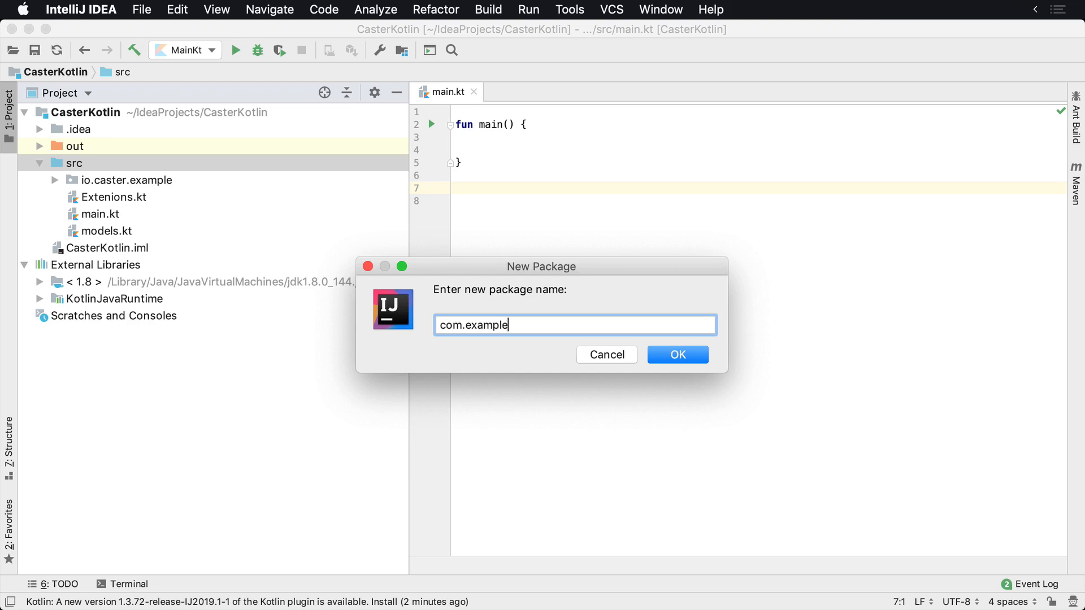
pyautogui.write('.')
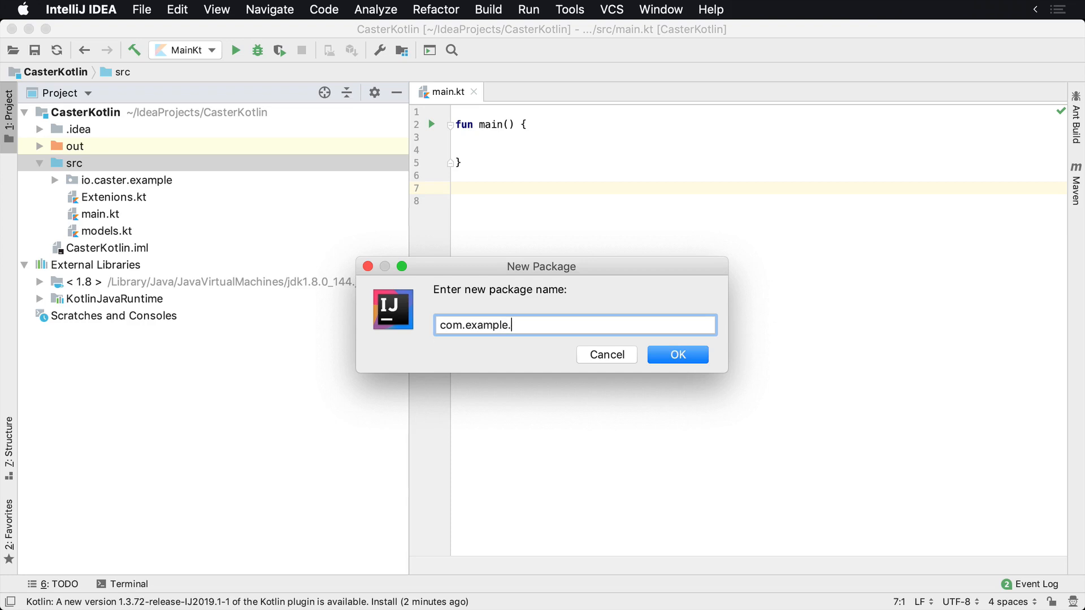
pyautogui.click(677, 354)
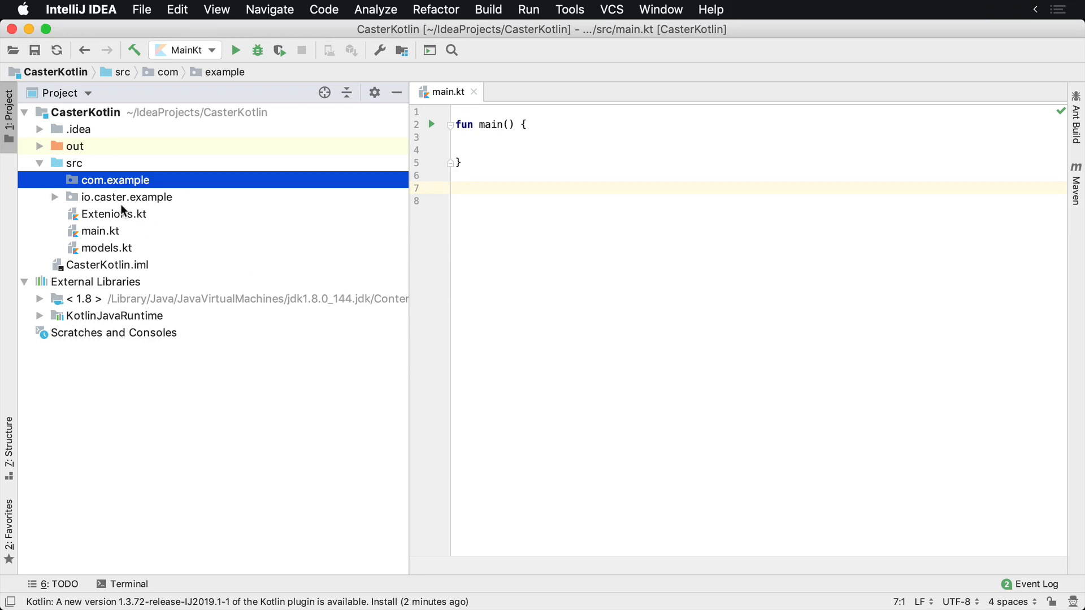
pyautogui.moveTo(64, 199)
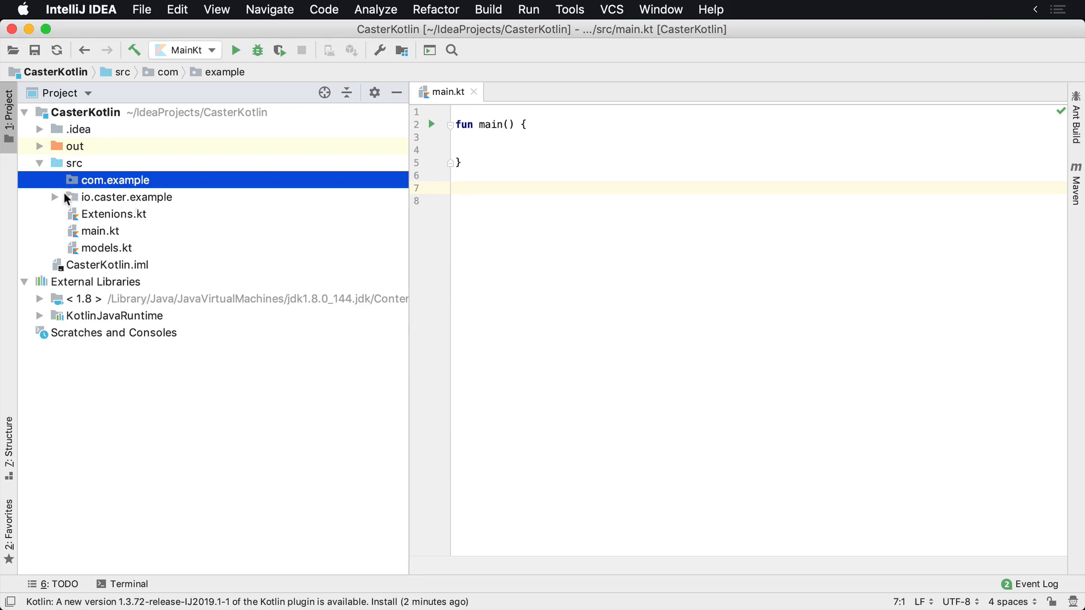
pyautogui.moveTo(97, 183)
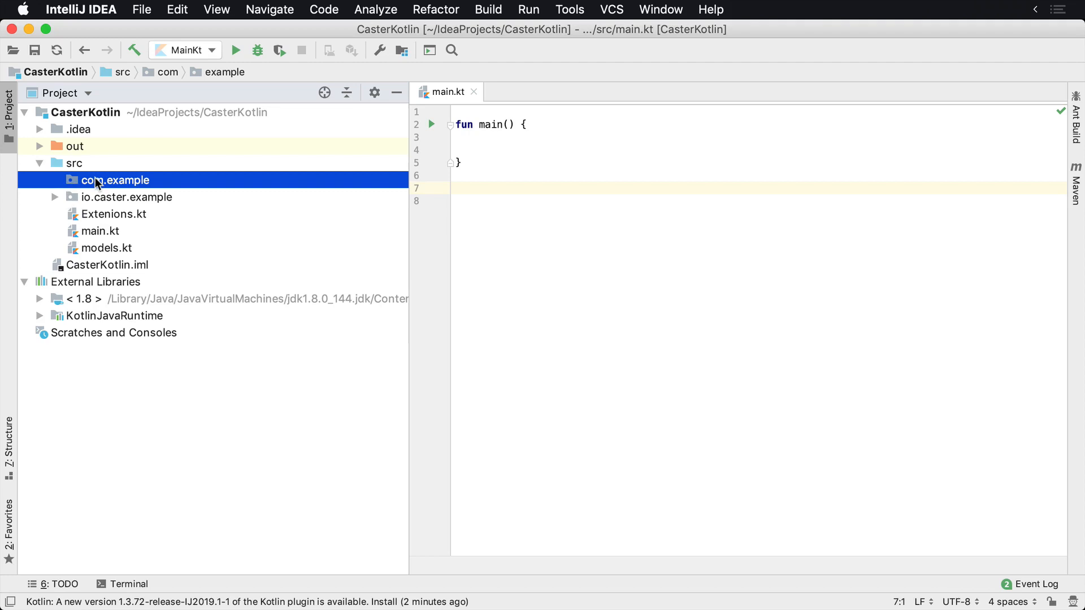
# Create the package com.example.models under src.
pyautogui.rightClick(115, 180)
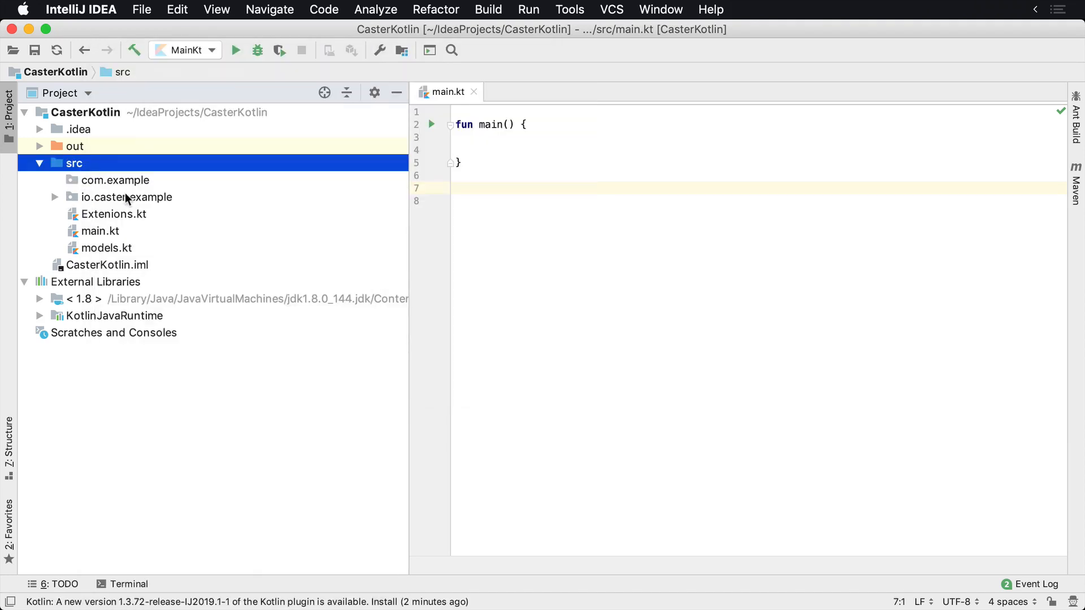
pyautogui.rightClick(72, 163)
pyautogui.write('com.exa')
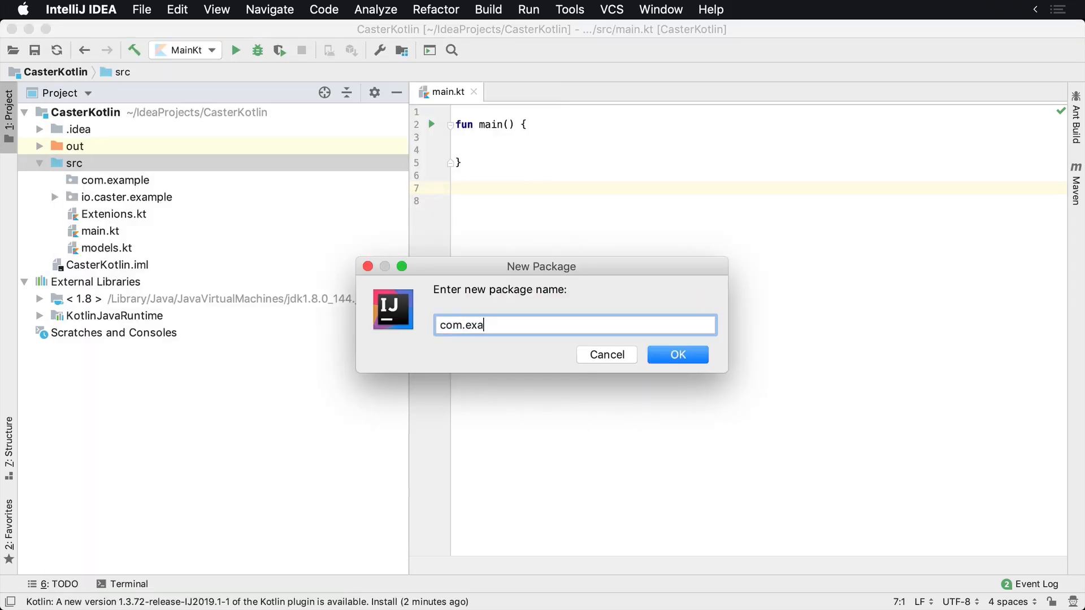
pyautogui.write('mple')
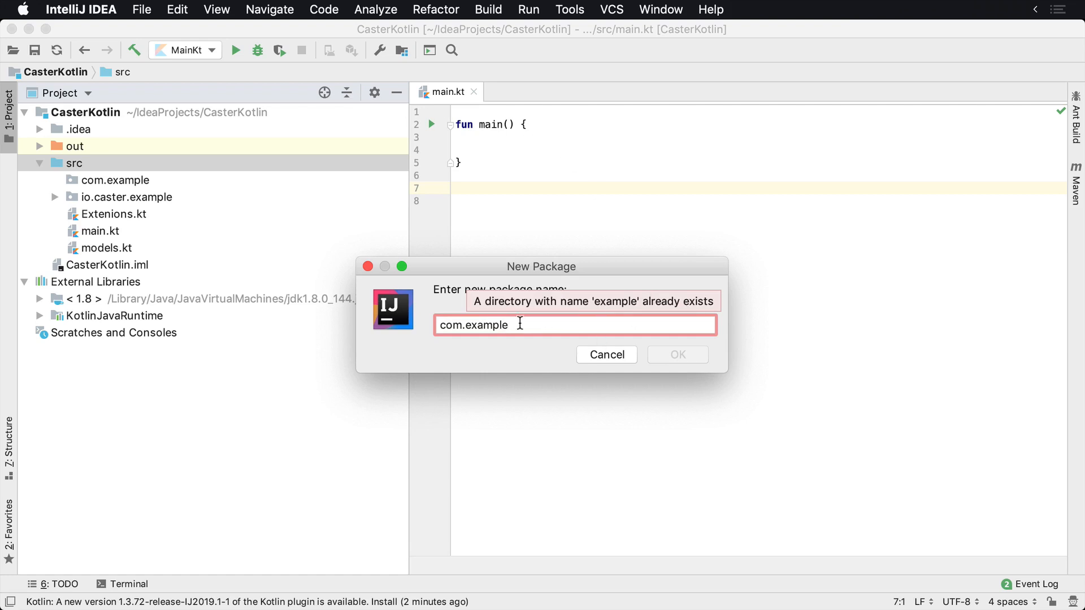
pyautogui.write('.mod')
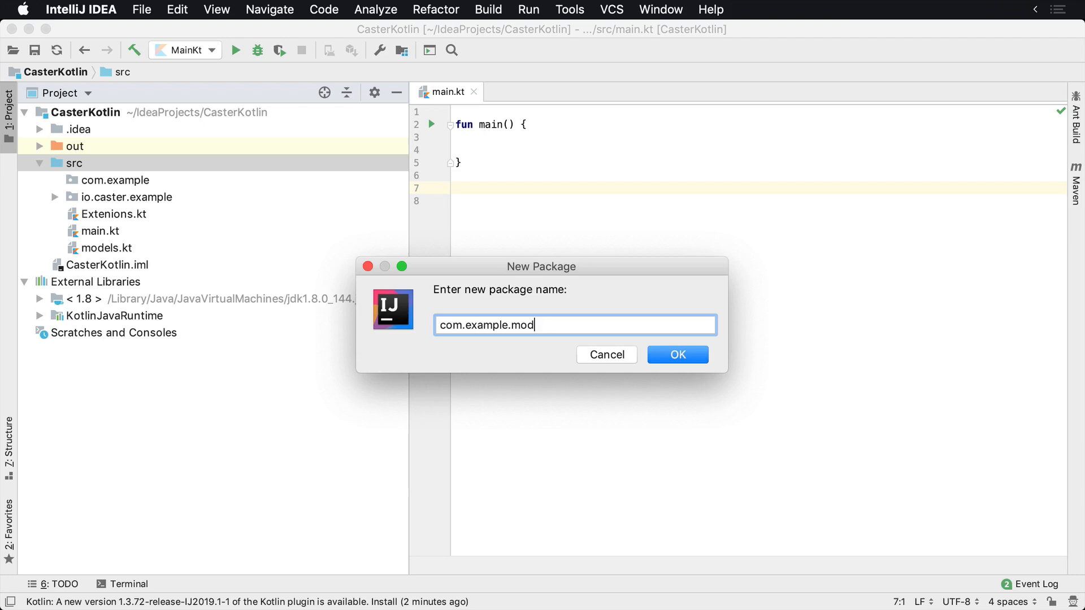
pyautogui.write('els')
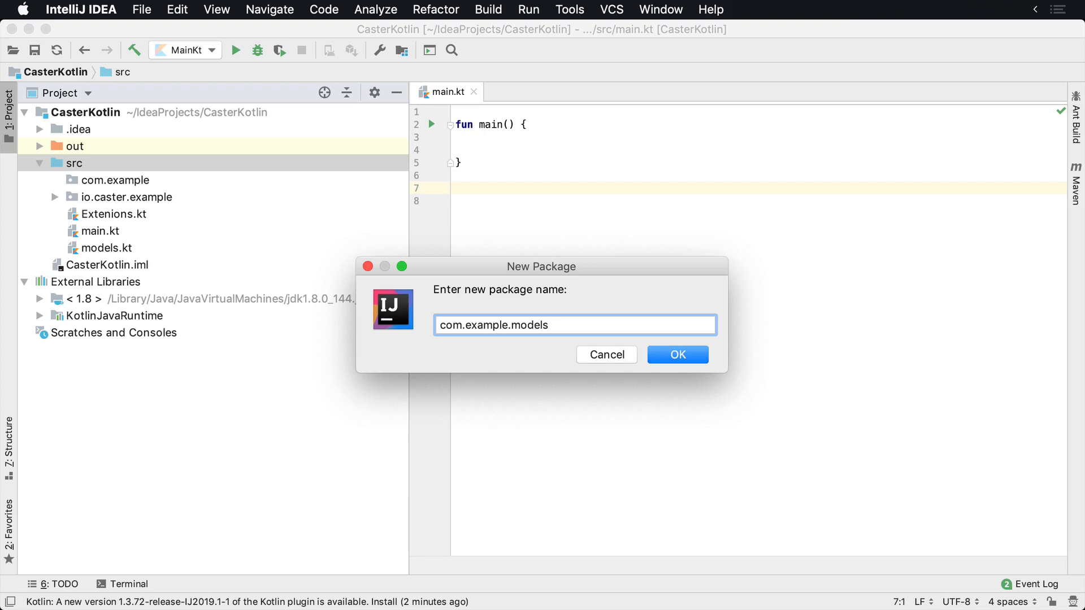
pyautogui.click(677, 353)
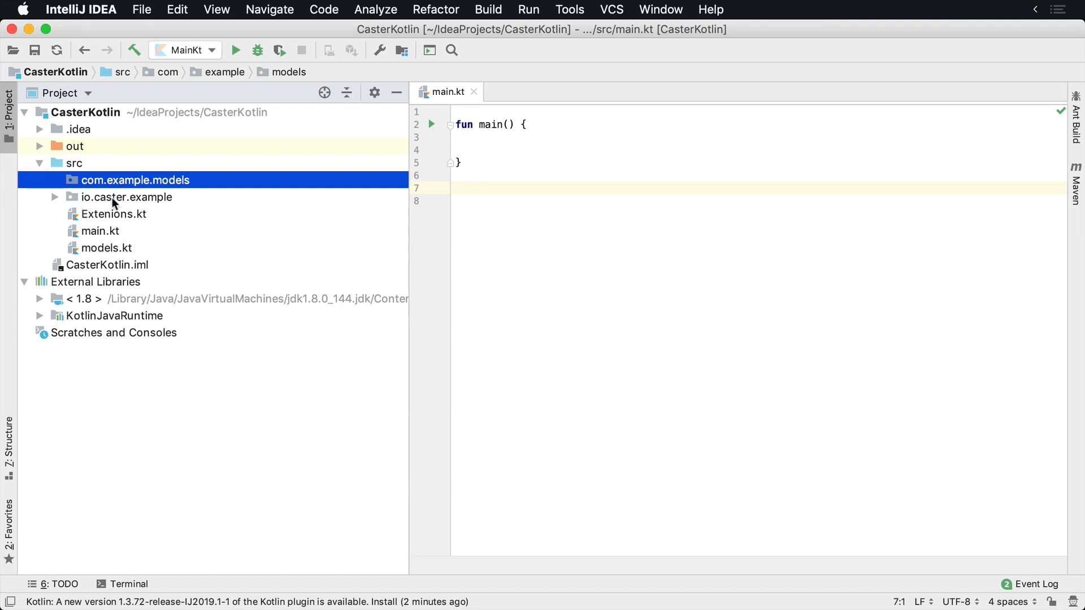
pyautogui.moveTo(88, 183)
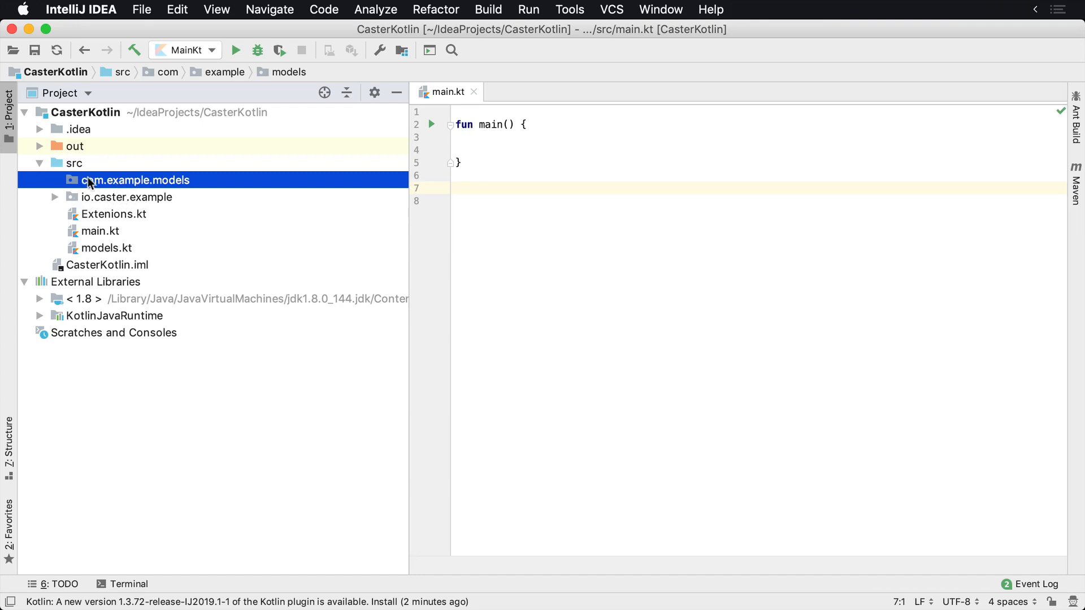
pyautogui.moveTo(131, 182)
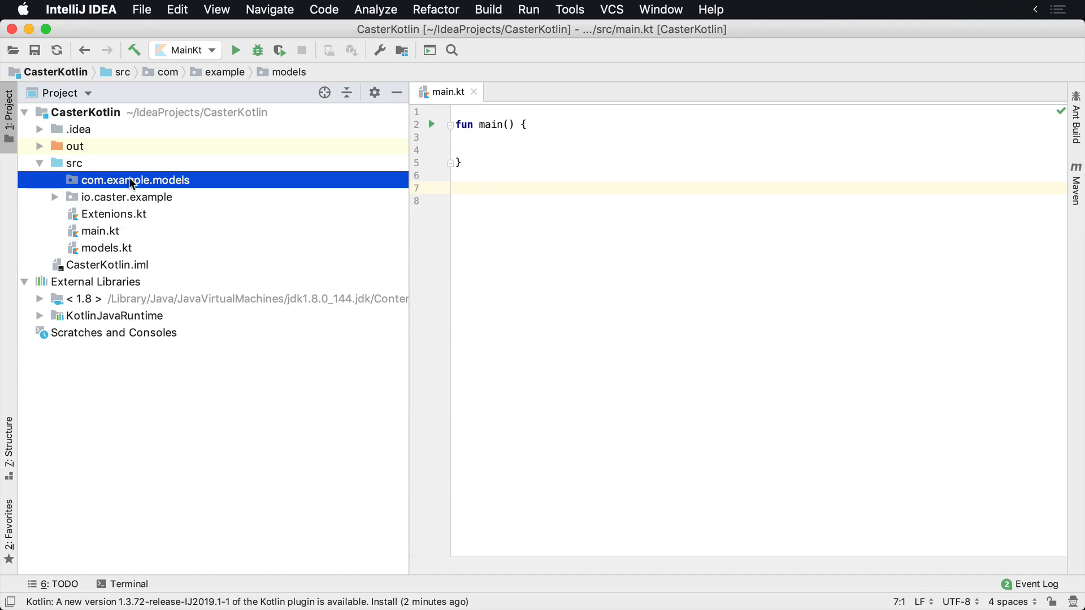
pyautogui.moveTo(123, 189)
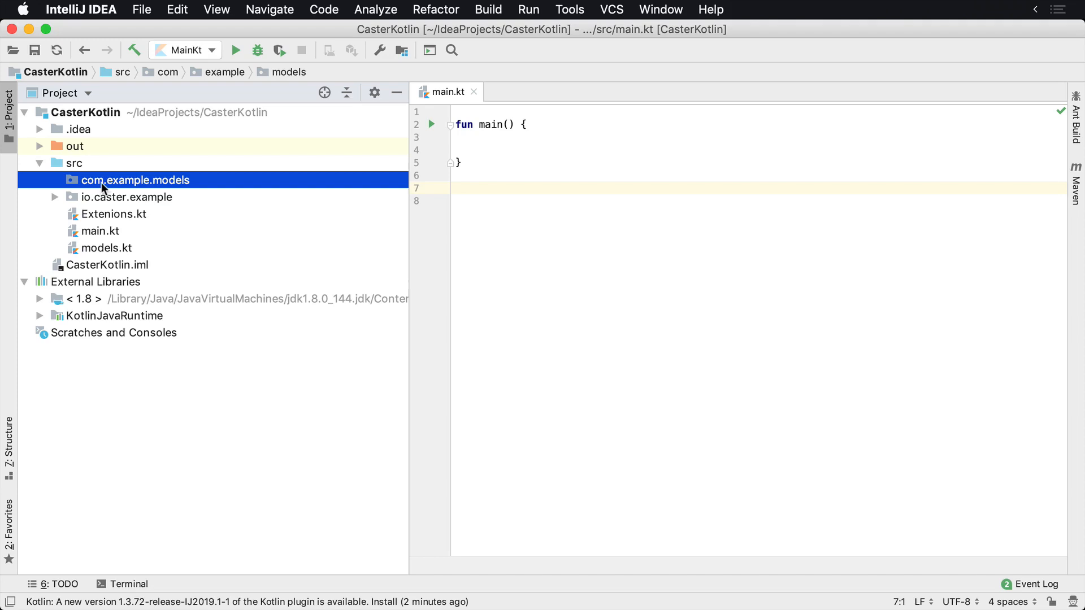
# Reveal com.example.models in Finder and browse into the nested com, example and models folders.
pyautogui.rightClick(136, 179)
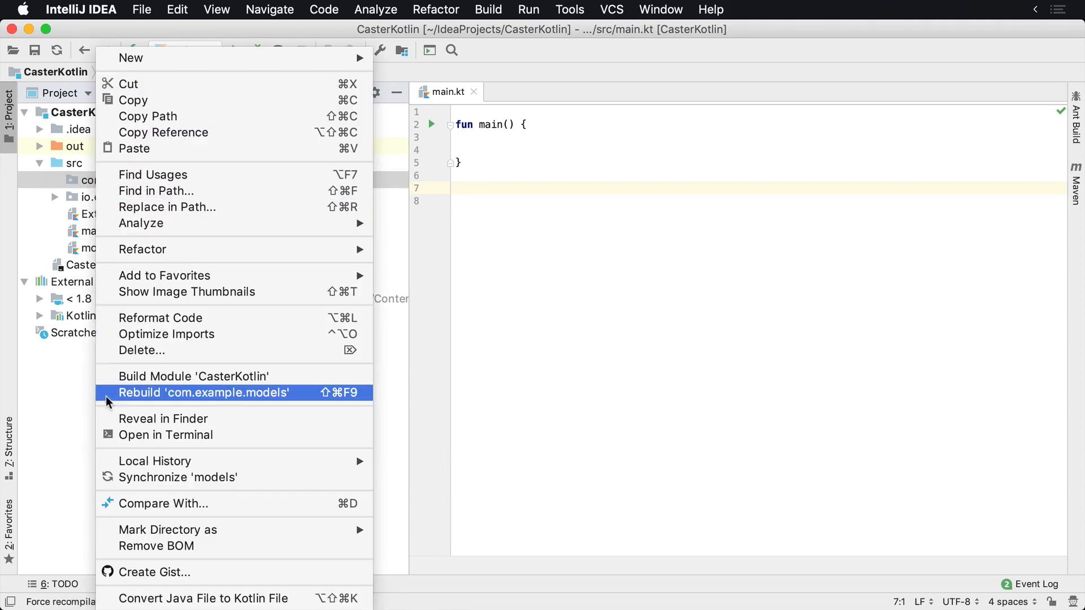
pyautogui.moveTo(151, 376)
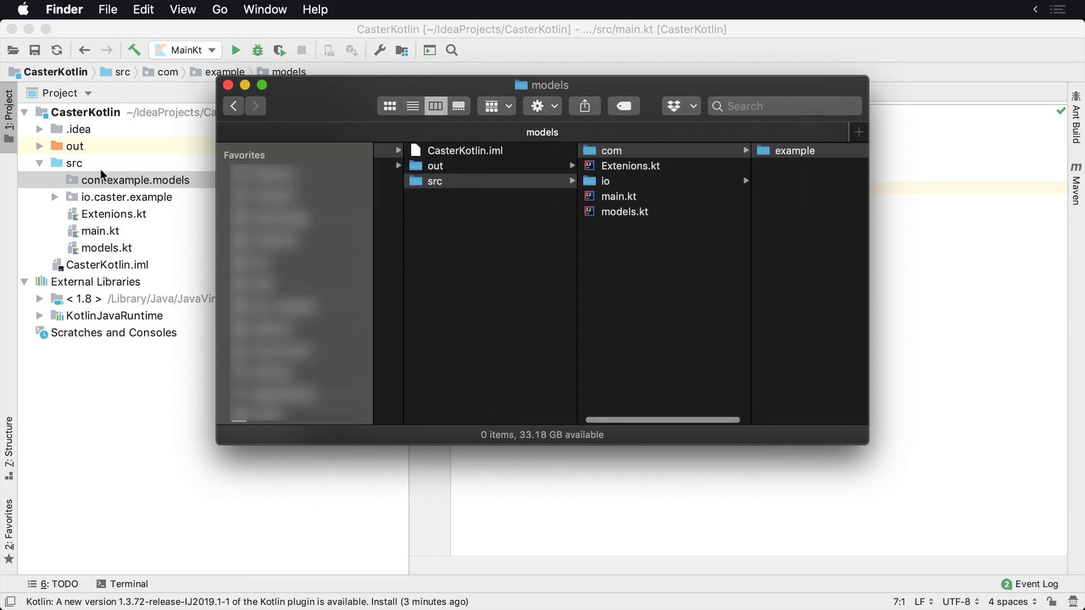
pyautogui.click(794, 150)
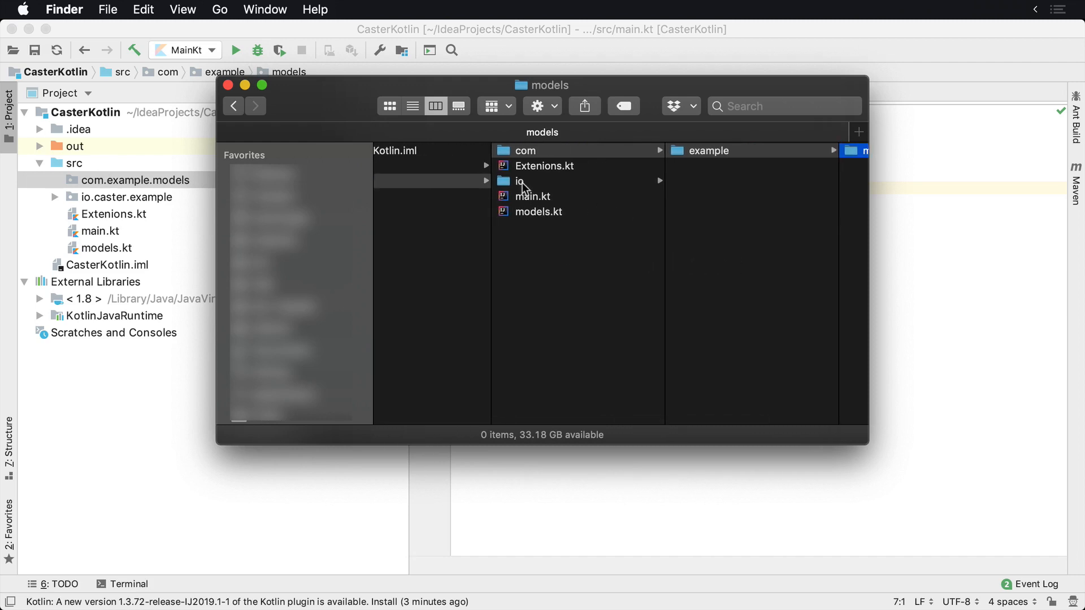
pyautogui.moveTo(469, 192)
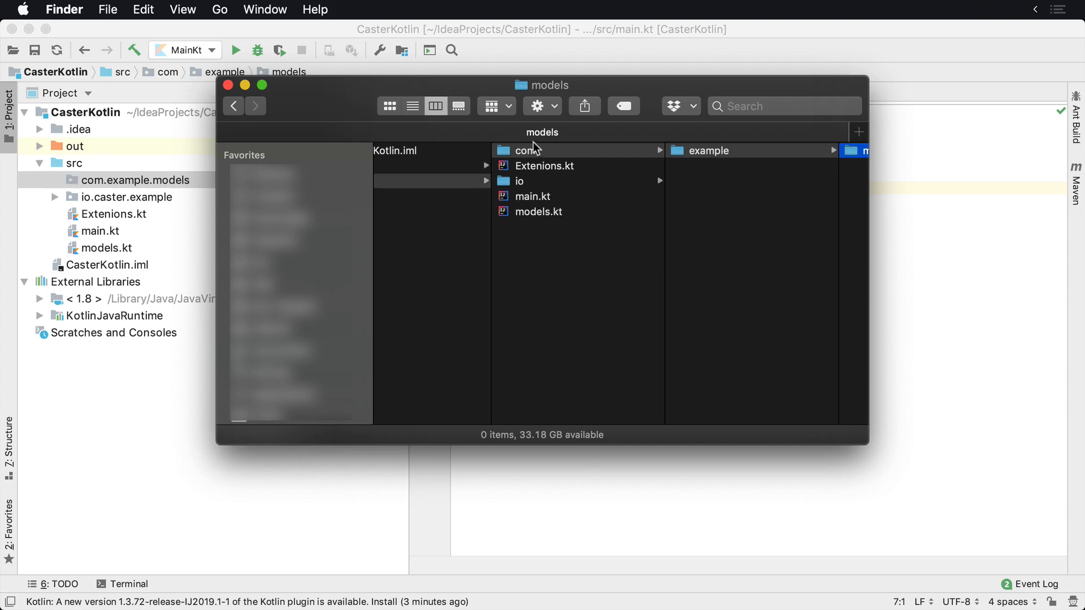
pyautogui.click(858, 151)
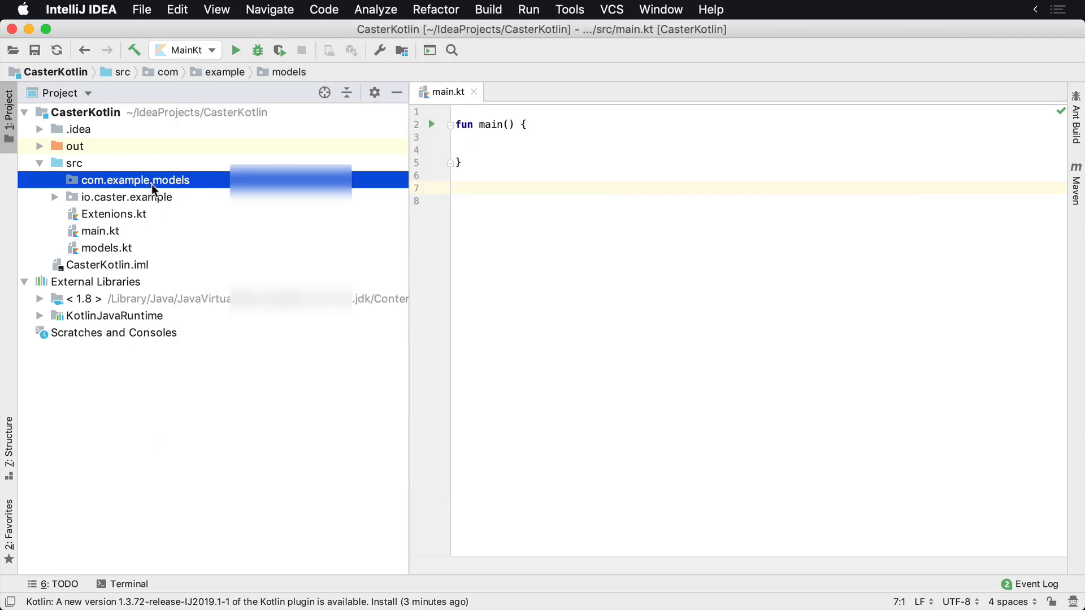
pyautogui.moveTo(115, 187)
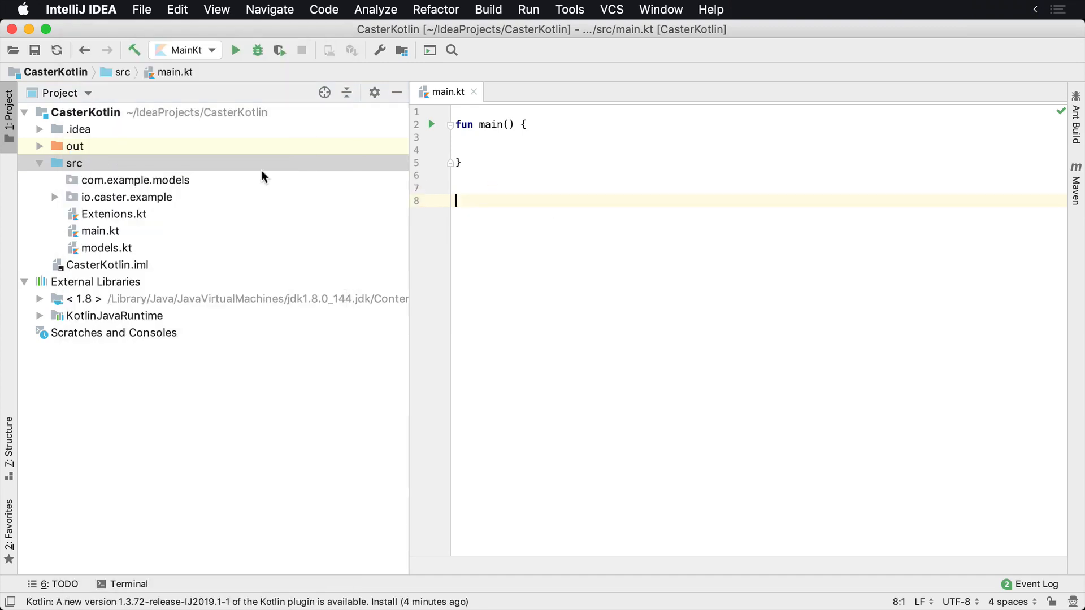
# Create a Kotlin file named Customer in the com.example.models package.
pyautogui.rightClick(135, 180)
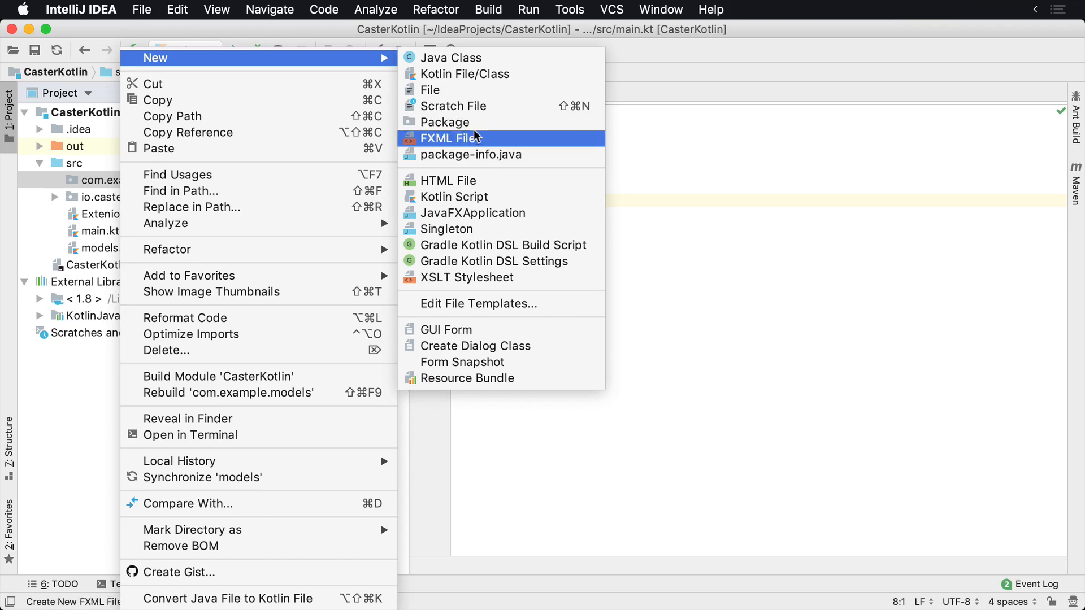
pyautogui.click(465, 74)
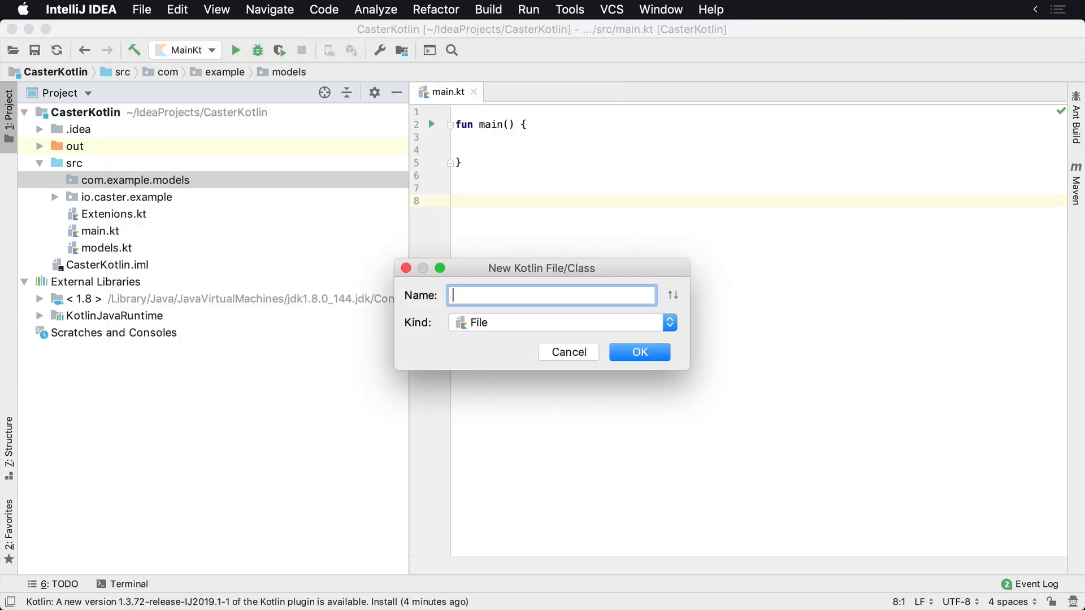
pyautogui.write('Customer')
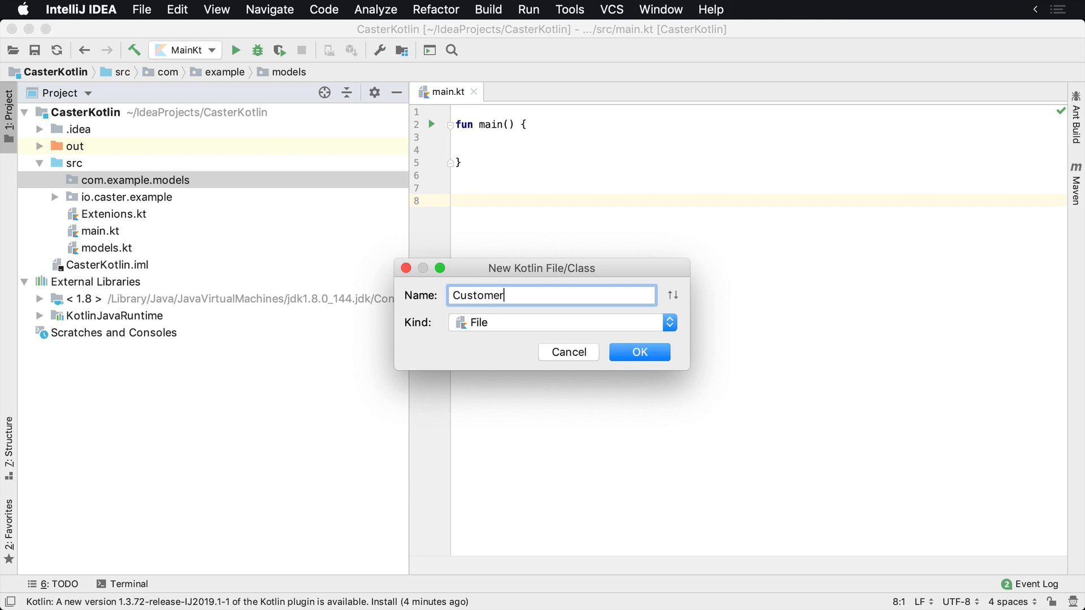
pyautogui.click(637, 353)
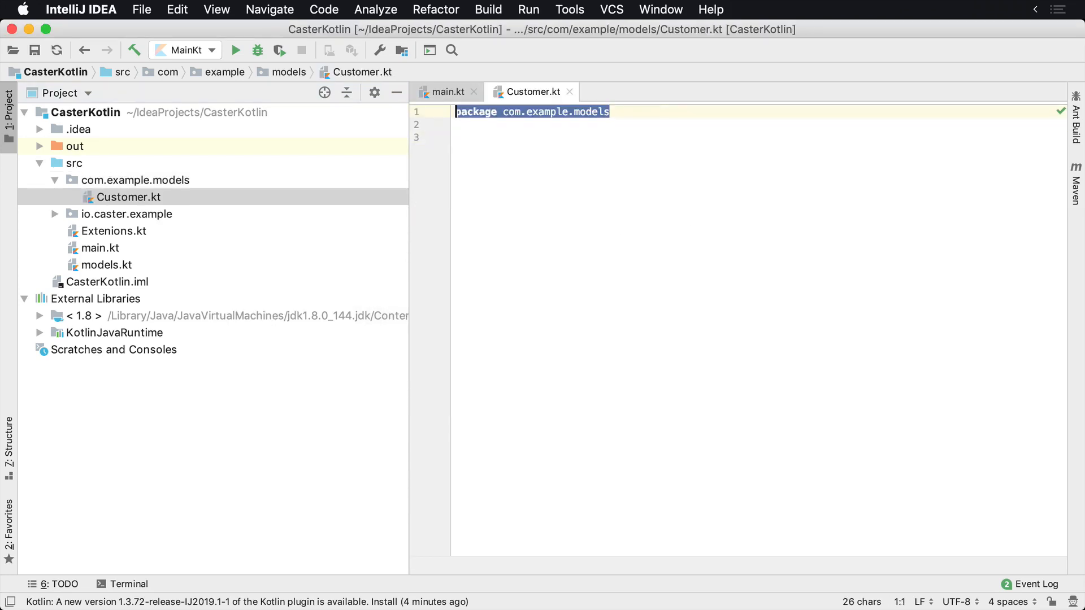
# Write class Customer(val name: String) in Customer.kt below the package line.
pyautogui.click(477, 124)
pyautogui.write('class Customer(')
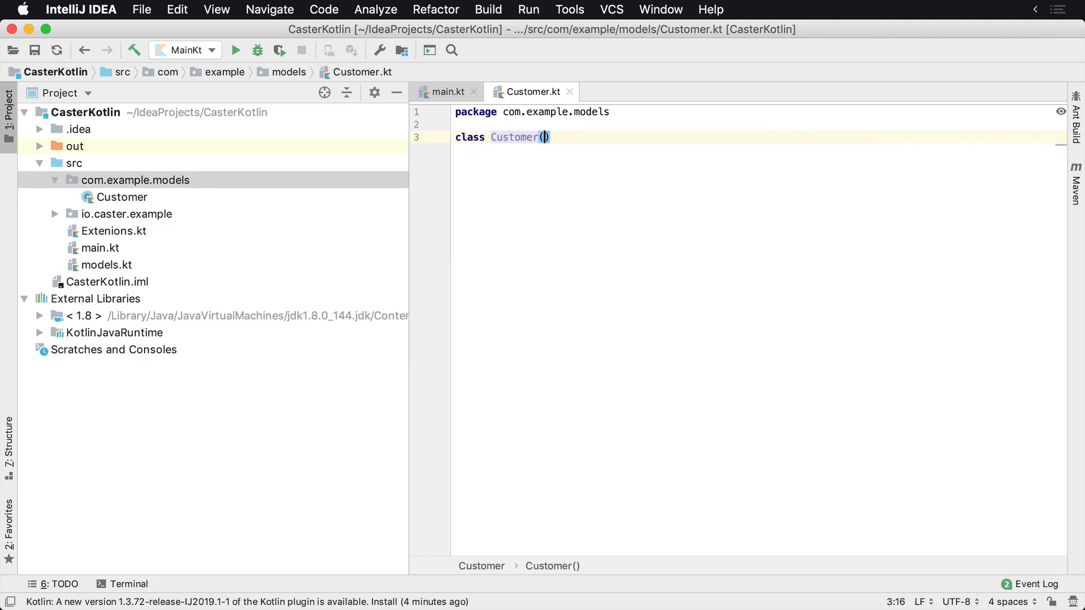
pyautogui.write('val name:')
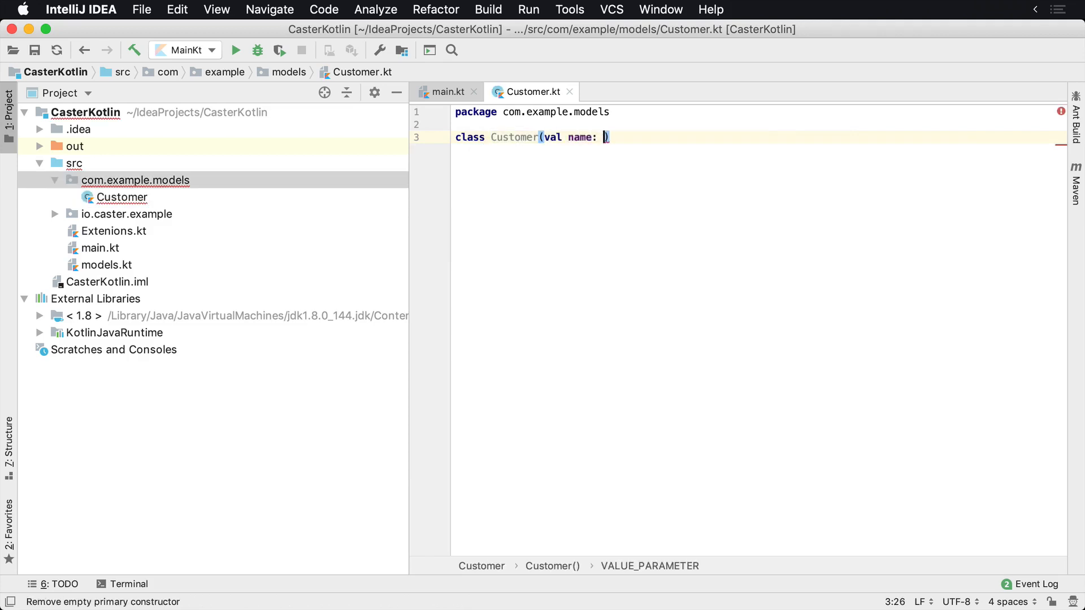
pyautogui.write('String')
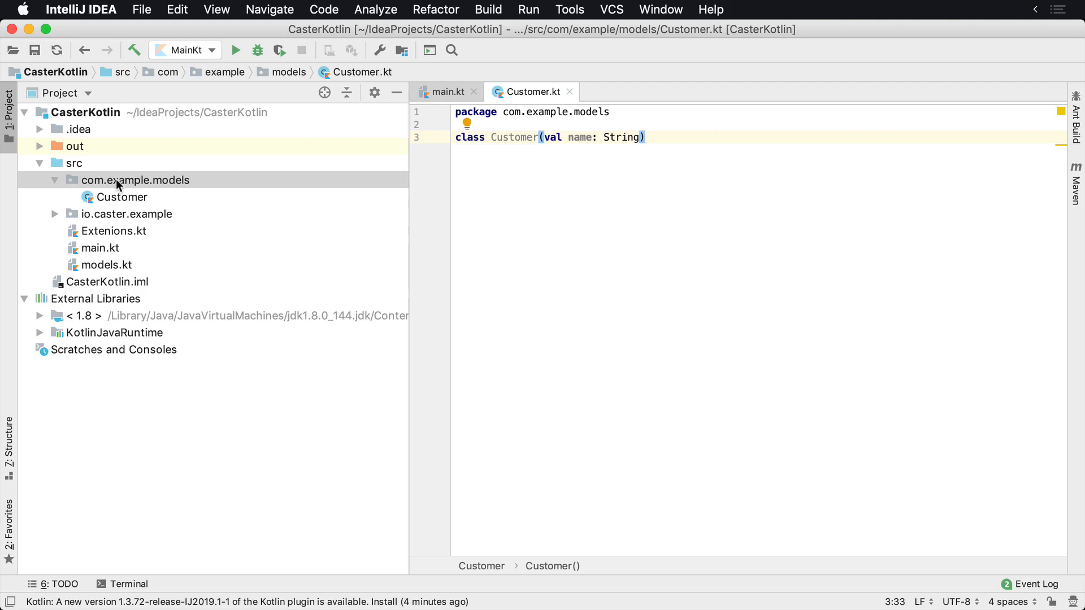
pyautogui.click(136, 179)
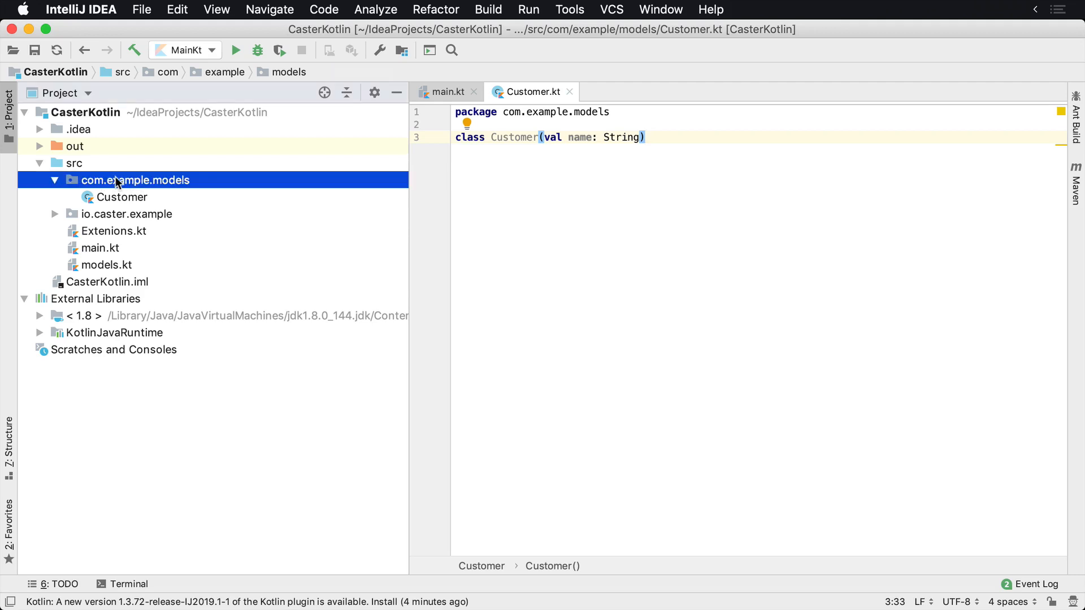
pyautogui.moveTo(56, 218)
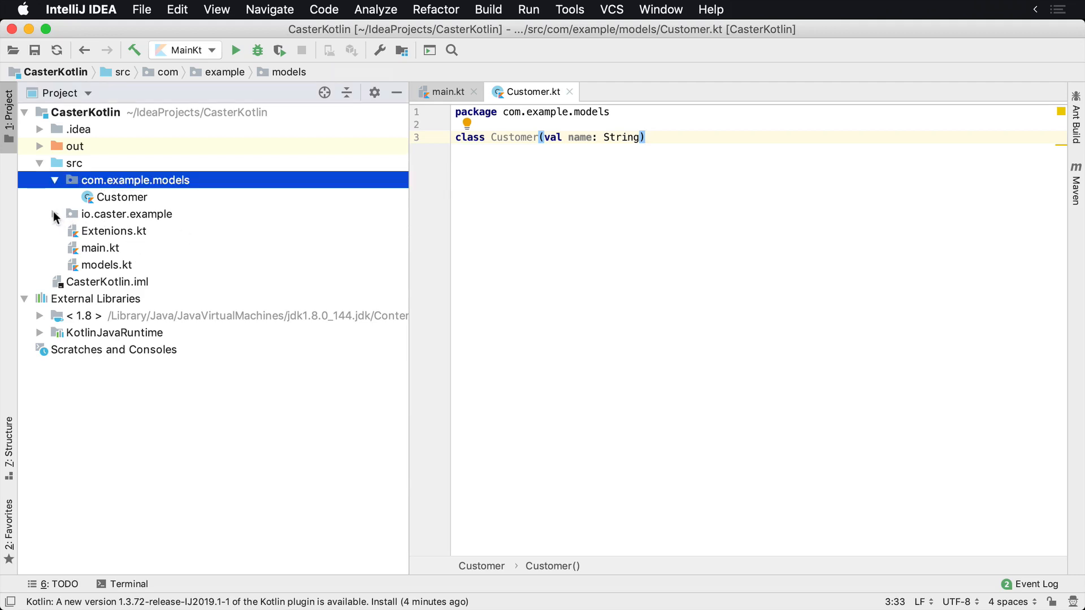
# Declare class Video with an empty braced body in io.caster.example.
pyautogui.click(54, 213)
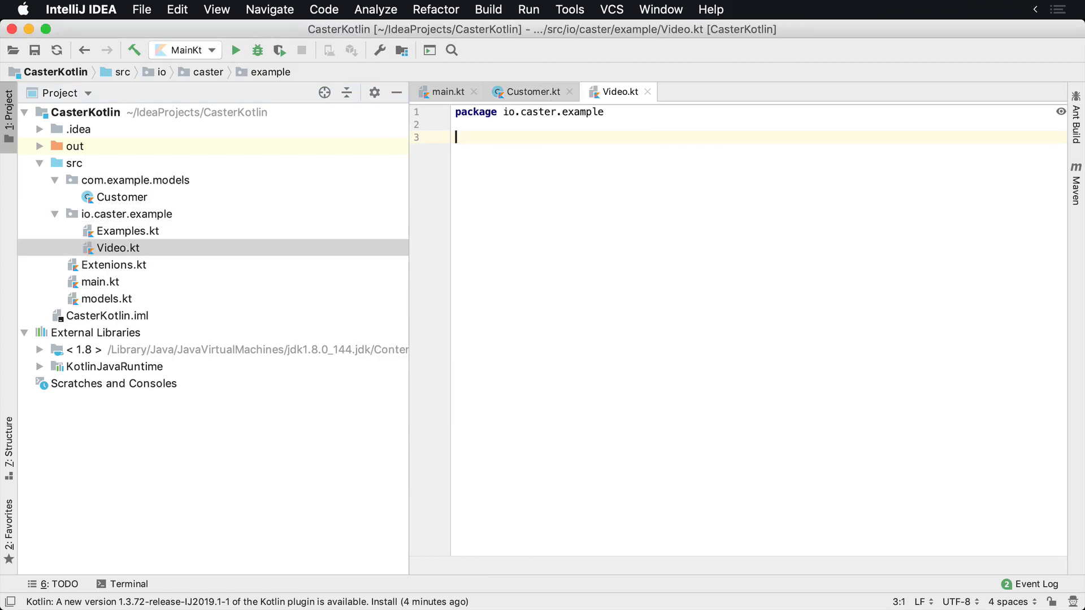
pyautogui.write('class Video(val url:')
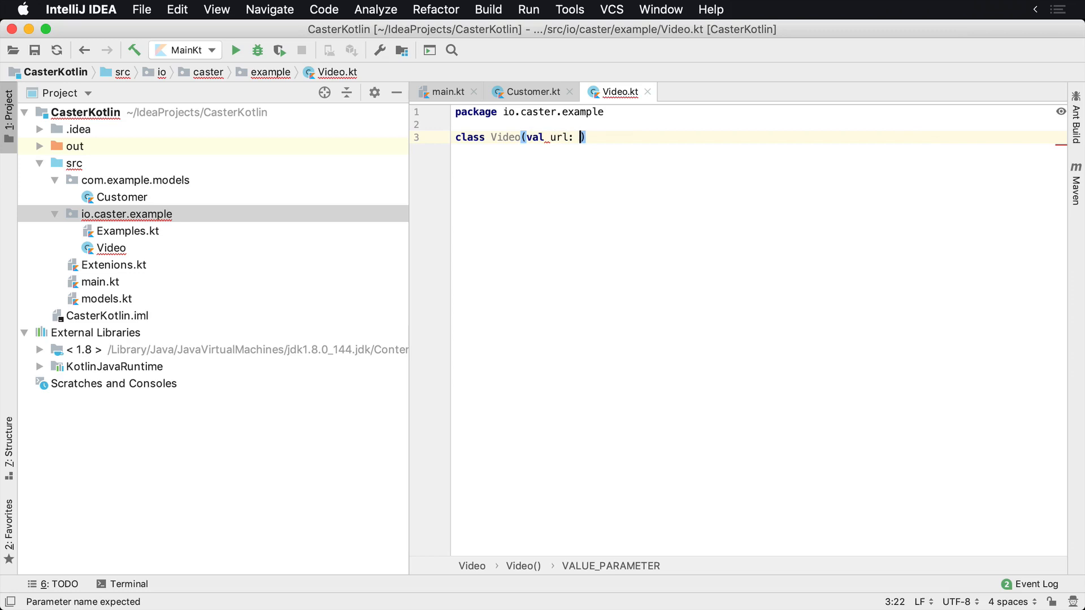
pyautogui.write('String')
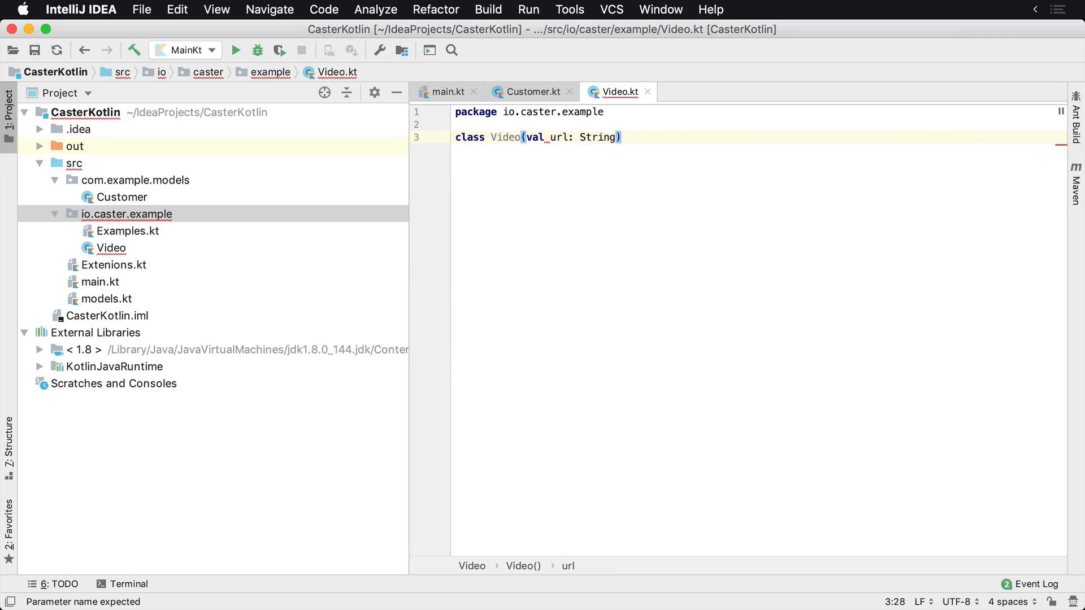
pyautogui.write('{')
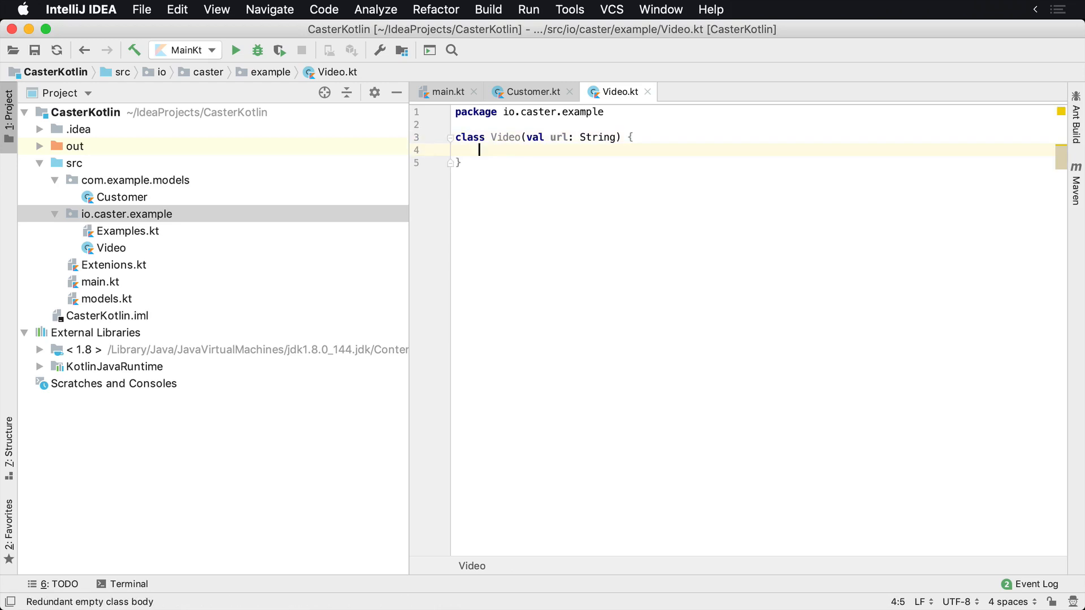
pyautogui.press('Return')
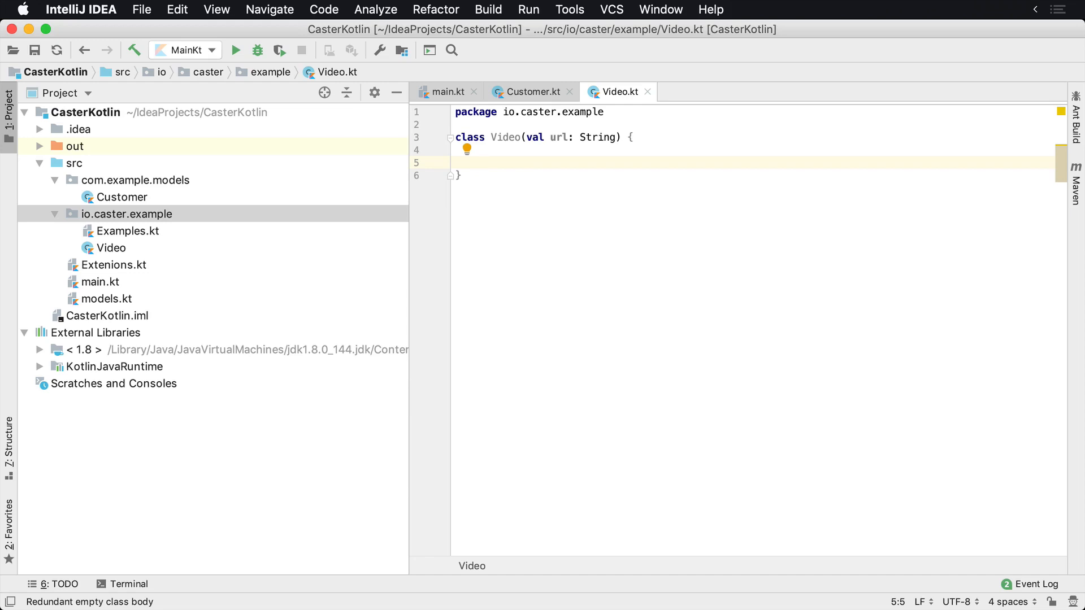
# Add fun customersWhoViewed(): List<Customer> to Video, importing com.example.models.Customer.
pyautogui.write('fun')
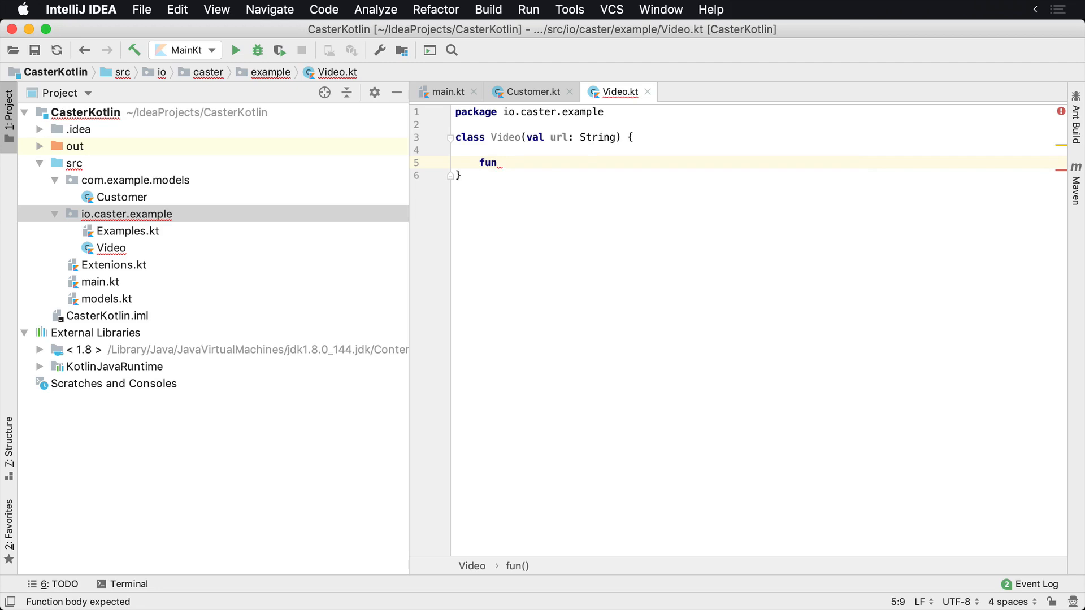
pyautogui.write('customer')
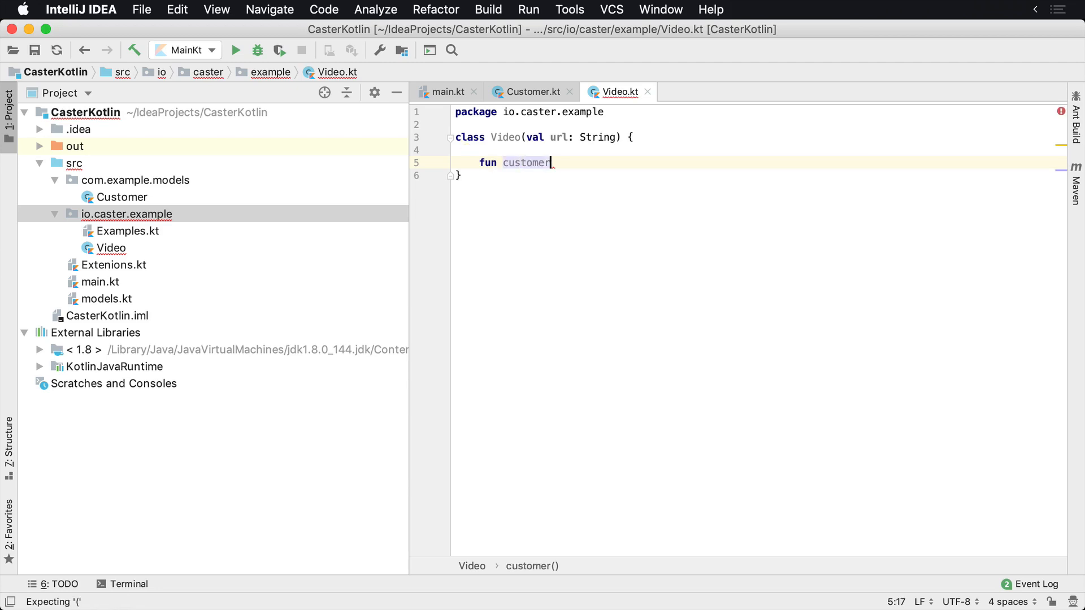
pyautogui.write('sWhowV')
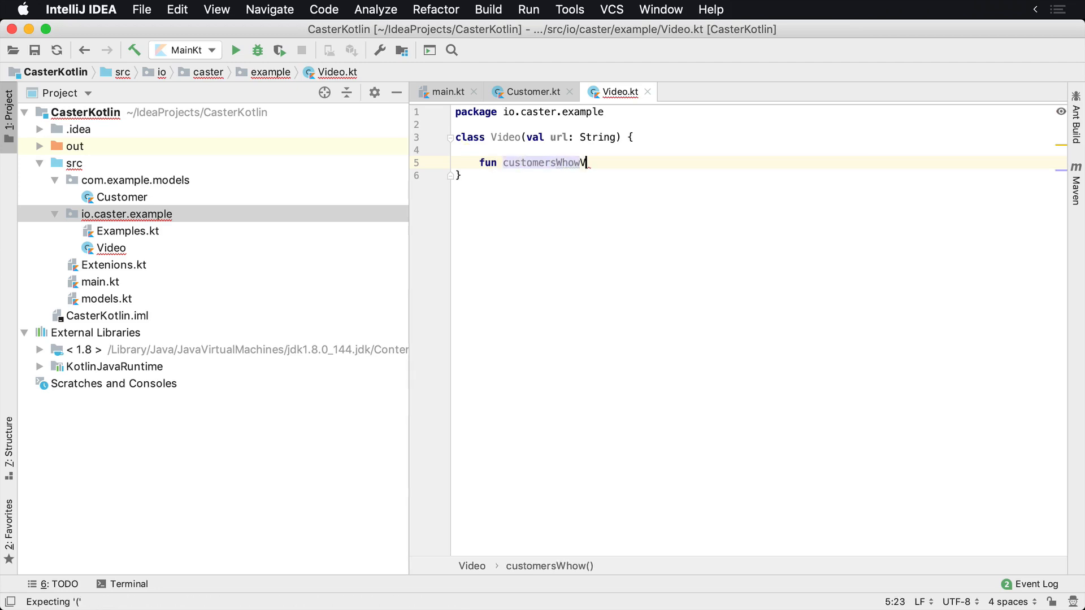
pyautogui.write('iewed')
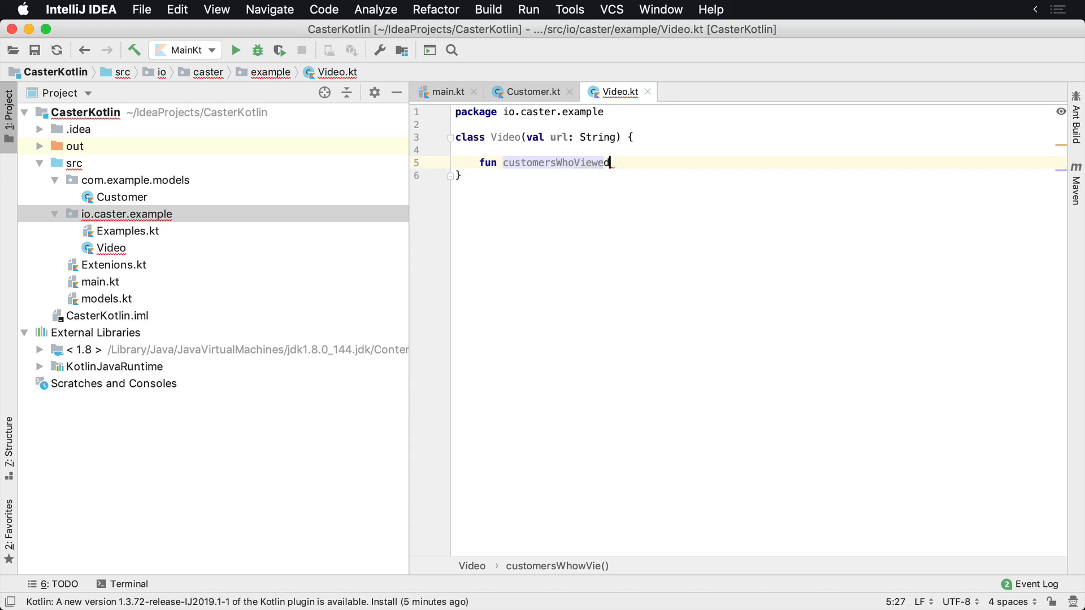
pyautogui.write('() {')
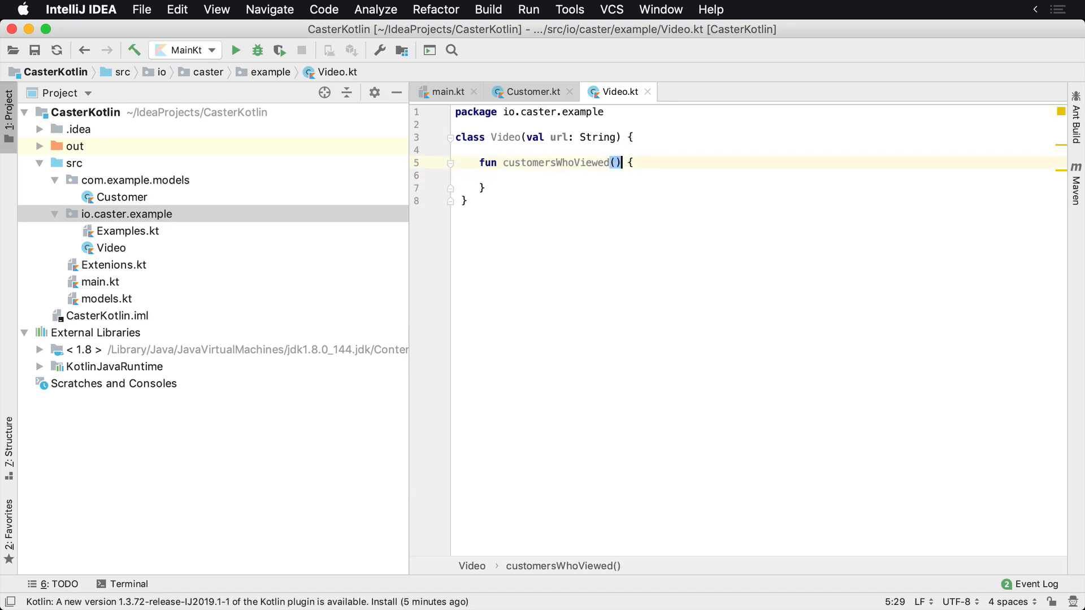
pyautogui.write(': Llist<C>')
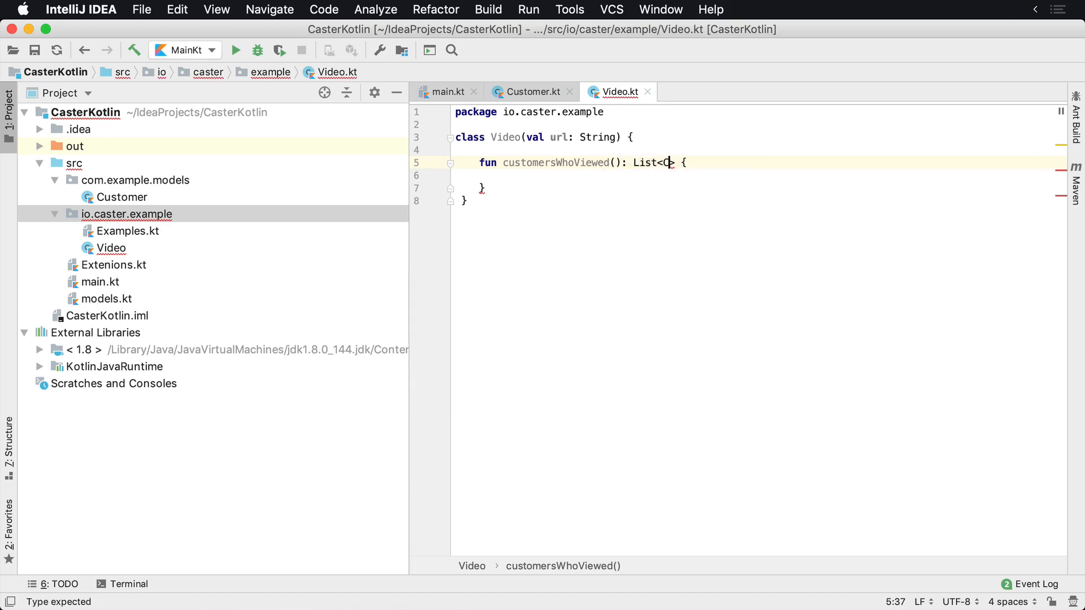
pyautogui.write('ust')
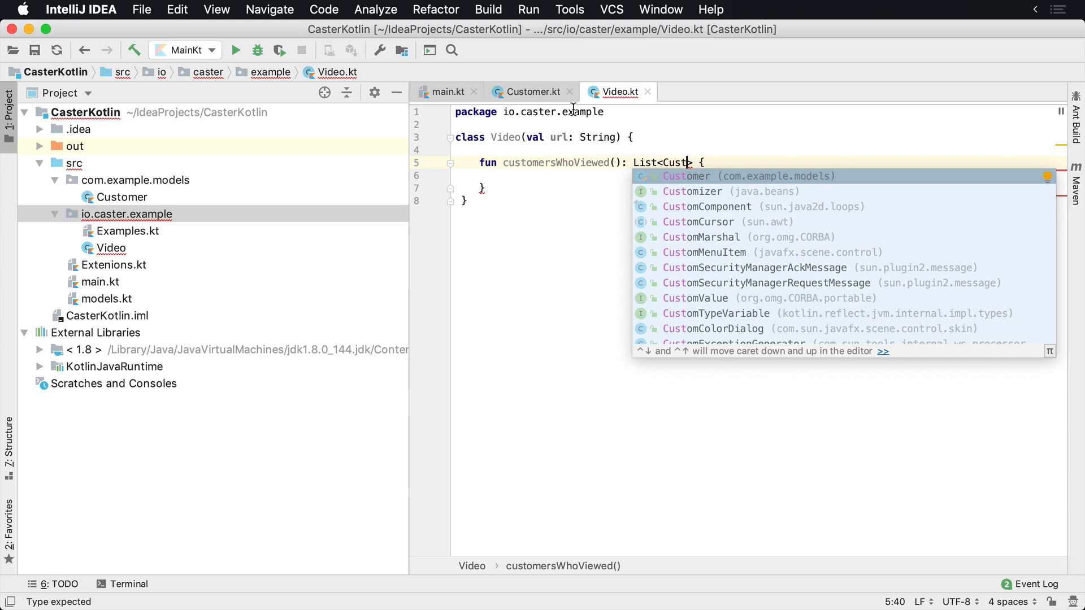
pyautogui.moveTo(649, 182)
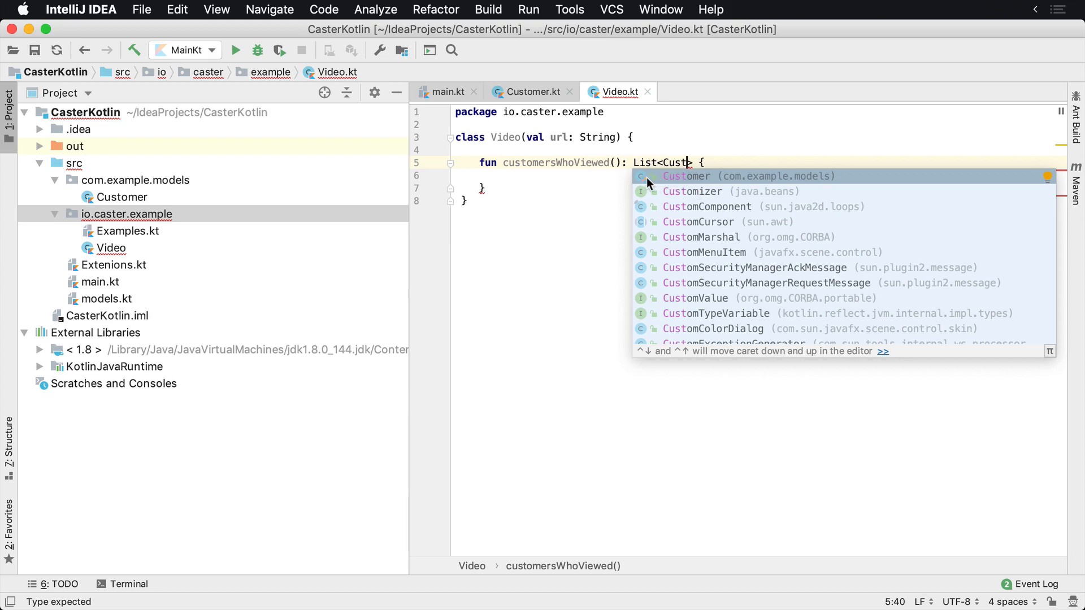
pyautogui.moveTo(666, 180)
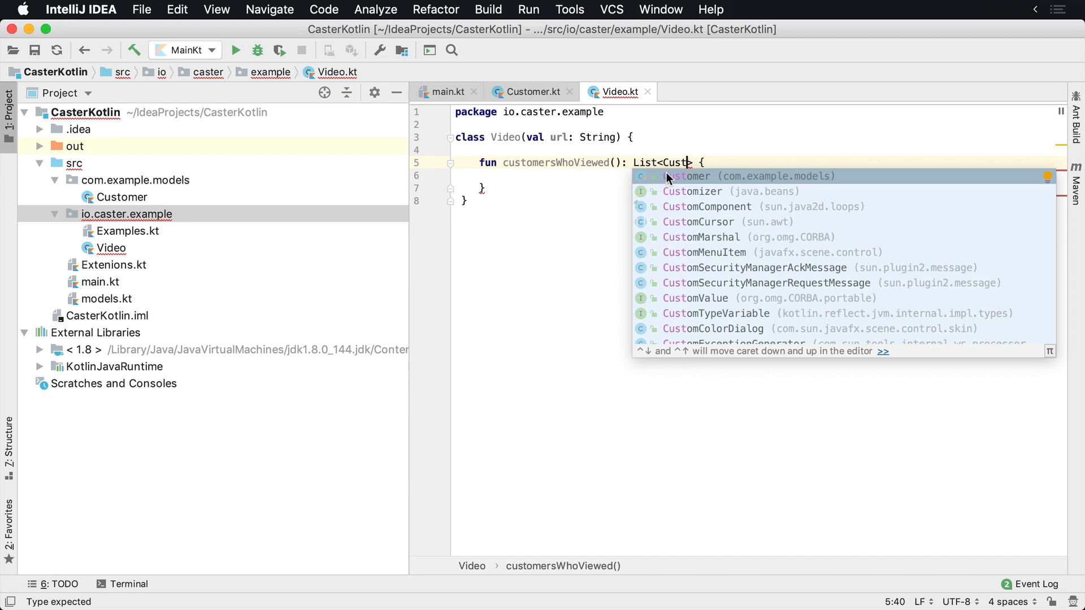
pyautogui.moveTo(720, 182)
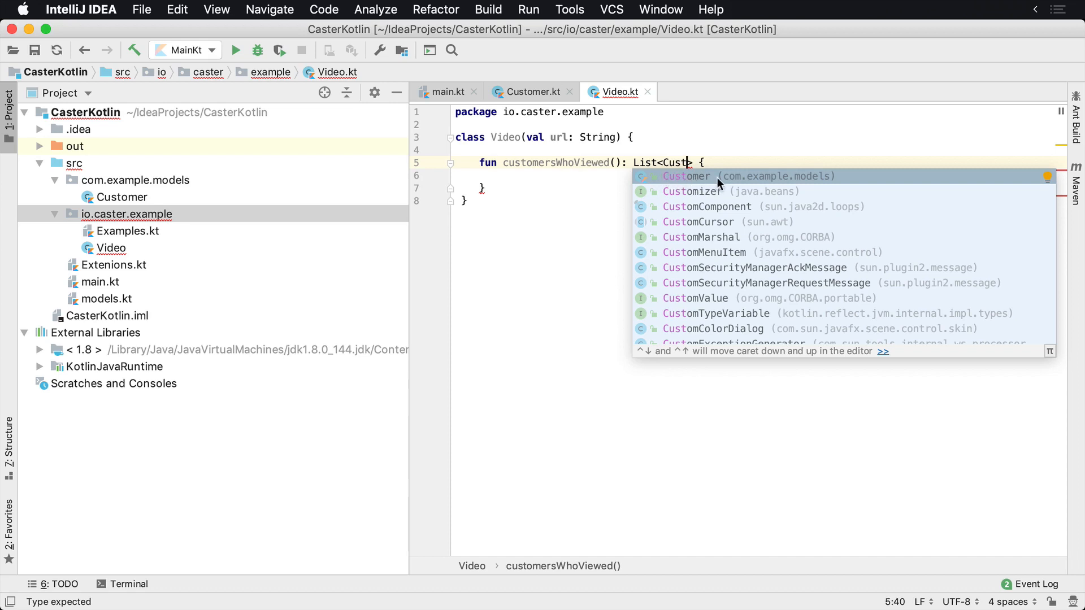
pyautogui.press('Escape')
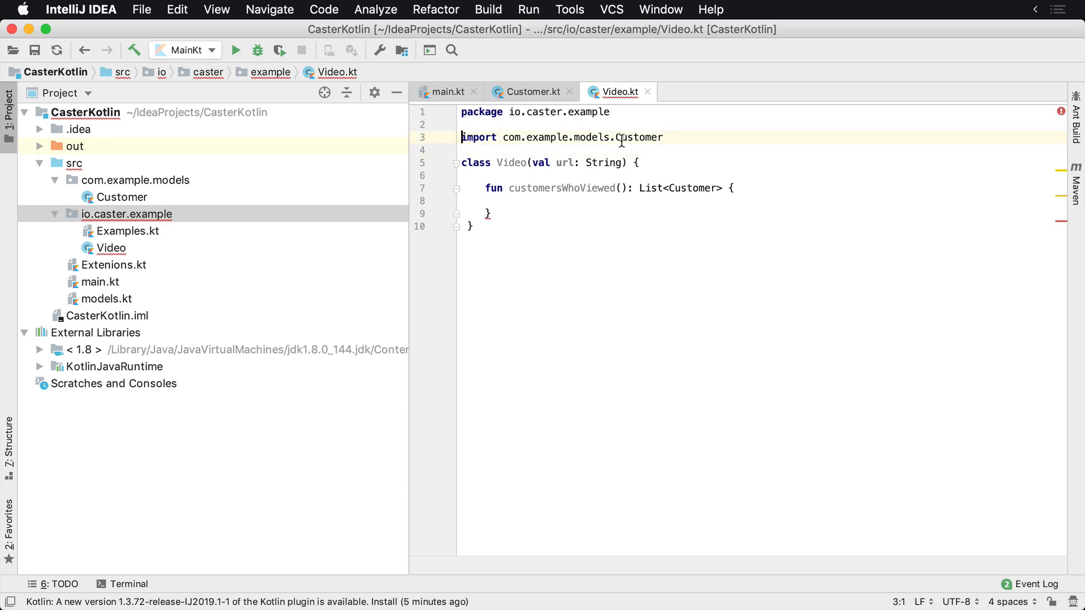
# Make customersWhoViewed return emptyList() and review the Customer import and List return type.
pyautogui.doubleClick(633, 137)
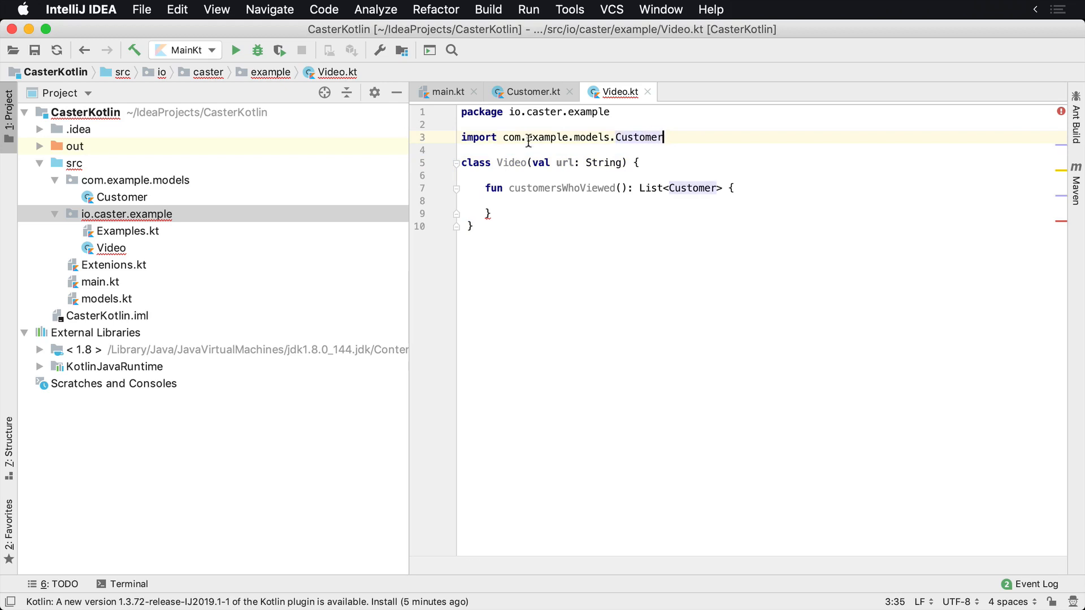
pyautogui.click(509, 201)
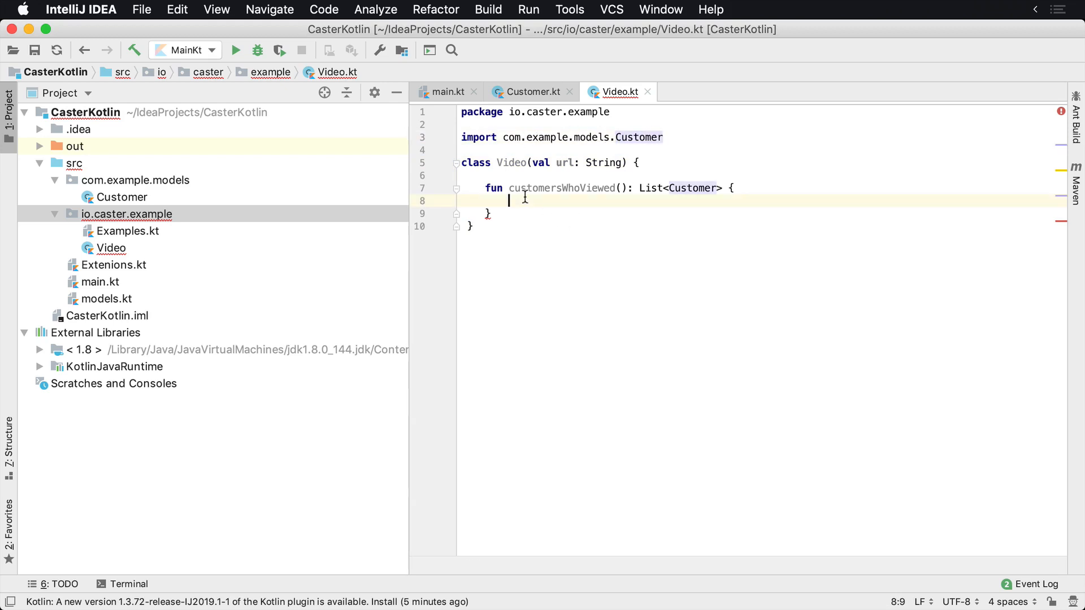
pyautogui.write('retr')
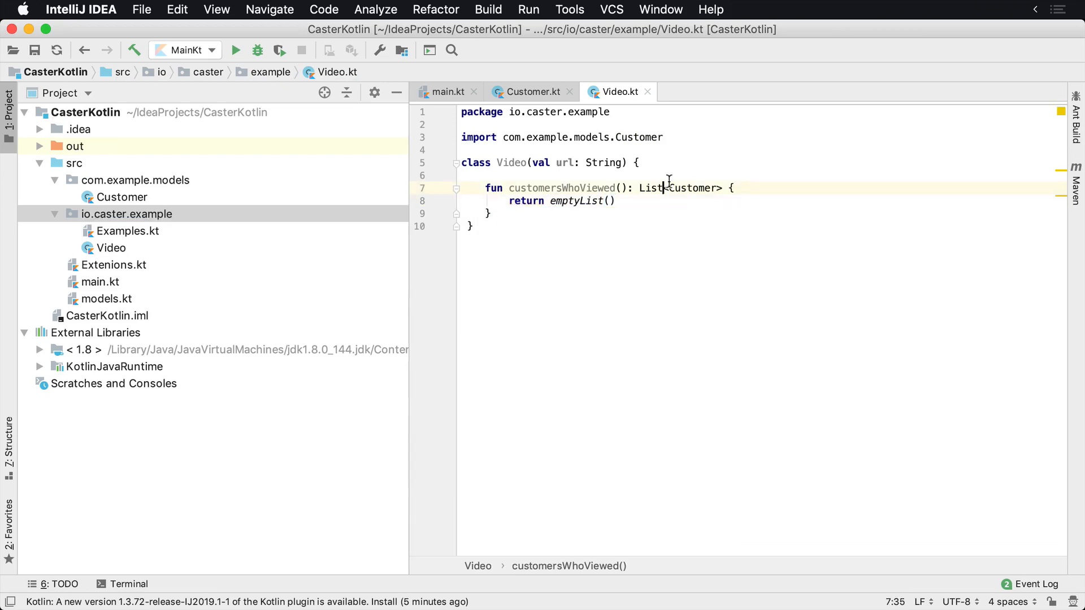
pyautogui.doubleClick(638, 137)
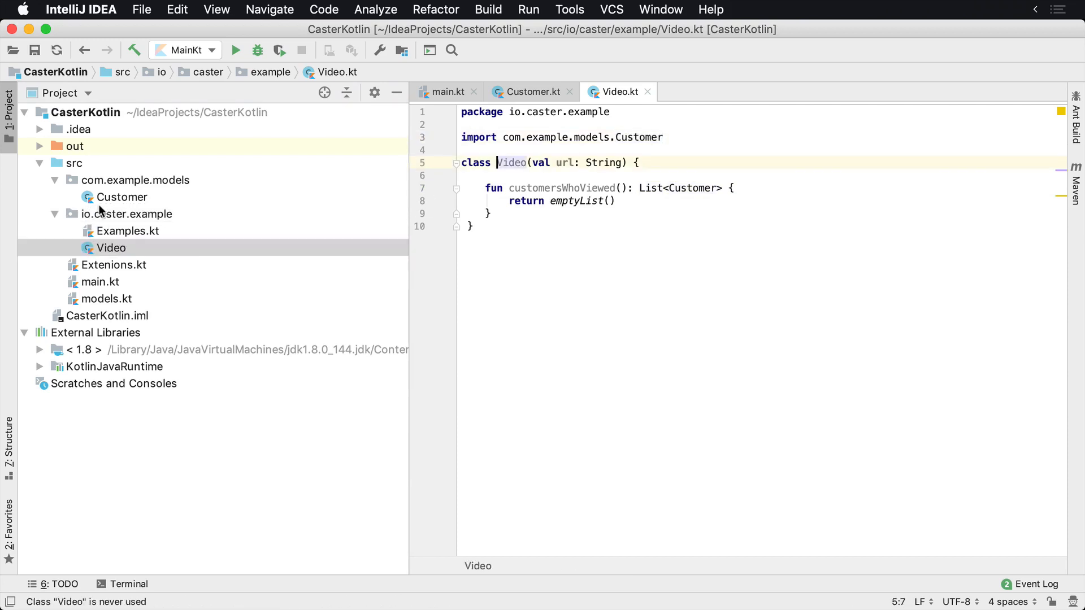
# Reveal com.example.models in Finder to see Customer.kt inside the models folder, then return to the IDE.
pyautogui.click(135, 179)
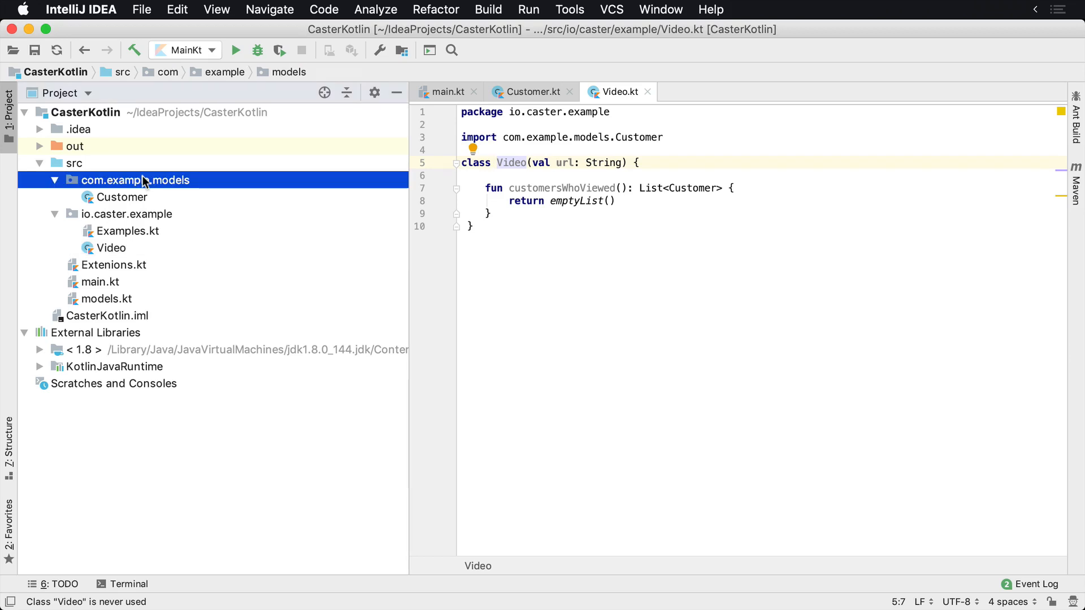
pyautogui.moveTo(220, 222)
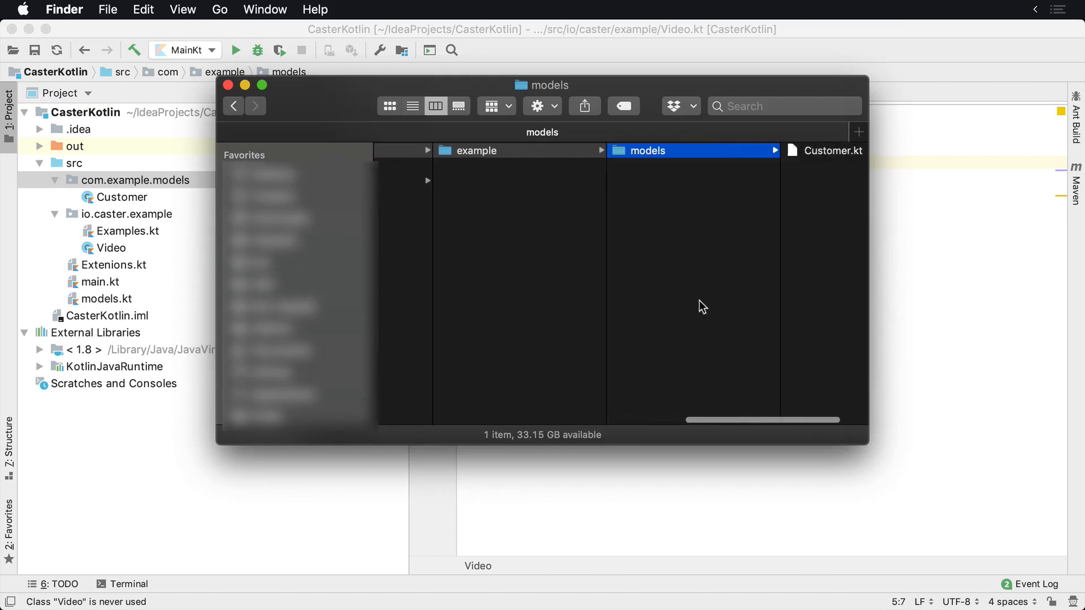
pyautogui.click(493, 151)
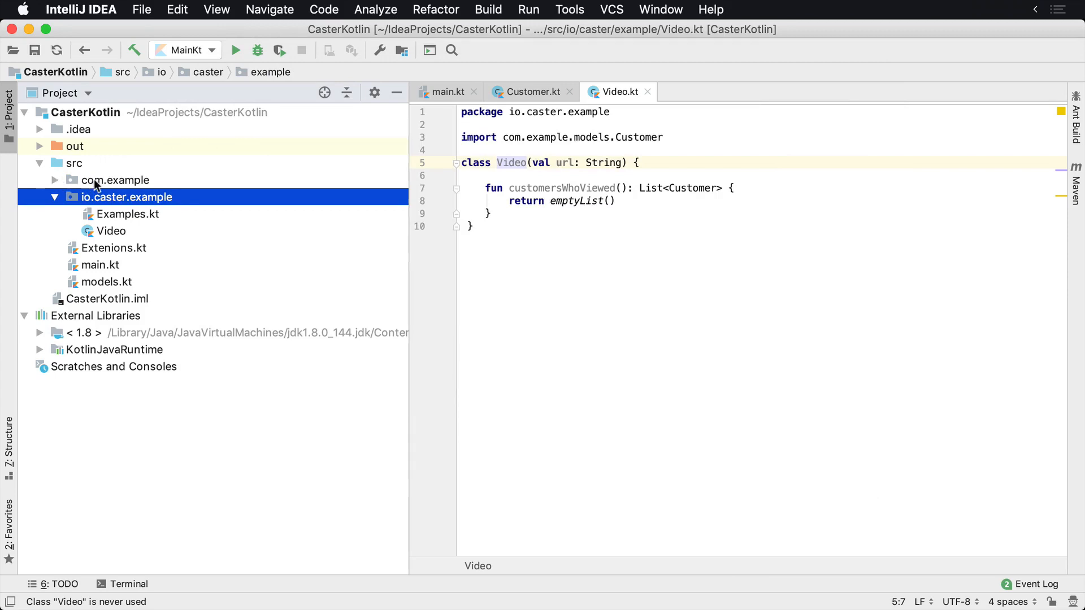
# Create a Kotlin file named Extensions in the com.example.util package.
pyautogui.click(55, 180)
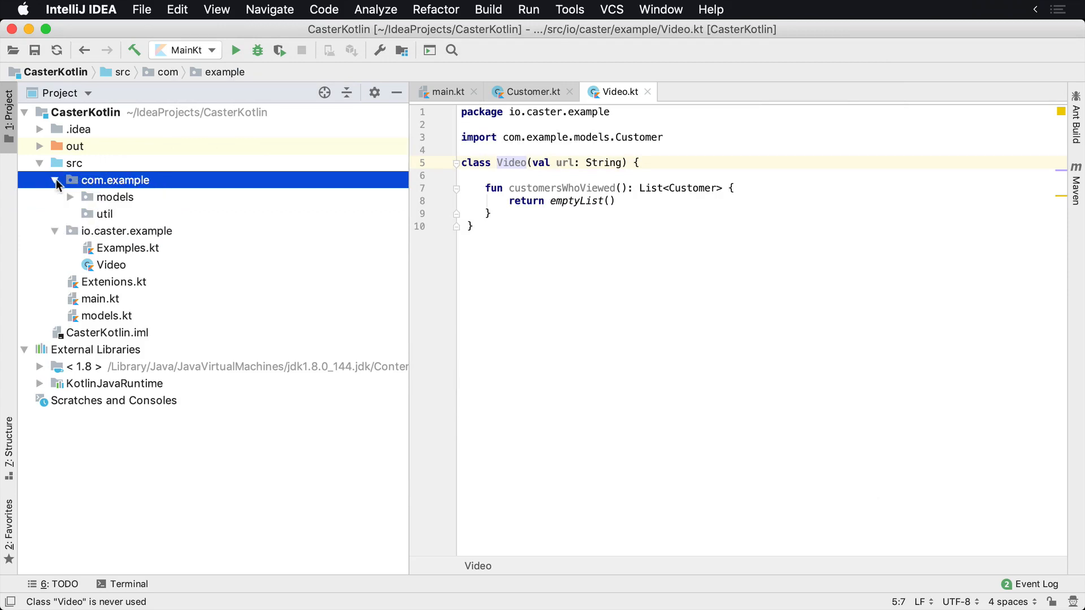
pyautogui.click(104, 214)
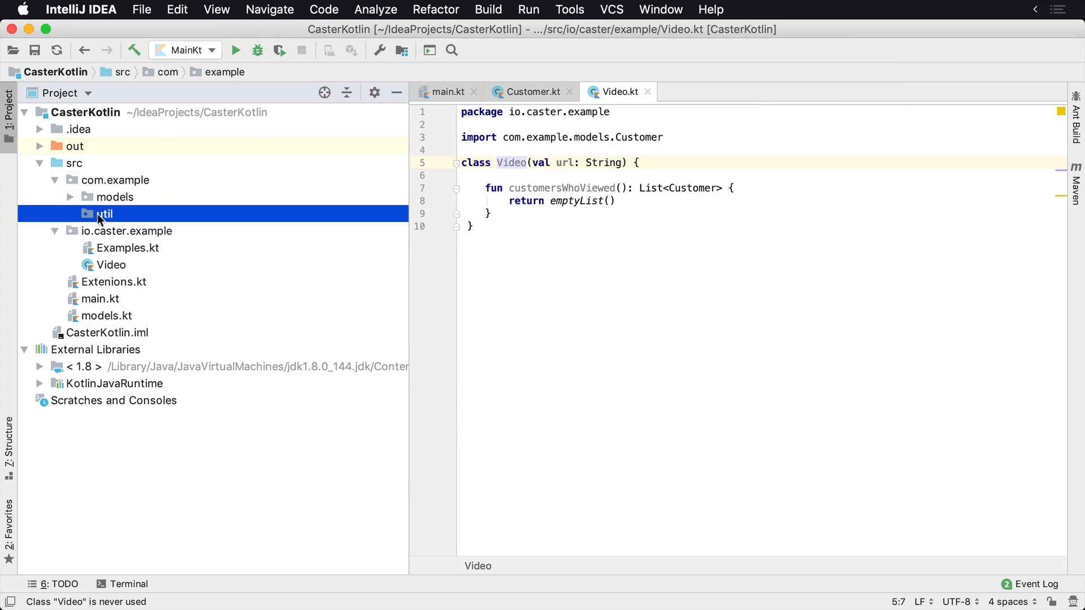
pyautogui.rightClick(104, 214)
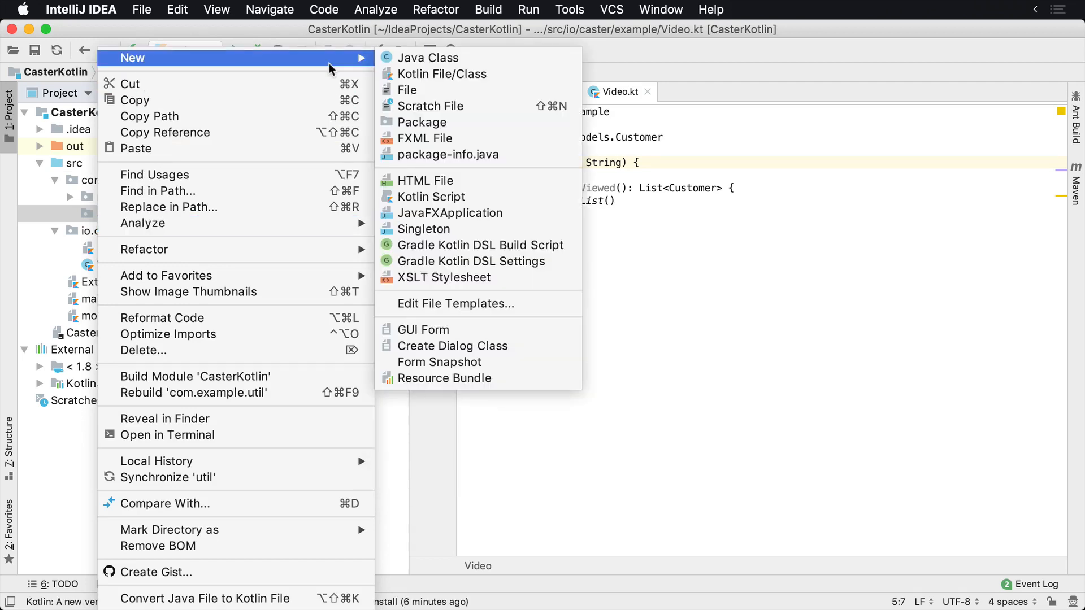
pyautogui.click(442, 75)
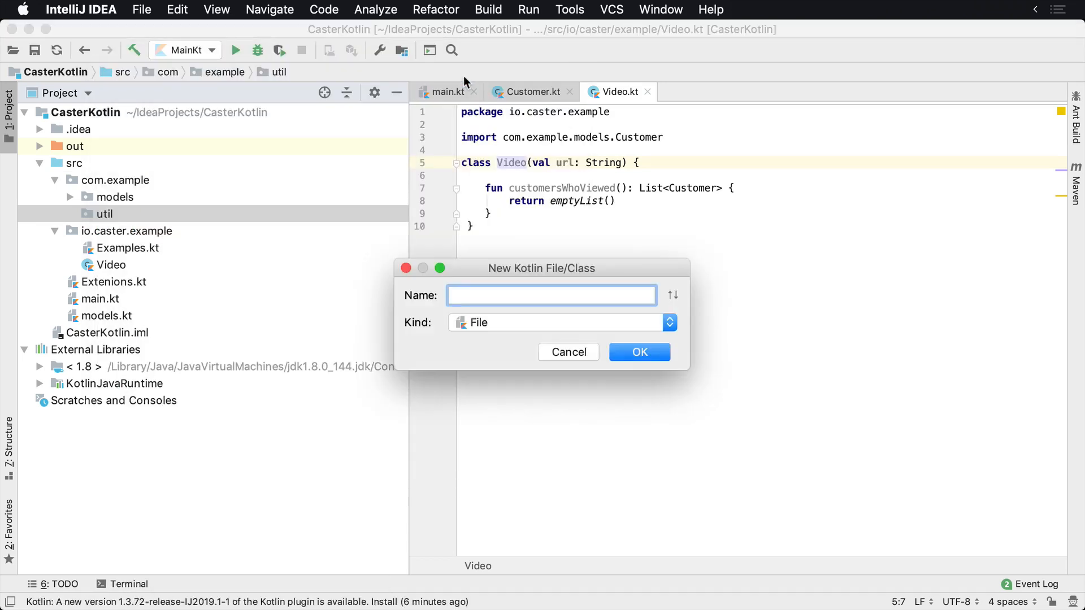
pyautogui.write('V')
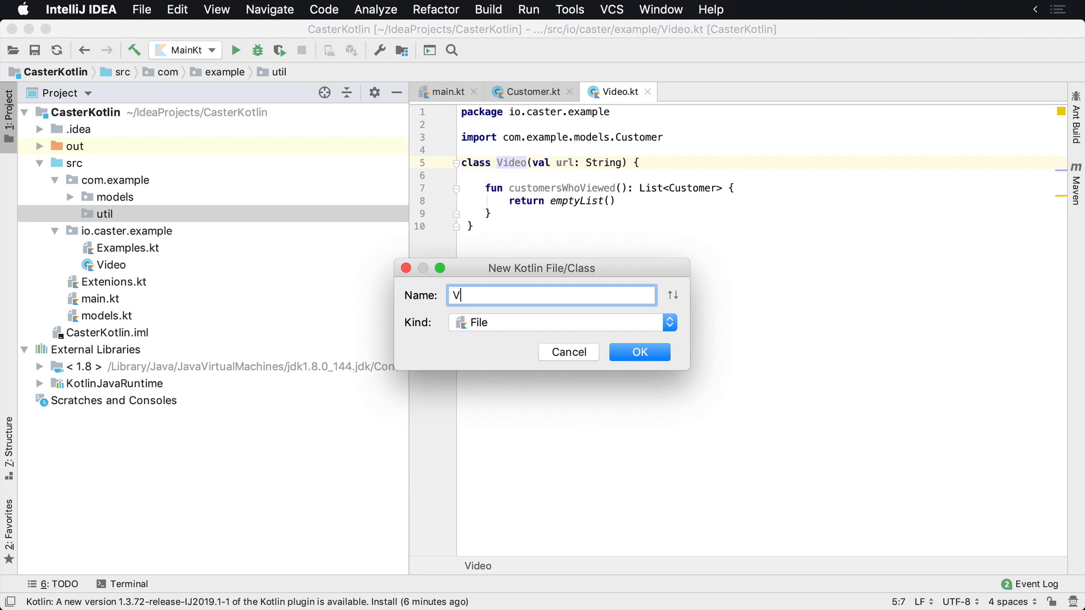
pyautogui.write('Model')
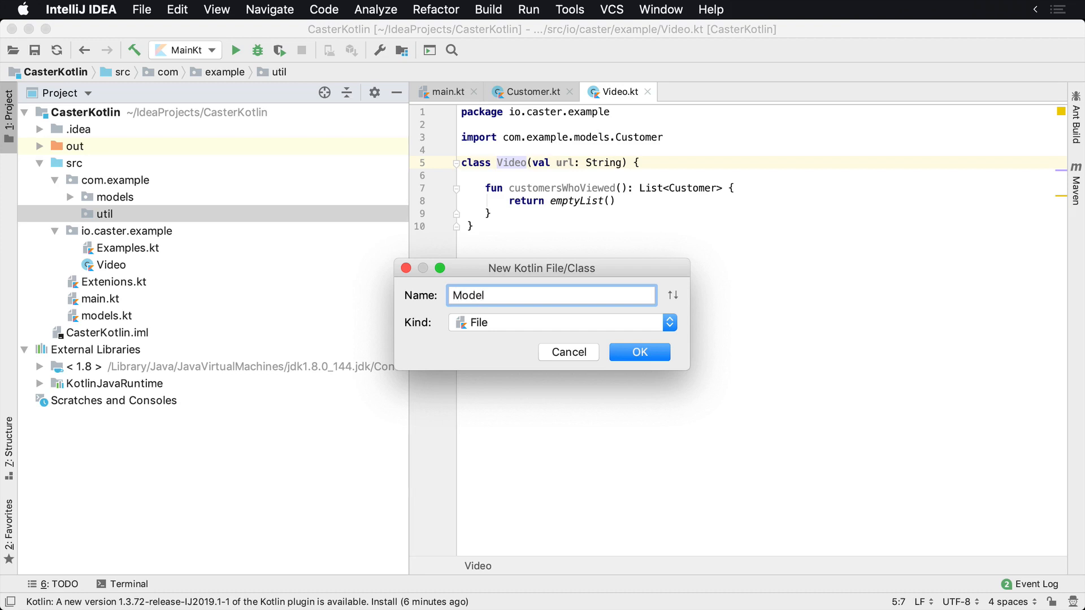
pyautogui.write('Exten')
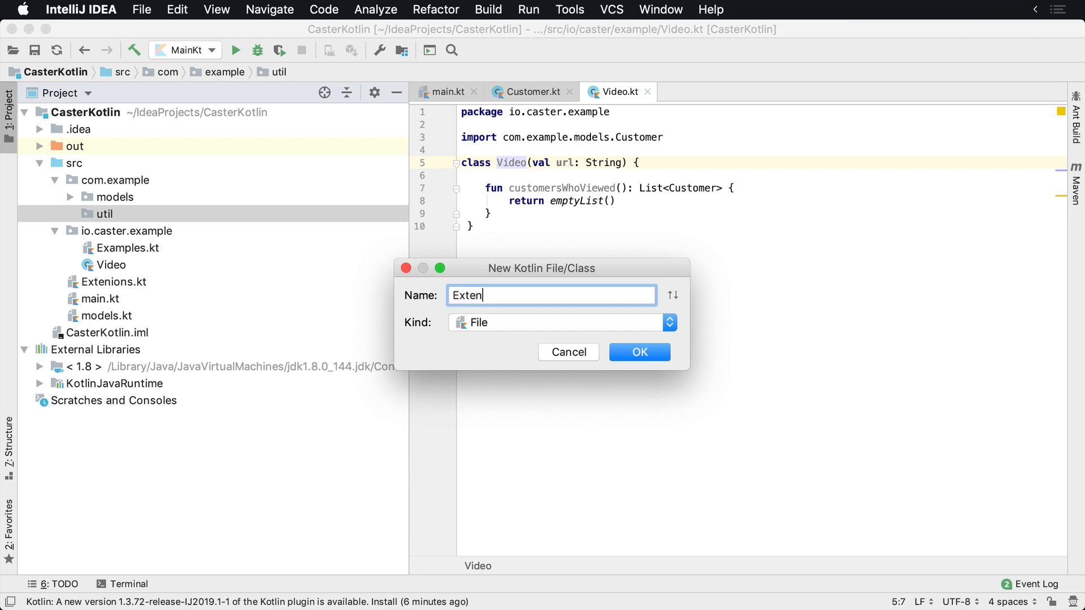
pyautogui.write('sion.')
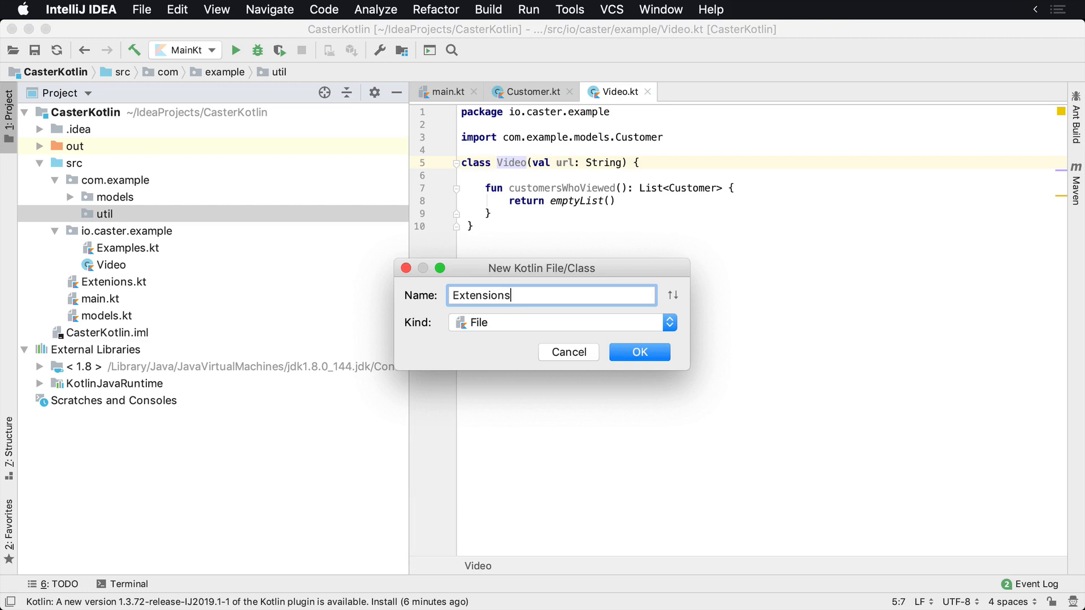
pyautogui.click(637, 352)
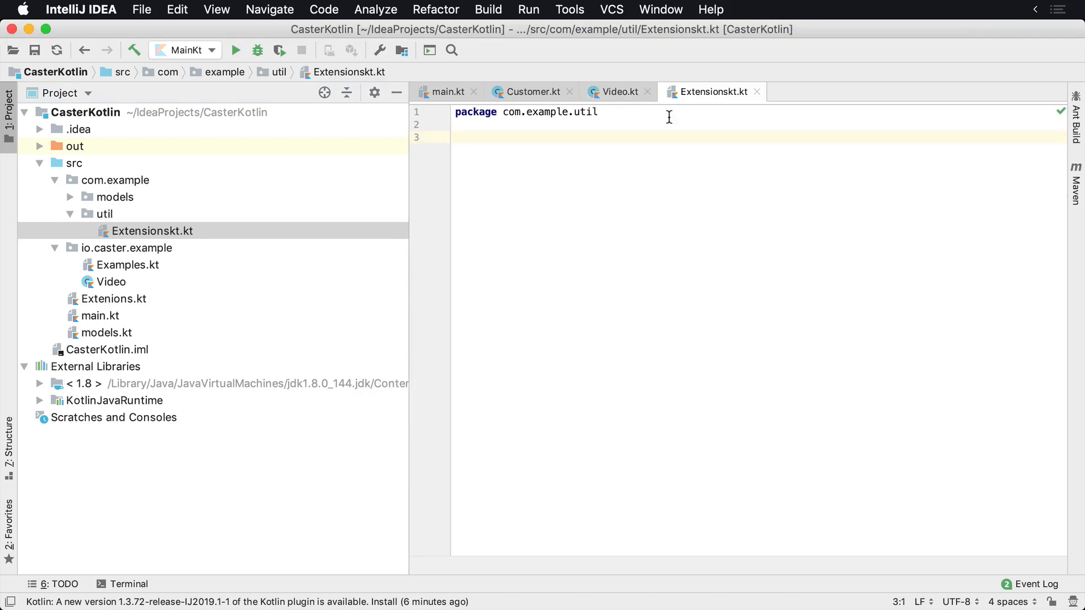
pyautogui.moveTo(152, 250)
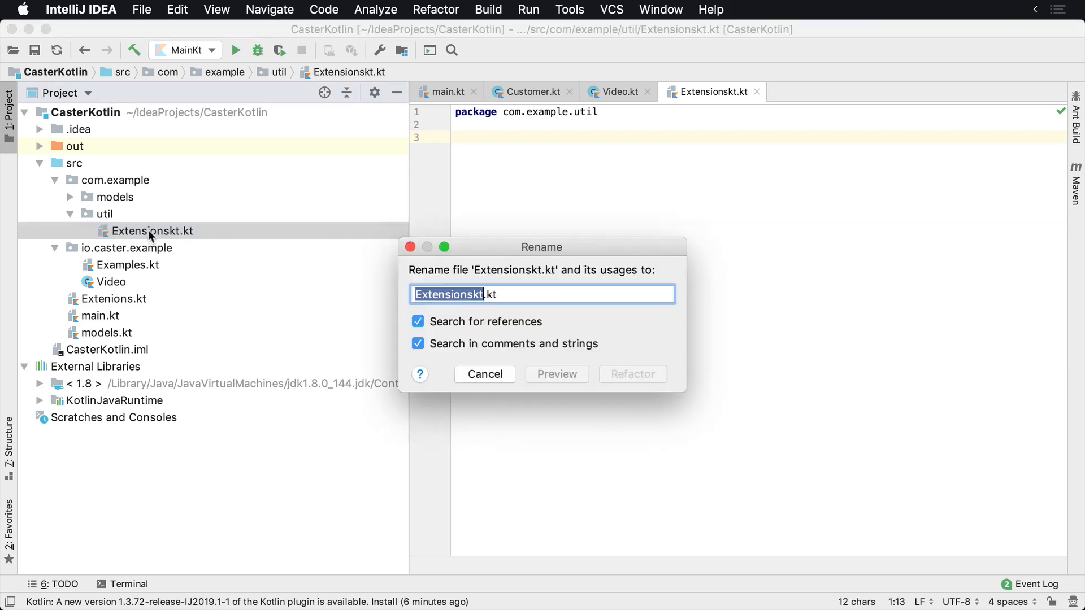
# Rename the file to Extensions.kt and show Customer under the models package.
pyautogui.click(631, 374)
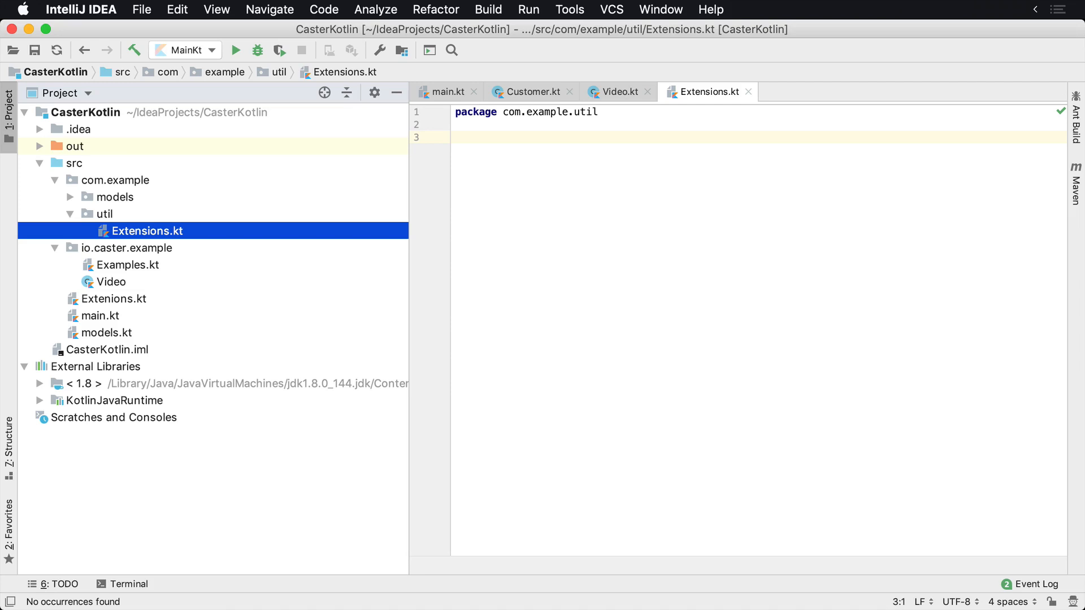
pyautogui.moveTo(76, 199)
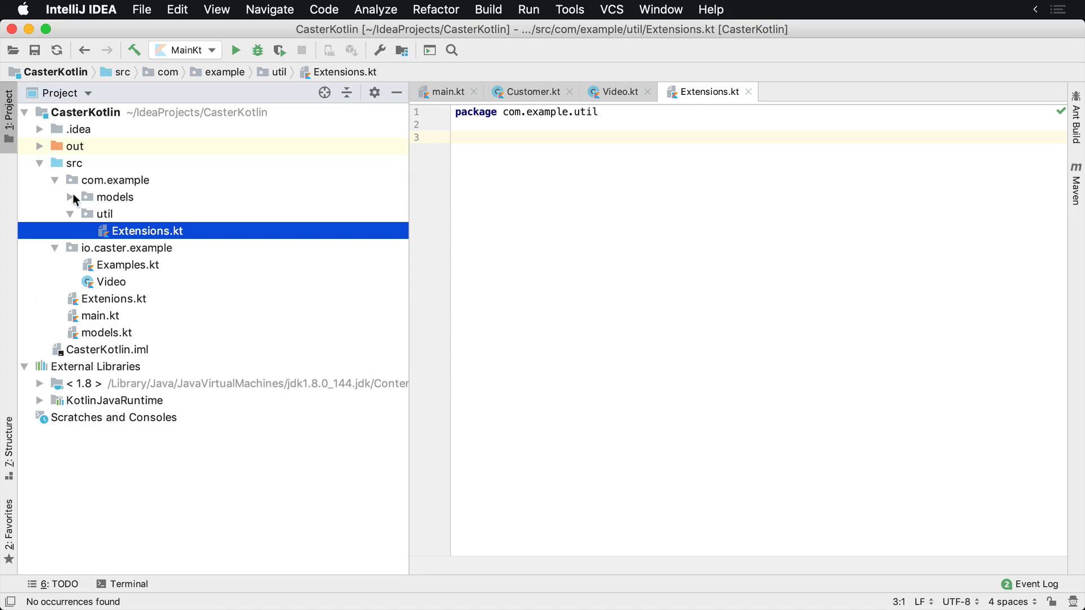
pyautogui.click(69, 197)
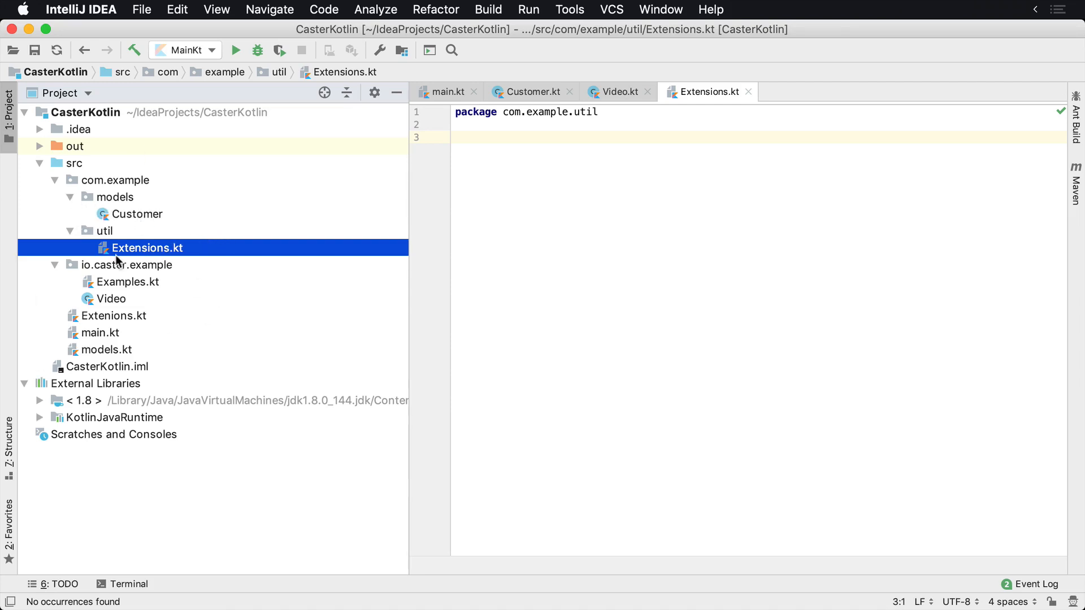
pyautogui.moveTo(51, 218)
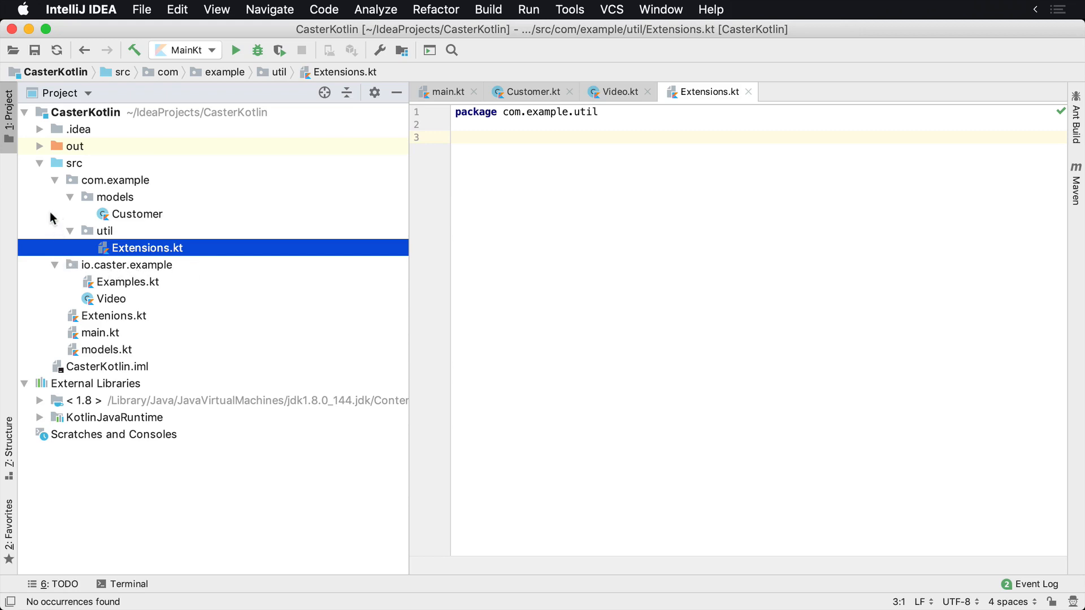
# Give the Customer class in com.example.models an empty braced body.
pyautogui.click(54, 180)
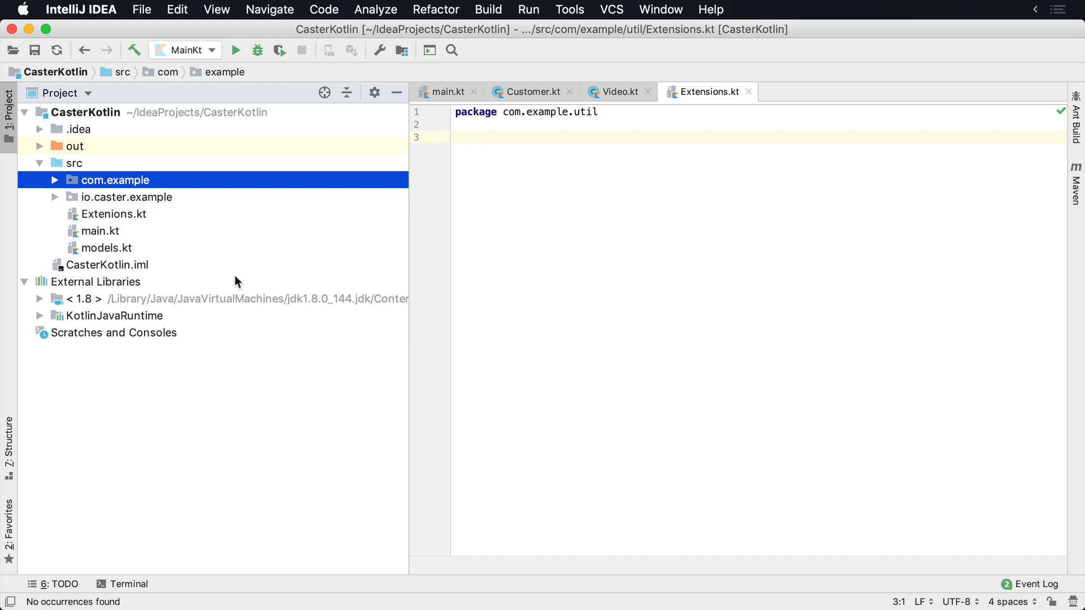
pyautogui.click(54, 180)
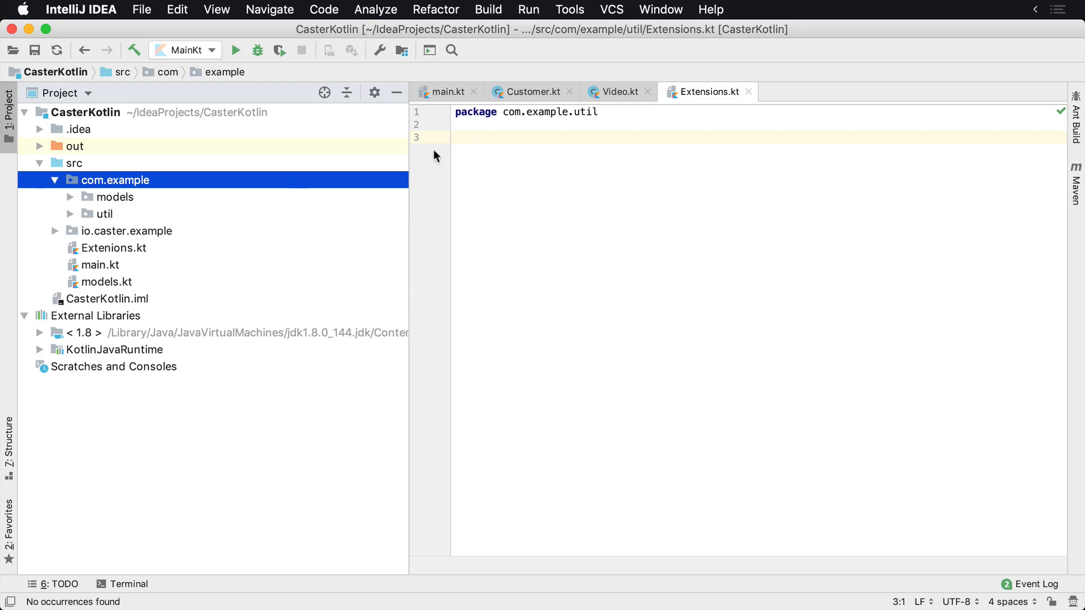
pyautogui.click(115, 197)
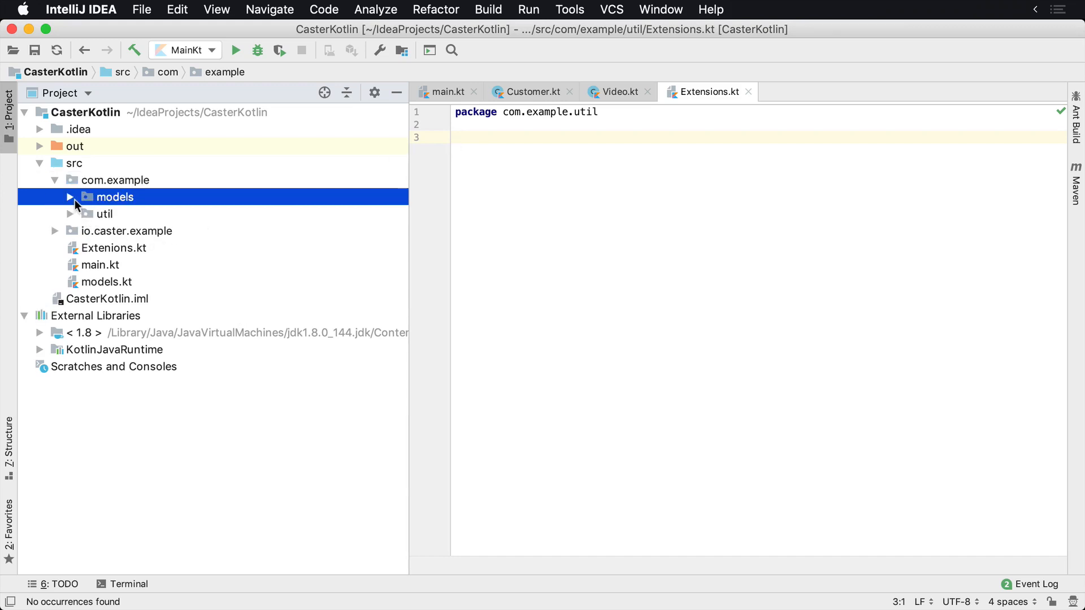
pyautogui.click(70, 197)
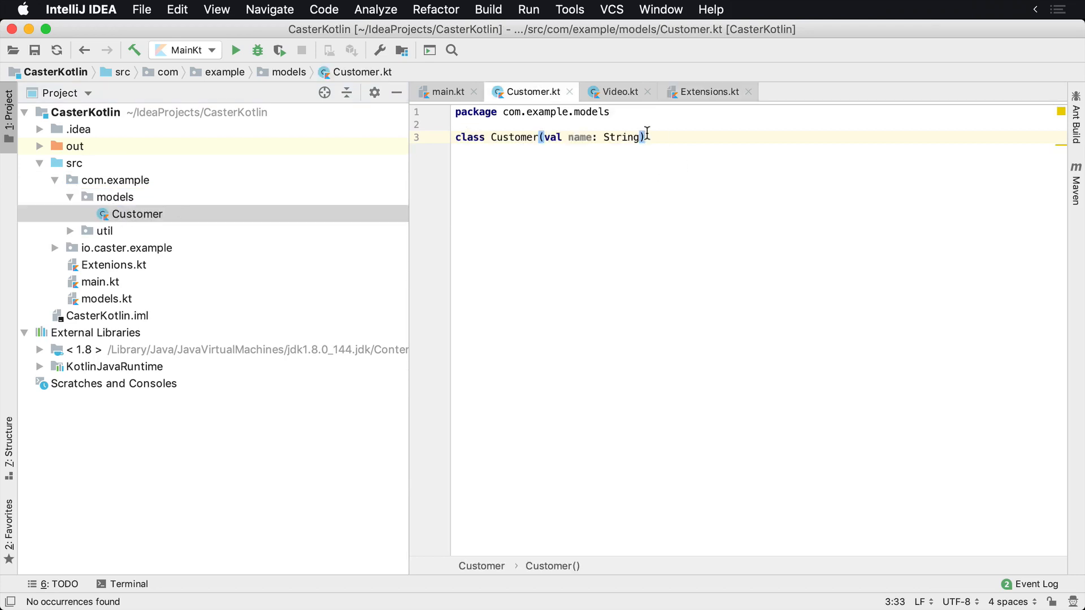
pyautogui.write('{')
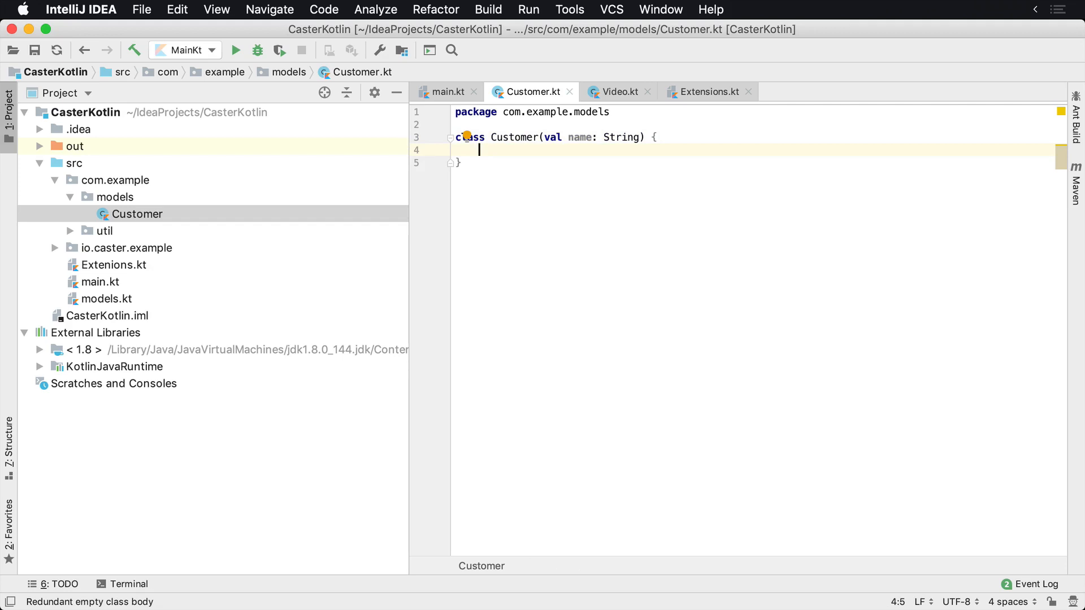
pyautogui.moveTo(59, 275)
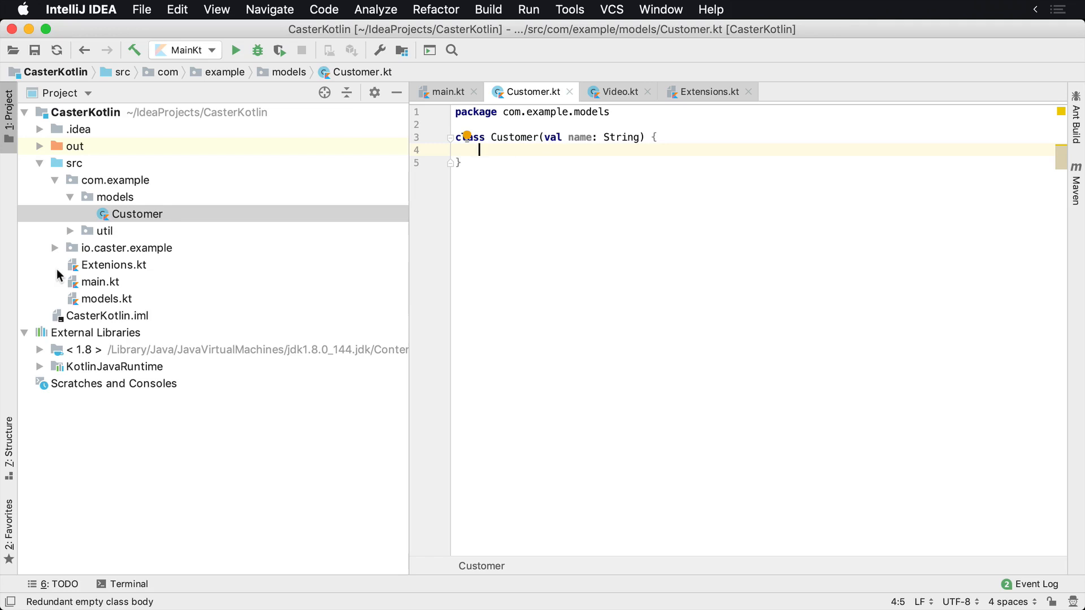
# Reopen Video.kt from io.caster.example showing its Customer import.
pyautogui.click(55, 248)
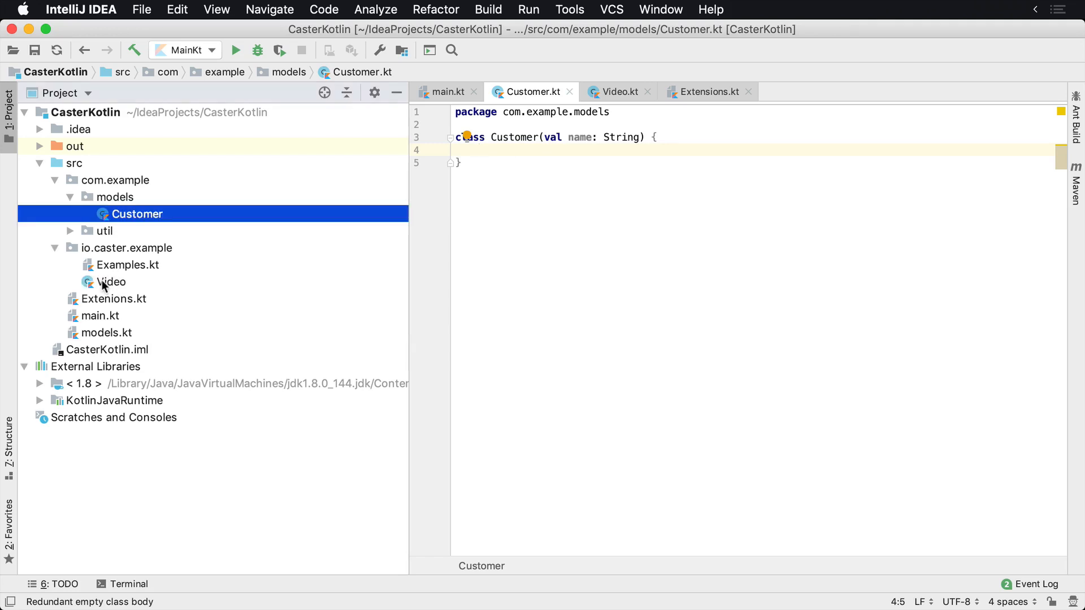
pyautogui.click(112, 281)
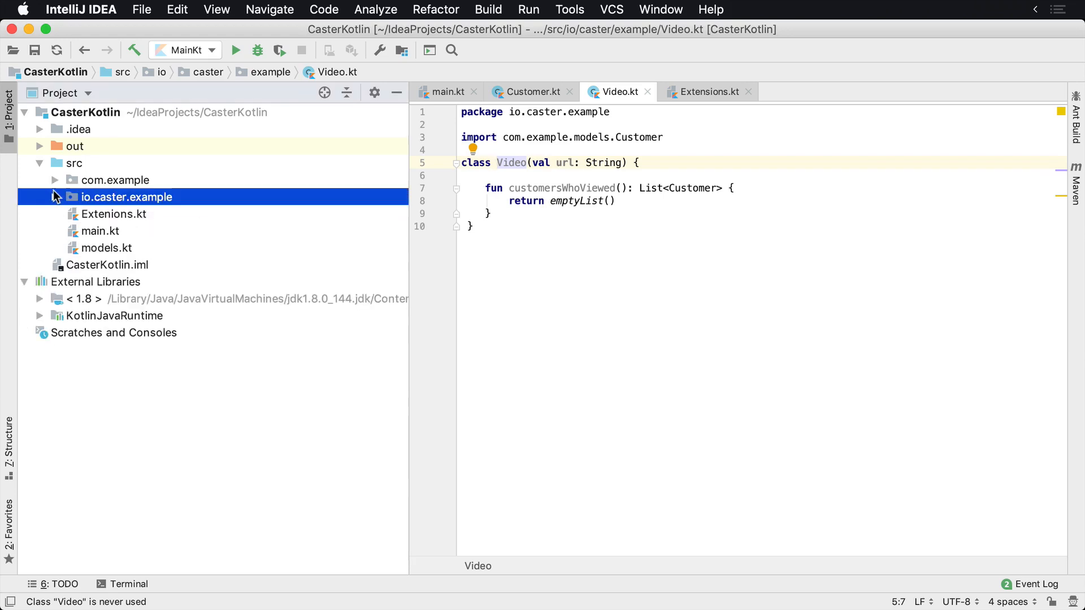
# Create a package-less Favorite.kt under src declaring class Favorite(val id: Int).
pyautogui.rightClick(126, 197)
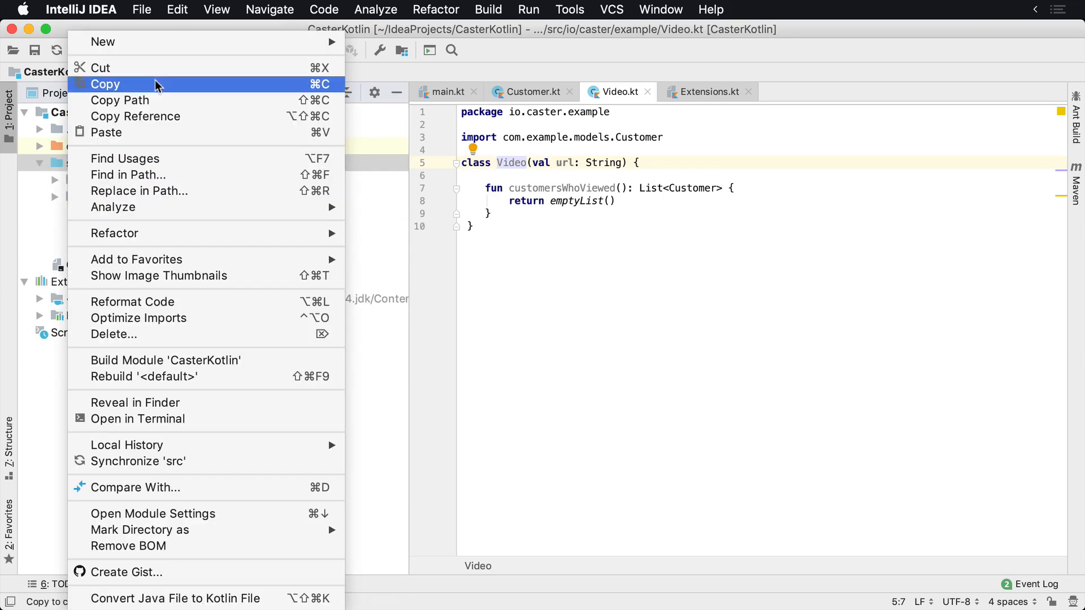
pyautogui.click(102, 42)
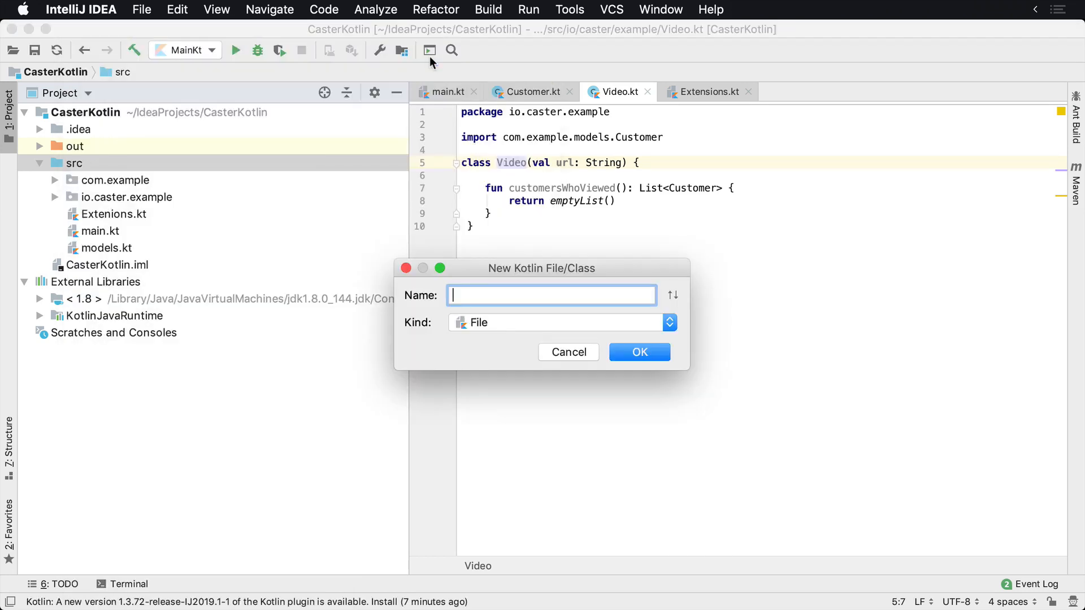
pyautogui.write('Fa')
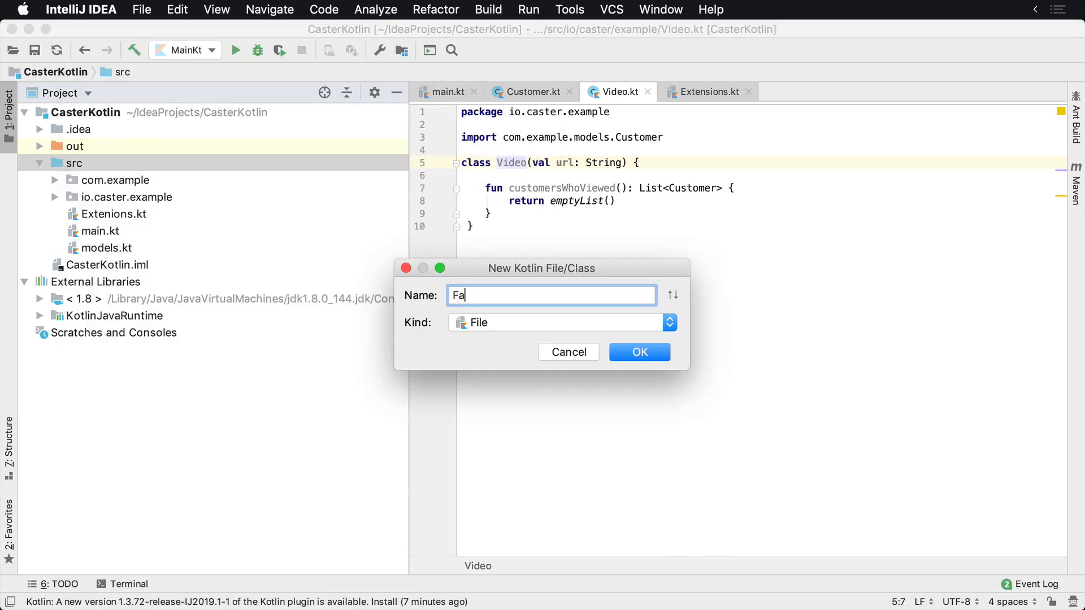
pyautogui.click(637, 352)
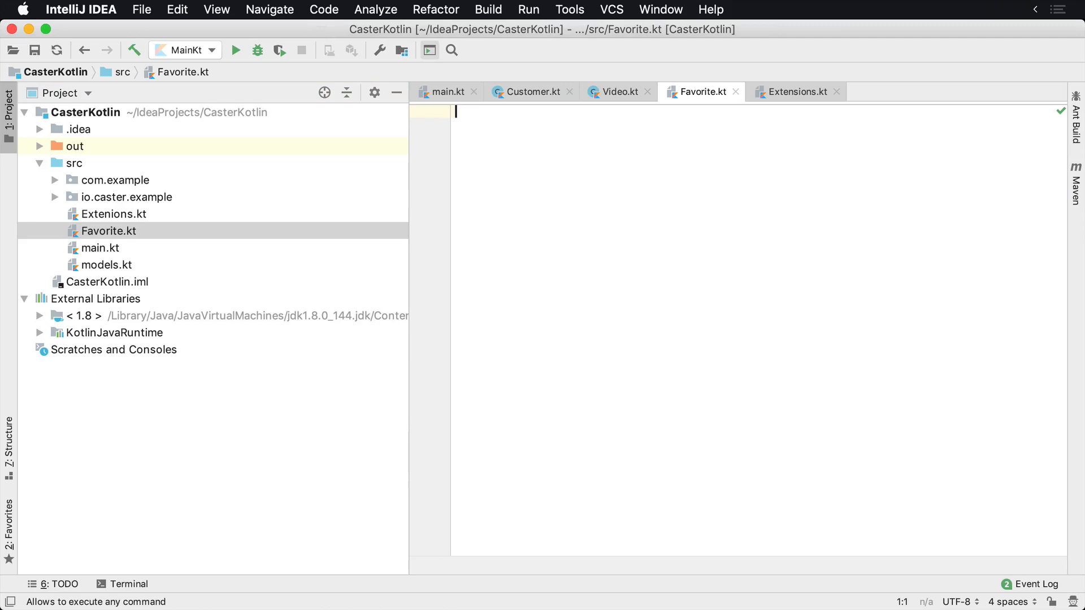
pyautogui.write('class Favorite')
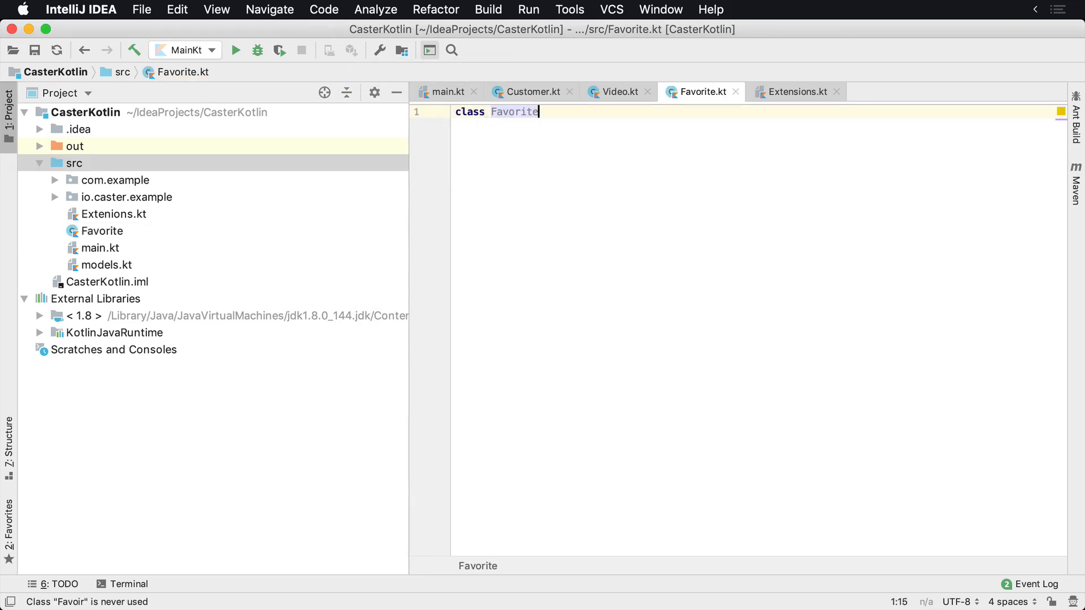
pyautogui.write('(val')
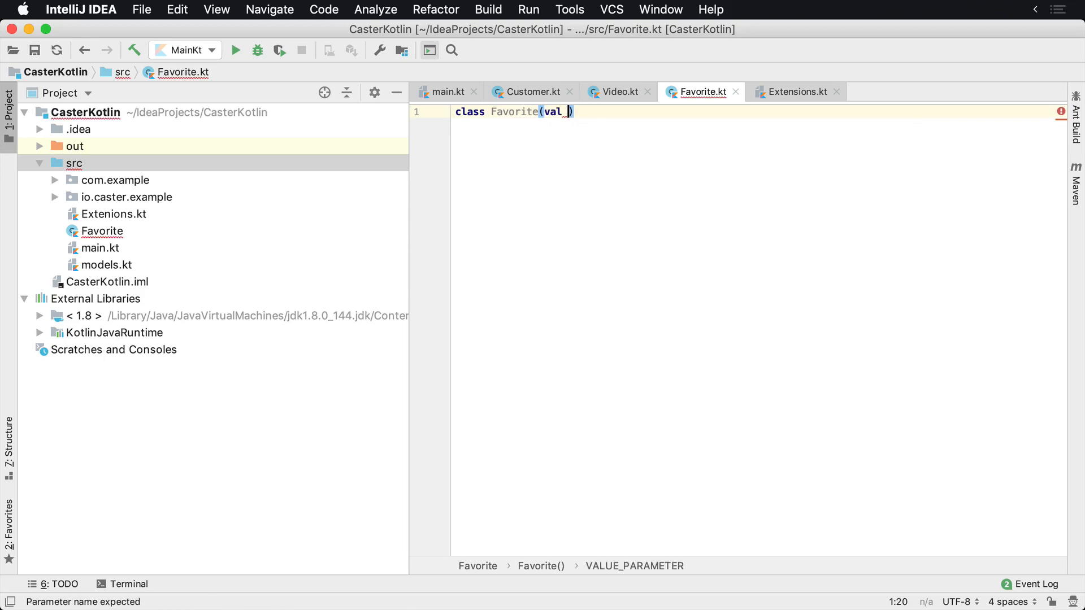
pyautogui.write('id: Int')
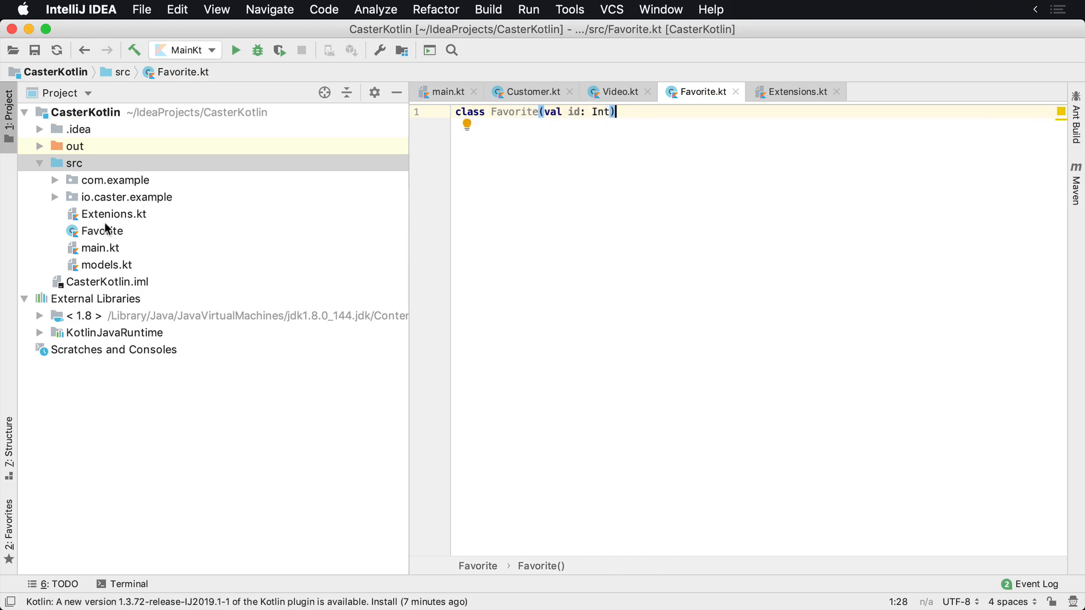
# Select Favorite in the project tree and expand then collapse com.example to compare.
pyautogui.click(103, 231)
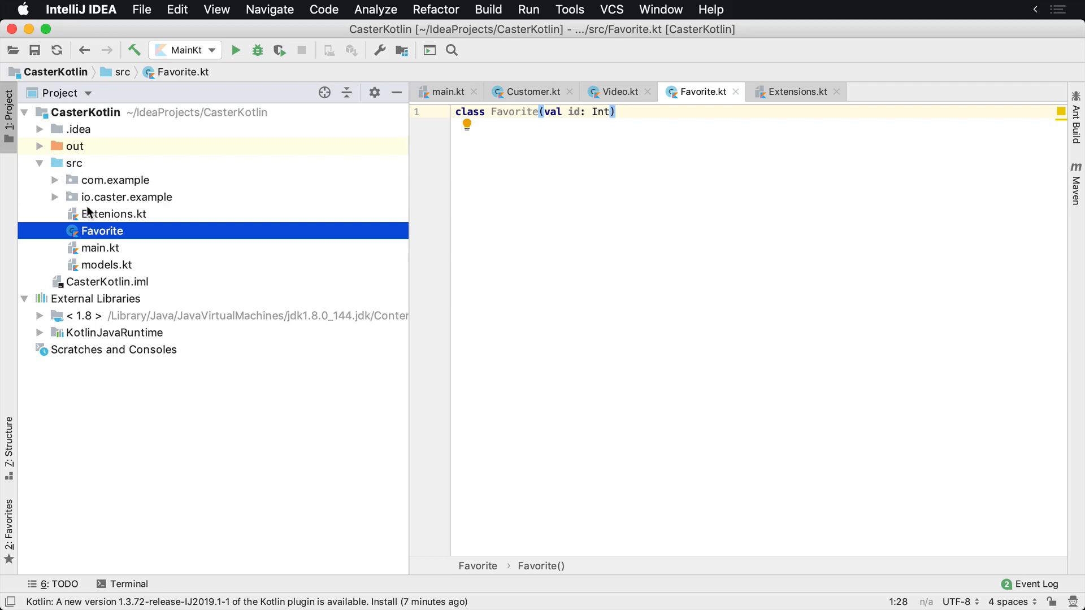
pyautogui.moveTo(338, 298)
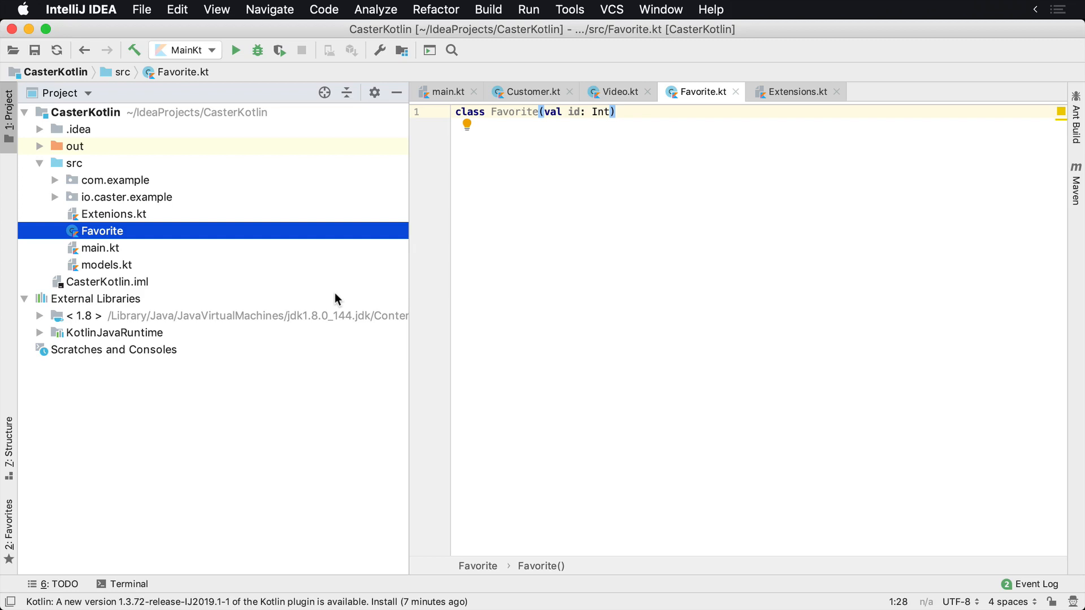
pyautogui.moveTo(106, 180)
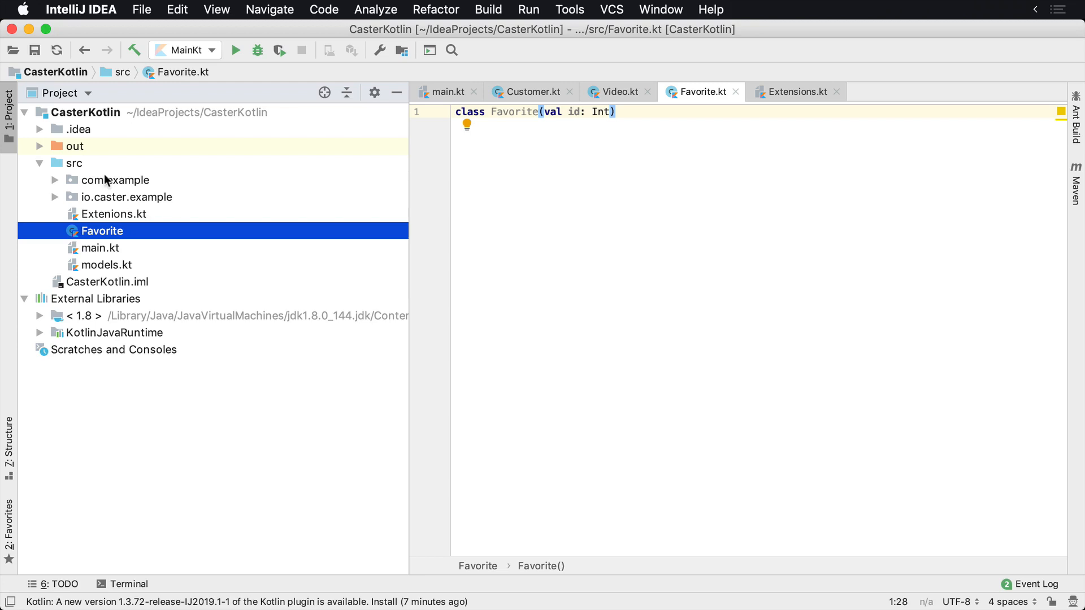
pyautogui.click(115, 179)
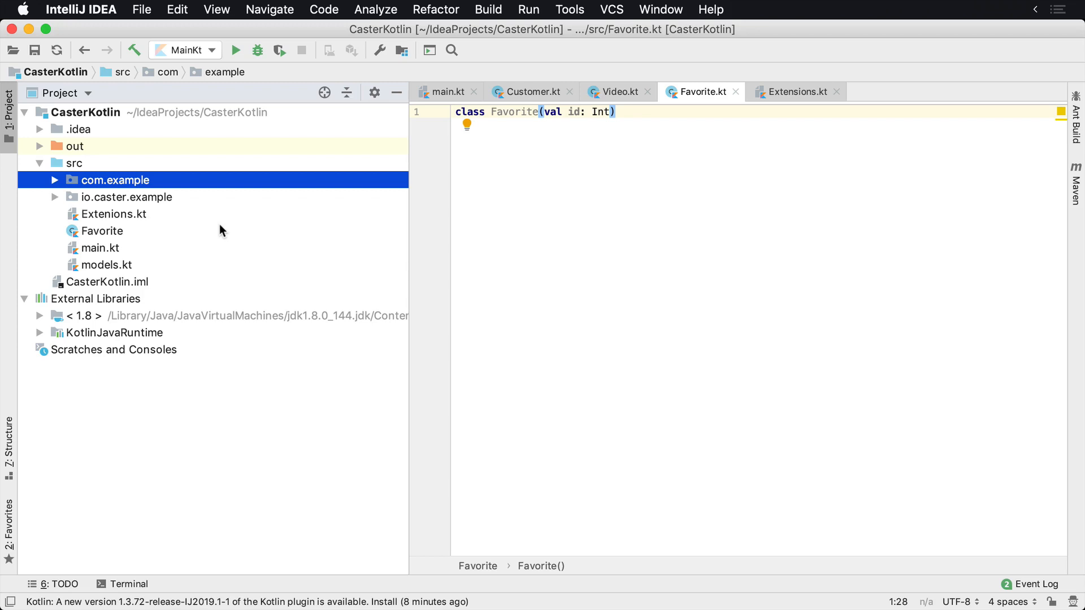
pyautogui.click(55, 180)
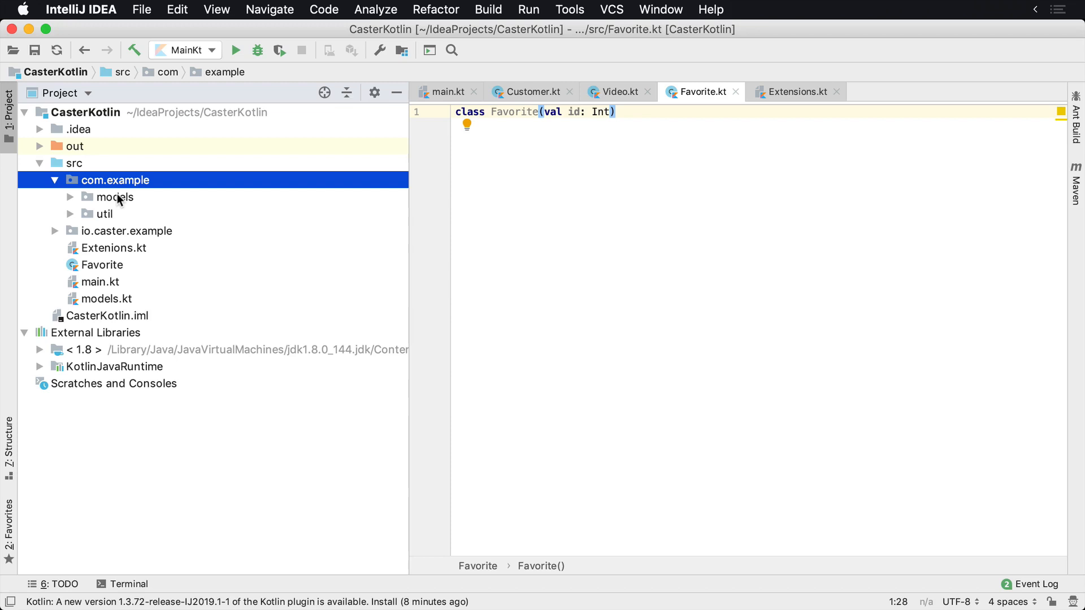
pyautogui.moveTo(54, 180)
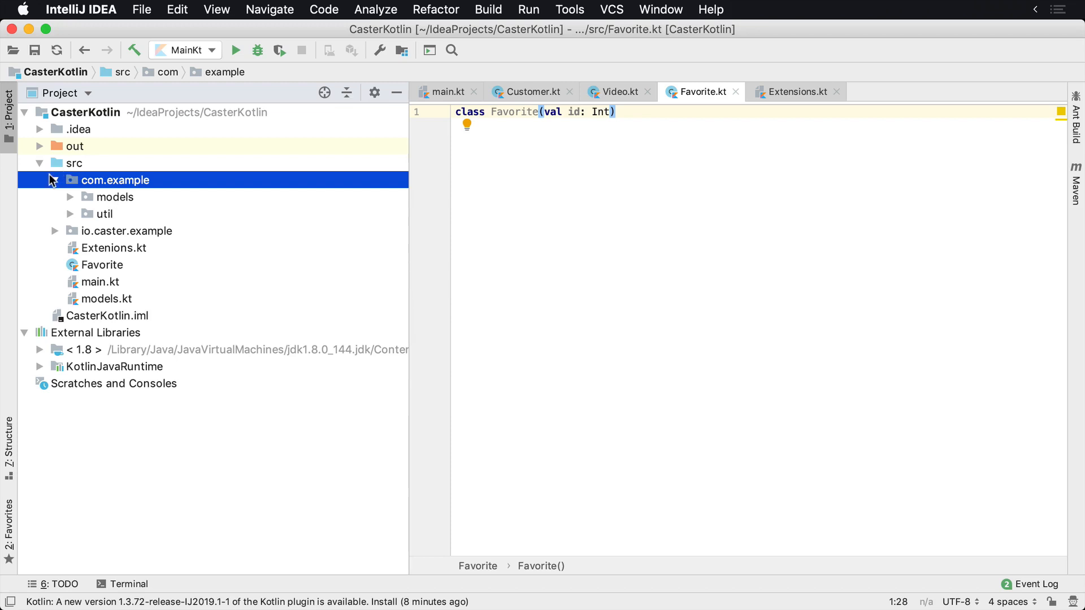
pyautogui.click(54, 179)
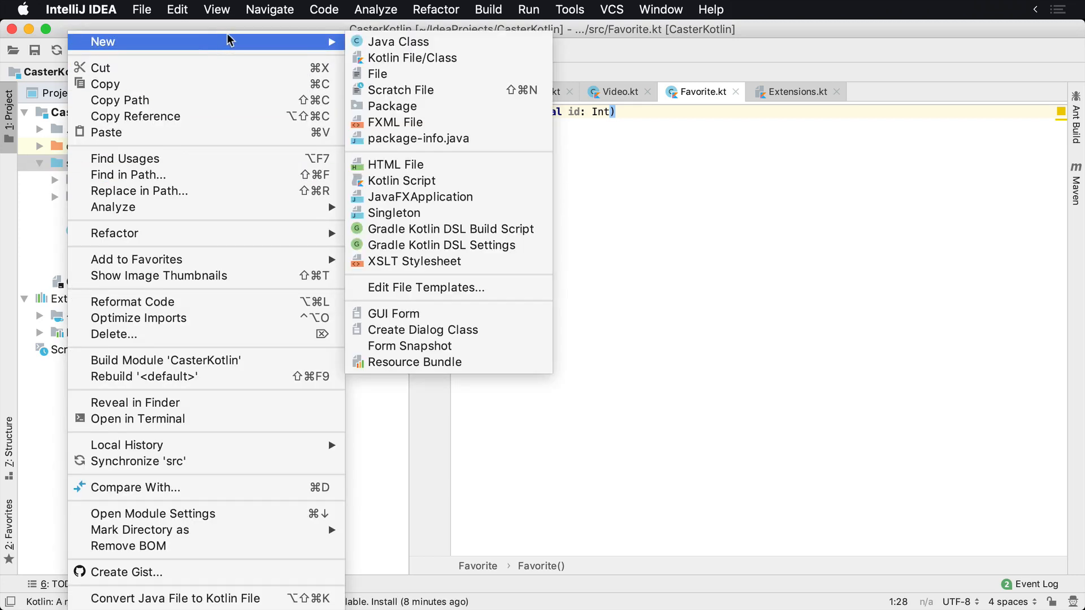
pyautogui.moveTo(392, 107)
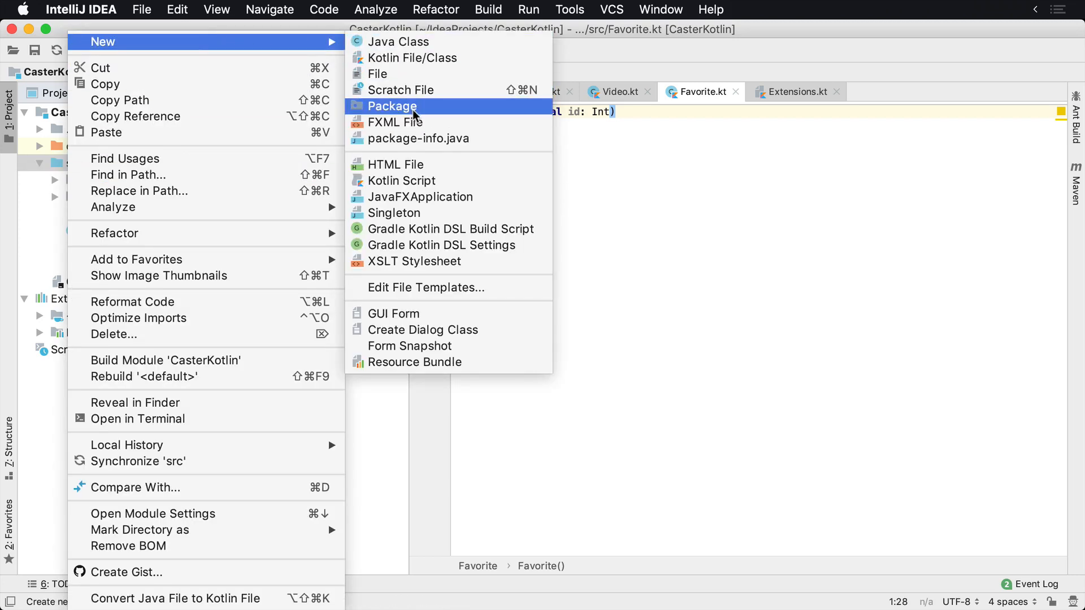
# Create the com.donnfelker.services package under com, correcting mistyped parts of the name.
pyautogui.click(392, 107)
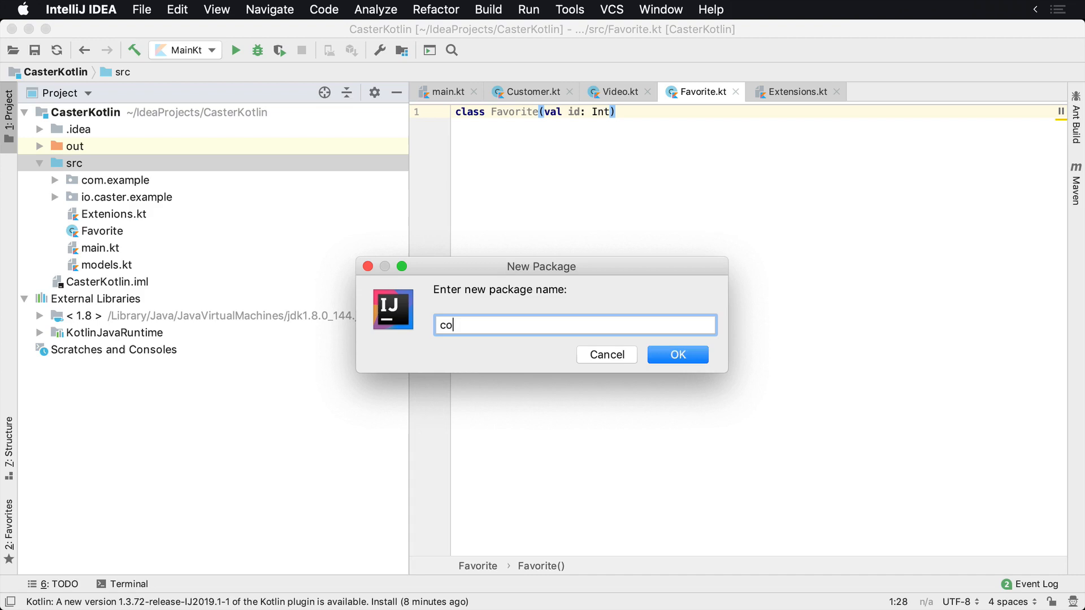
pyautogui.write('m.donnfelker')
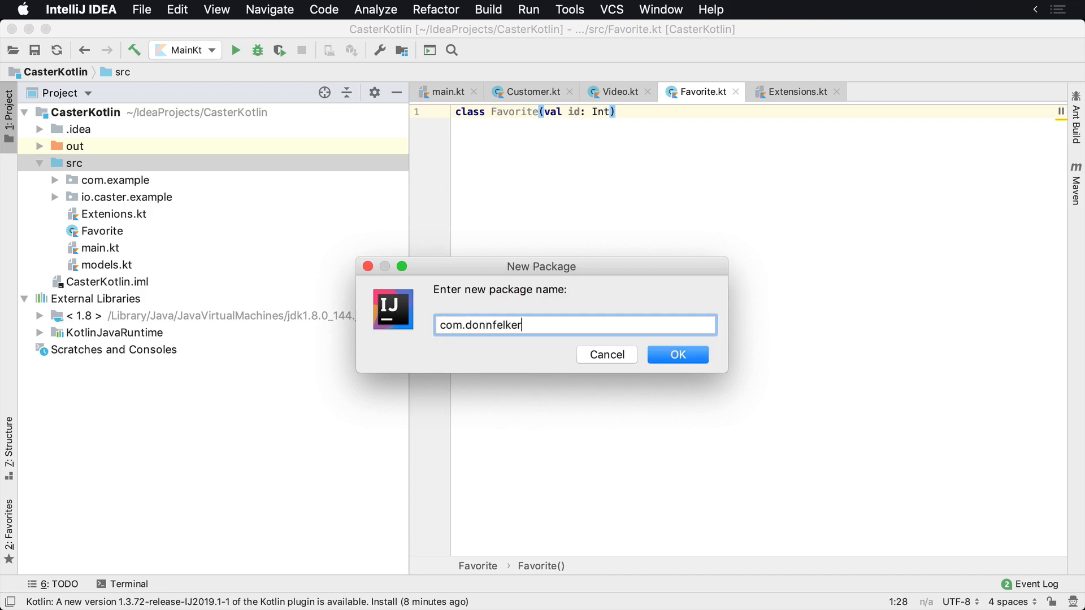
pyautogui.write('.')
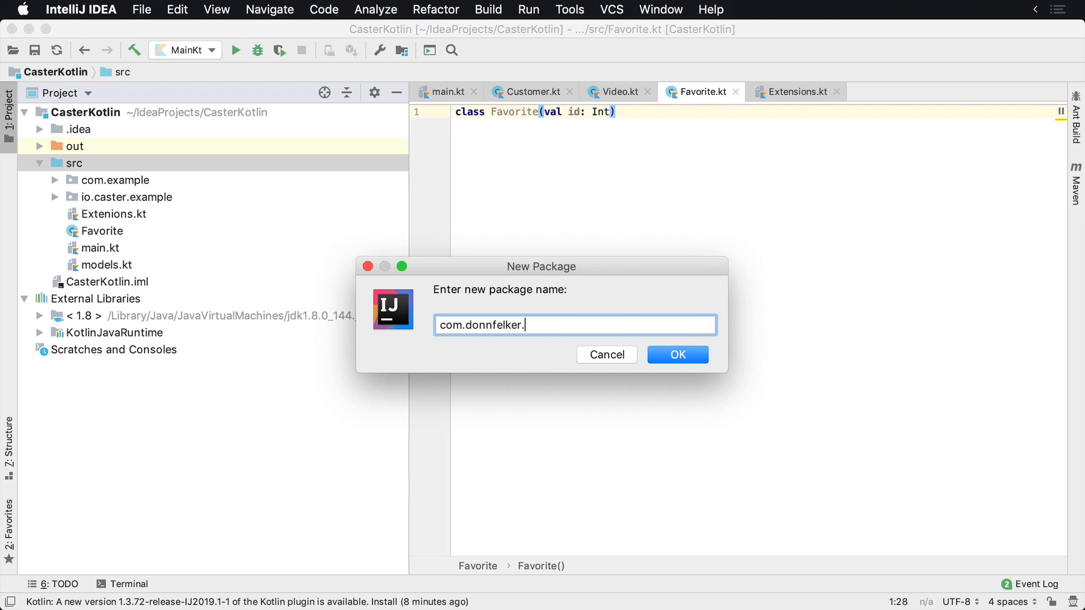
pyautogui.write('io')
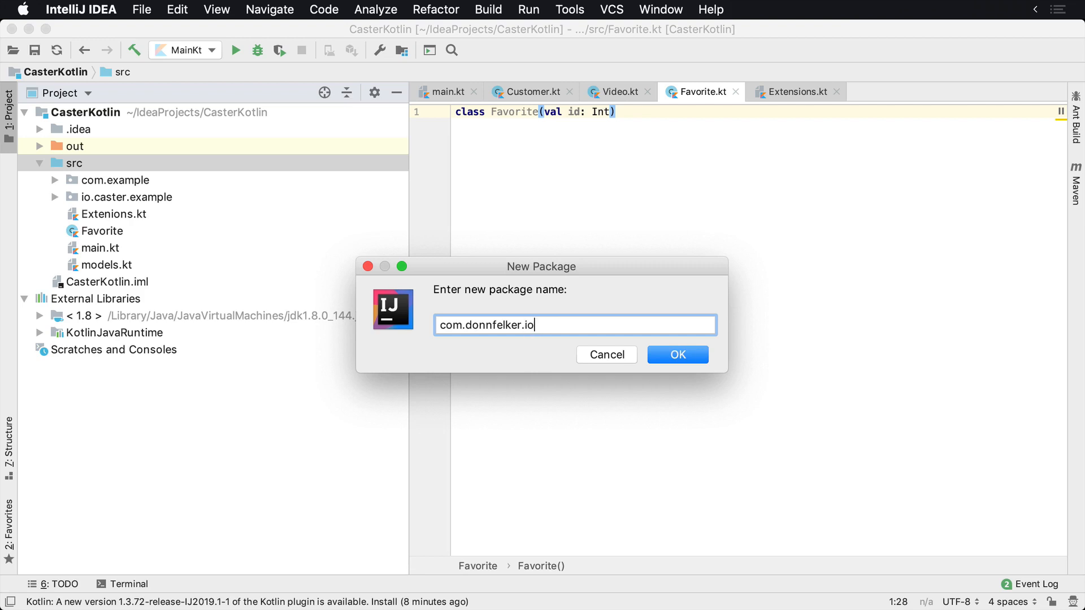
pyautogui.press('Backspace')
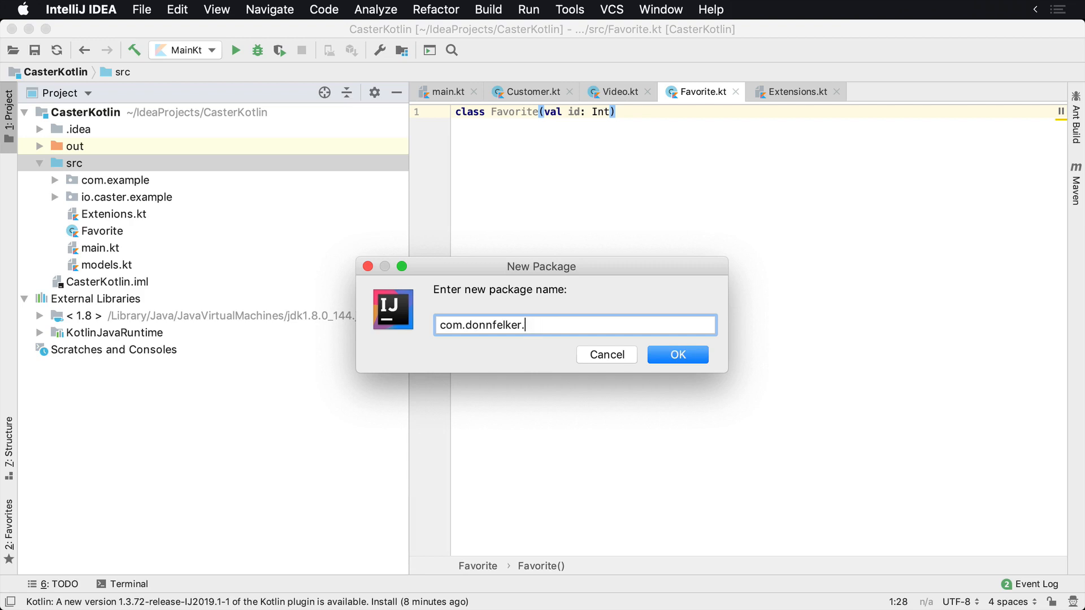
pyautogui.write('cal')
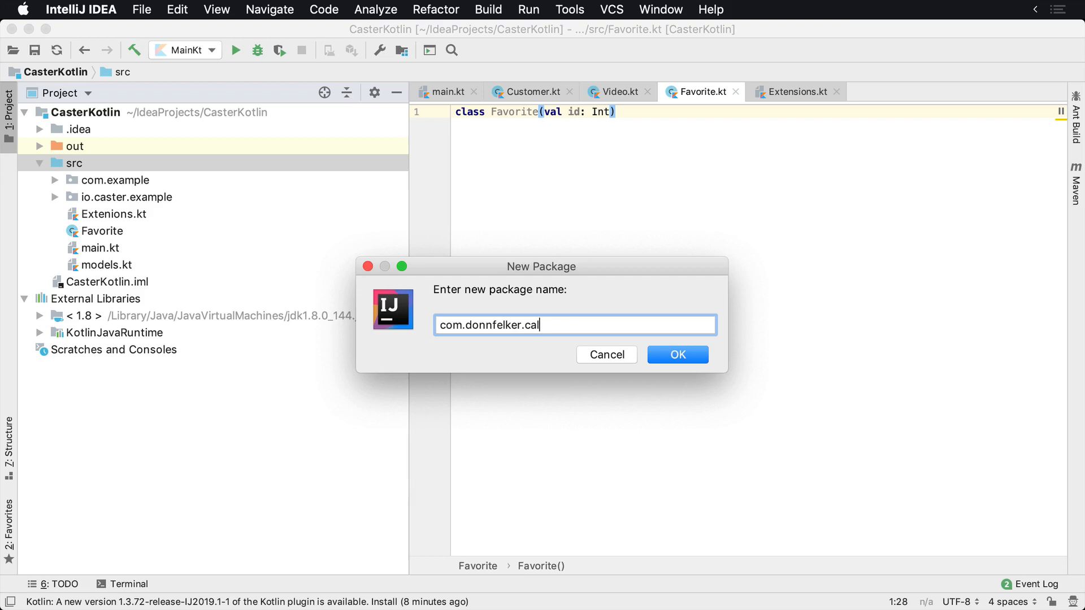
pyautogui.press('Backspace')
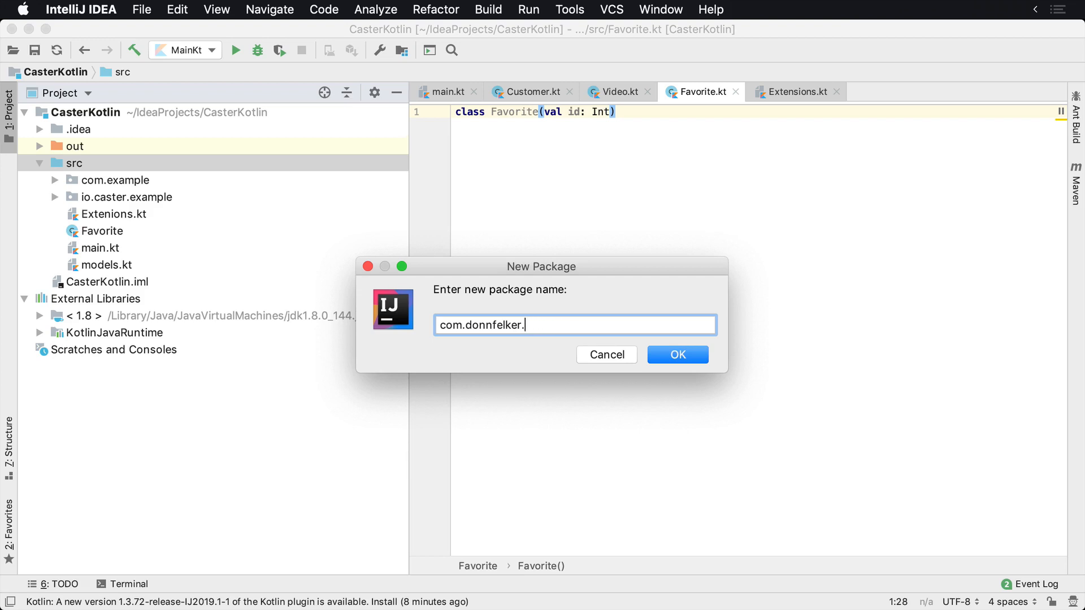
pyautogui.write('r')
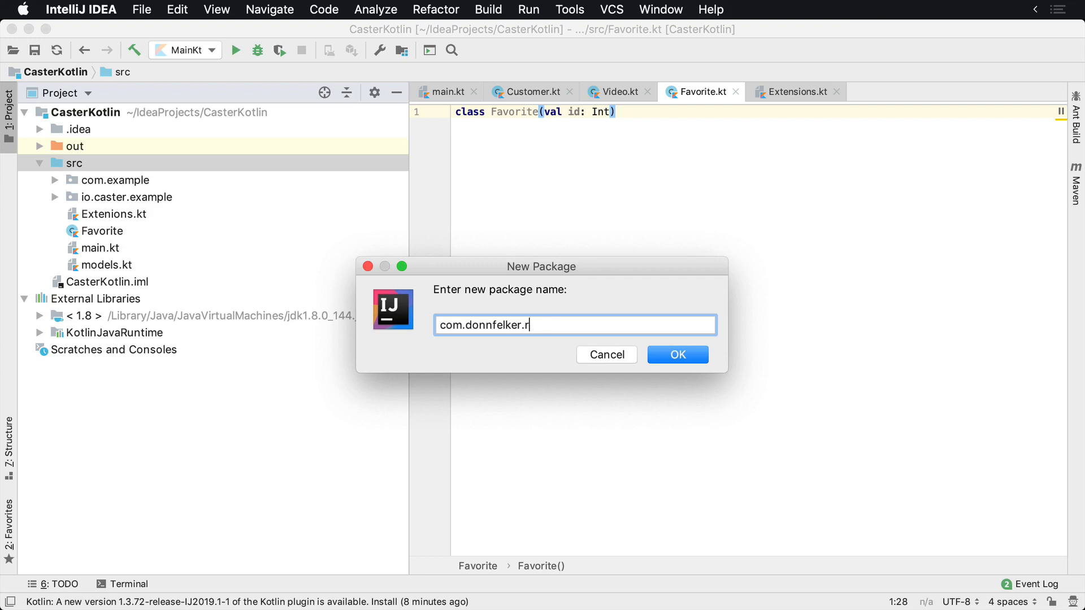
pyautogui.write('ervies')
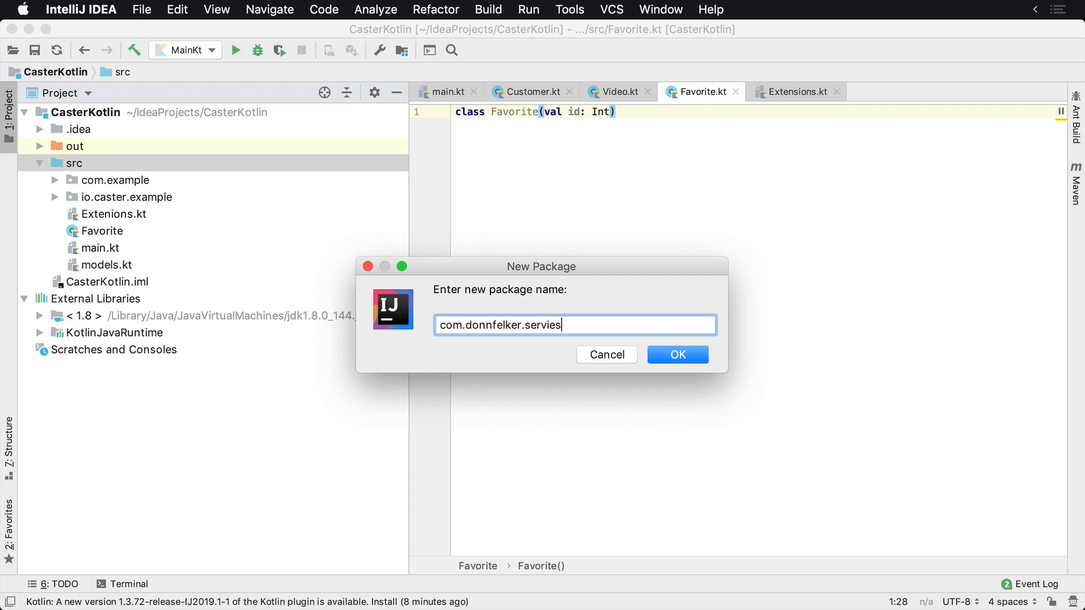
pyautogui.write('v')
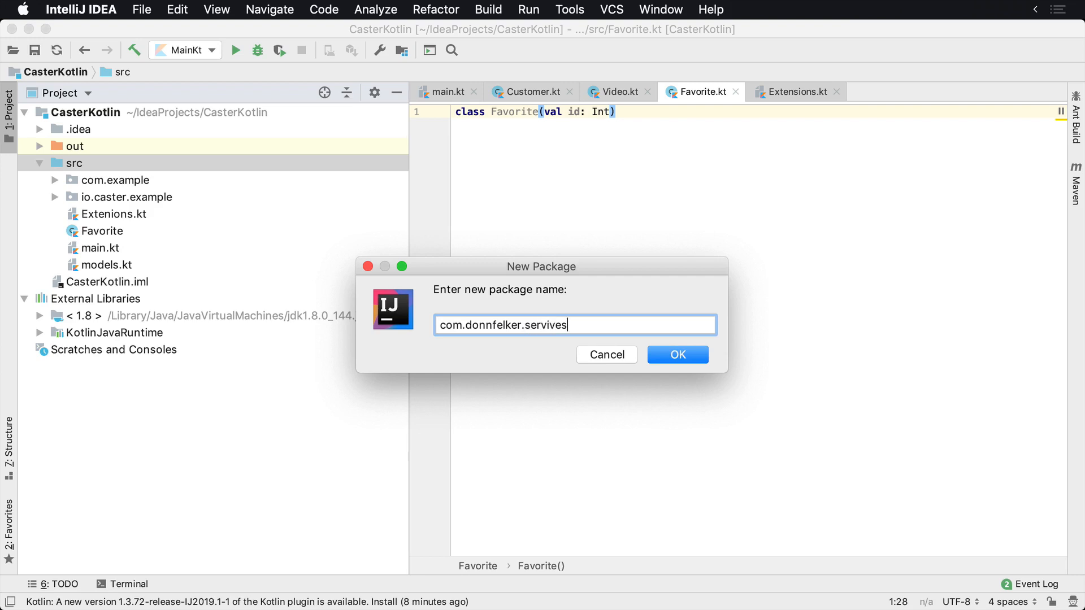
pyautogui.click(677, 354)
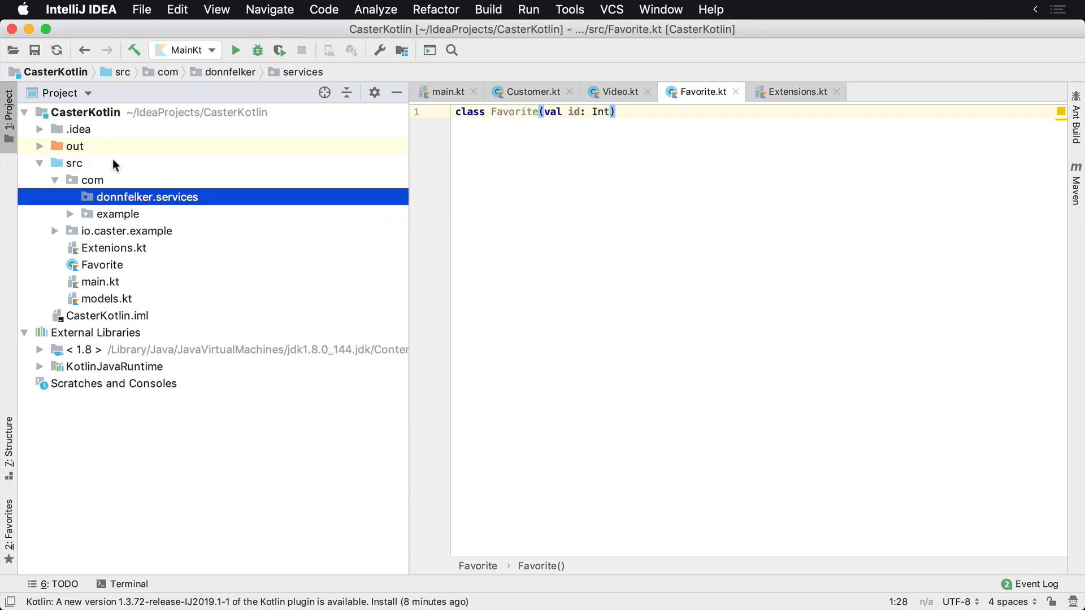
pyautogui.moveTo(133, 211)
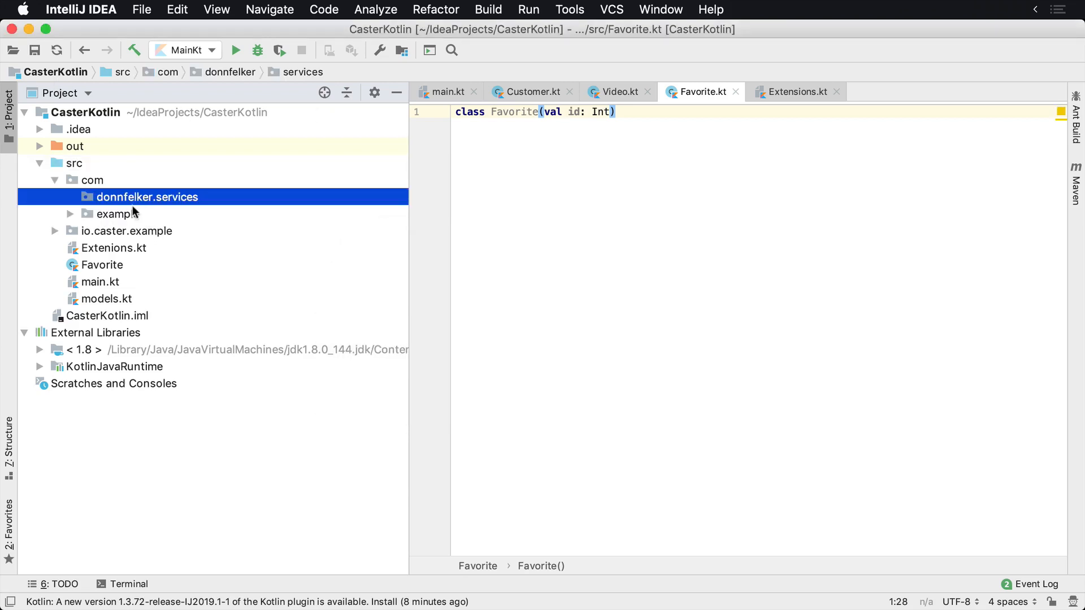
pyautogui.click(92, 180)
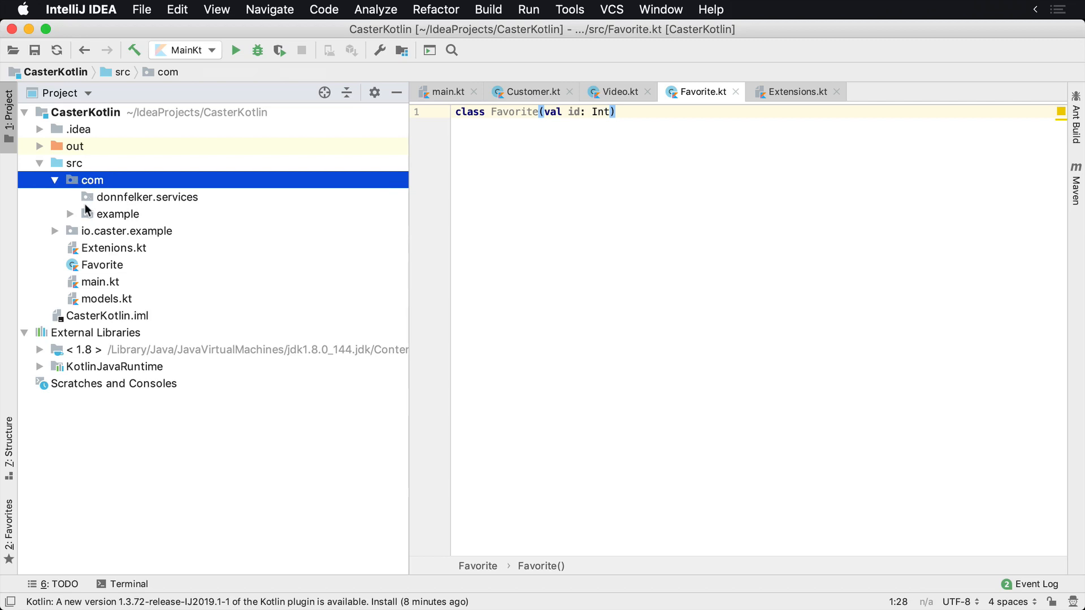
pyautogui.moveTo(127, 197)
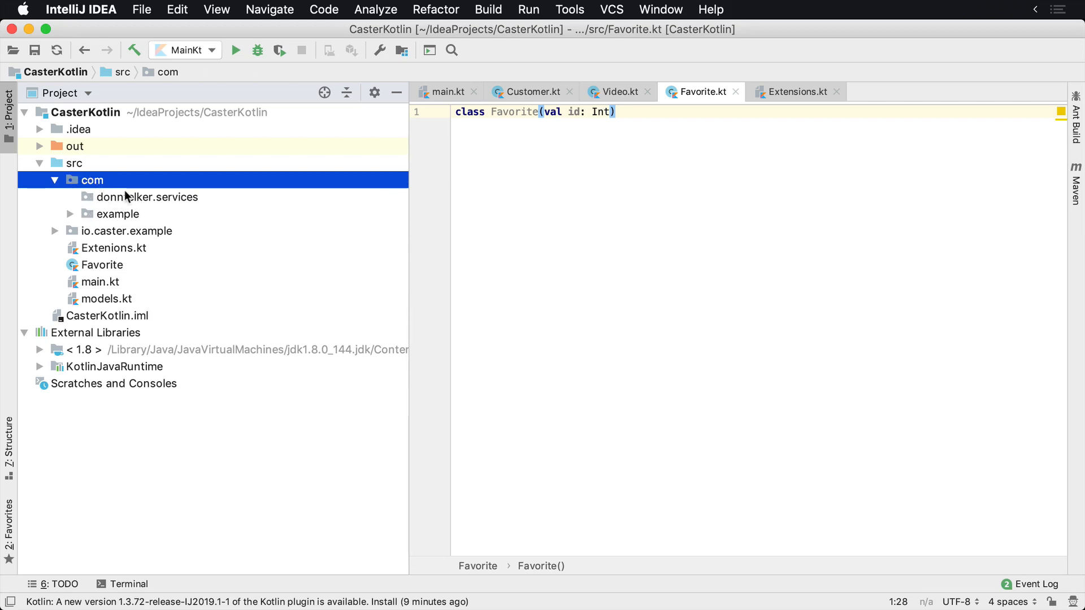
# Create a Kotlin file named TweetService inside com.donnfelker.services.
pyautogui.rightClick(146, 197)
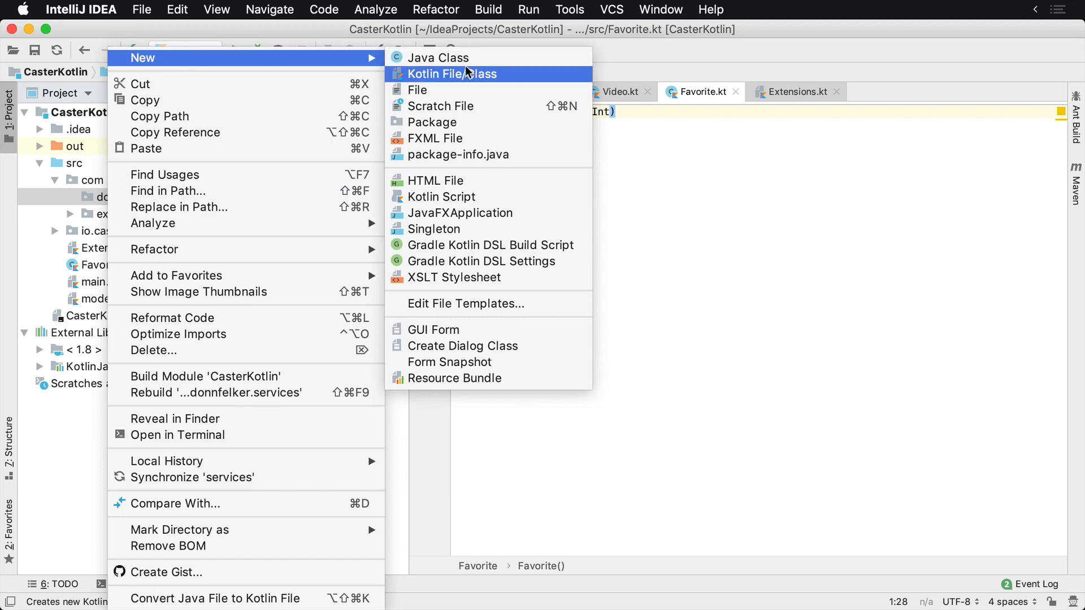
pyautogui.moveTo(316, 52)
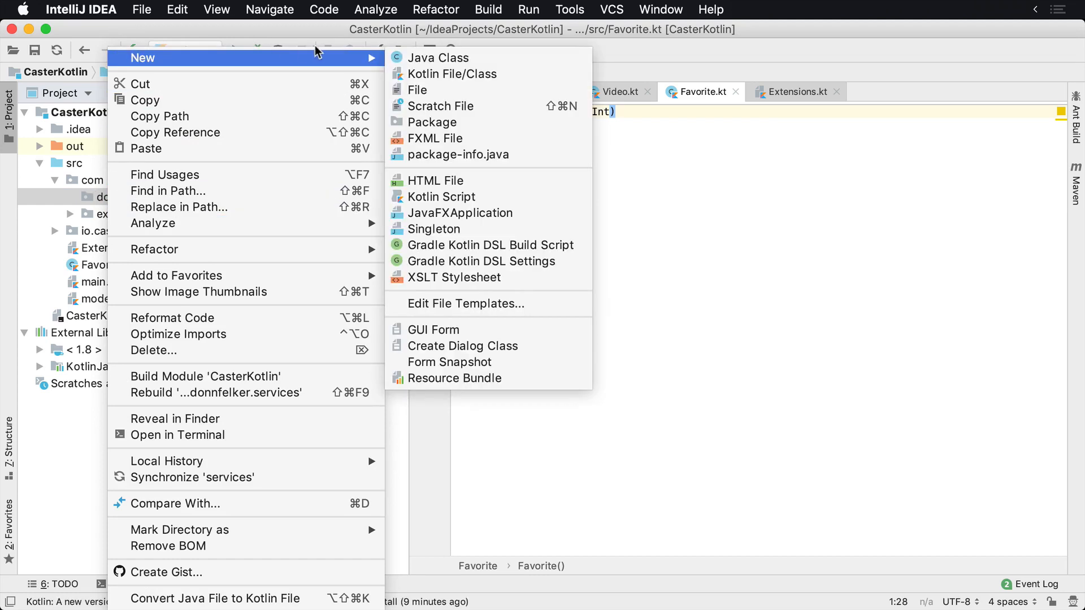
pyautogui.click(455, 75)
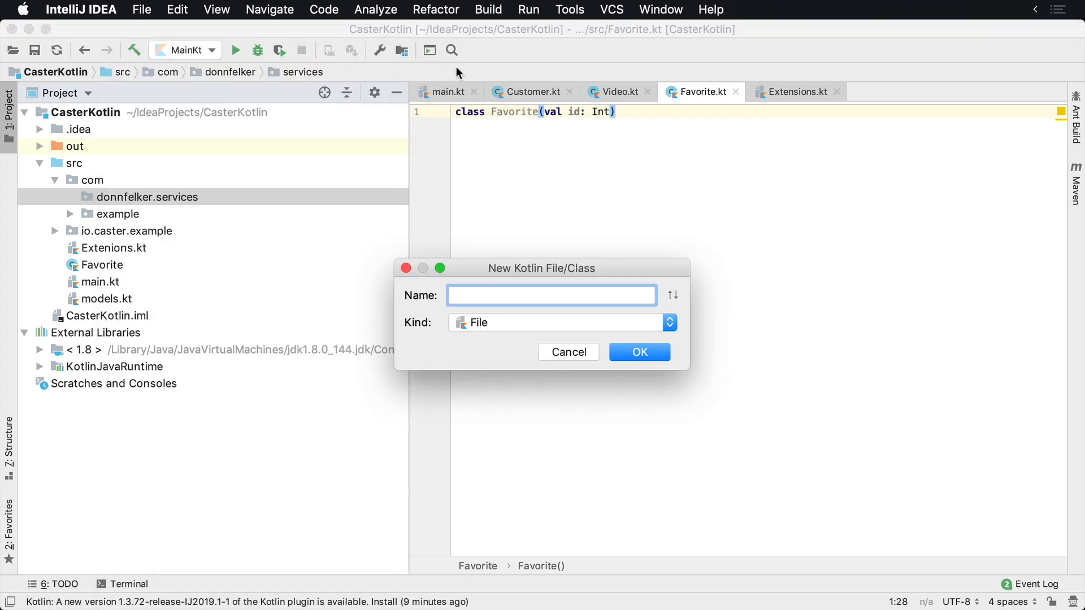
pyautogui.write('CustomerServic')
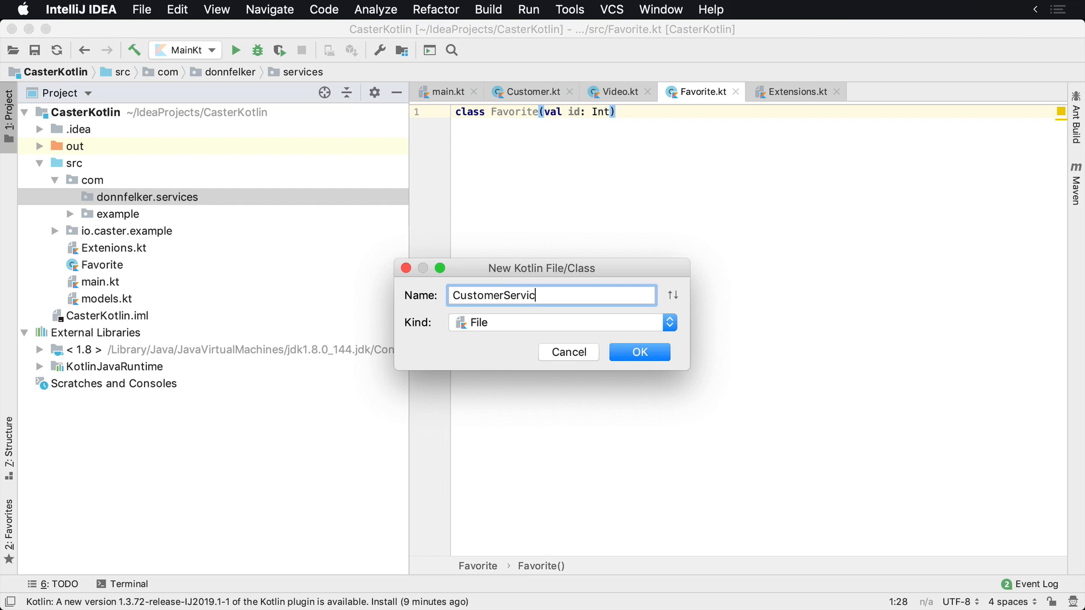
pyautogui.write('e.')
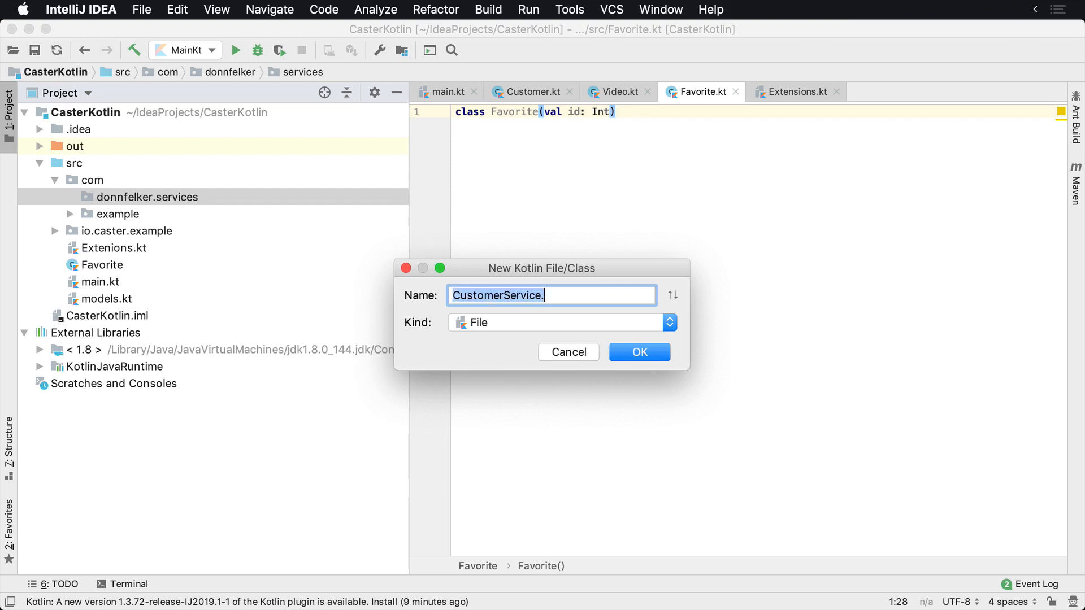
pyautogui.write('Tw')
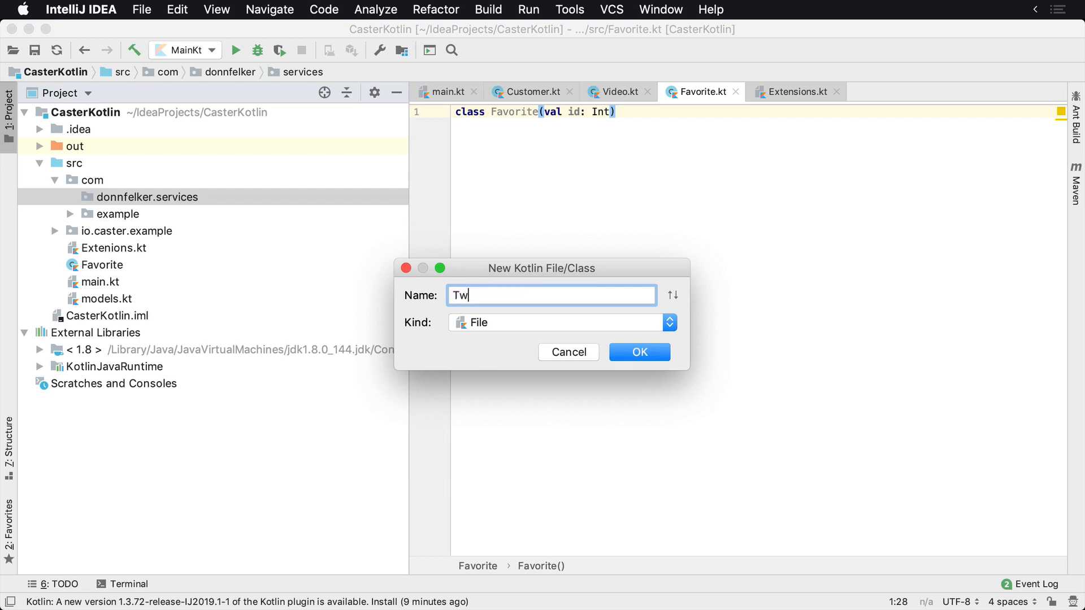
pyautogui.write('eet')
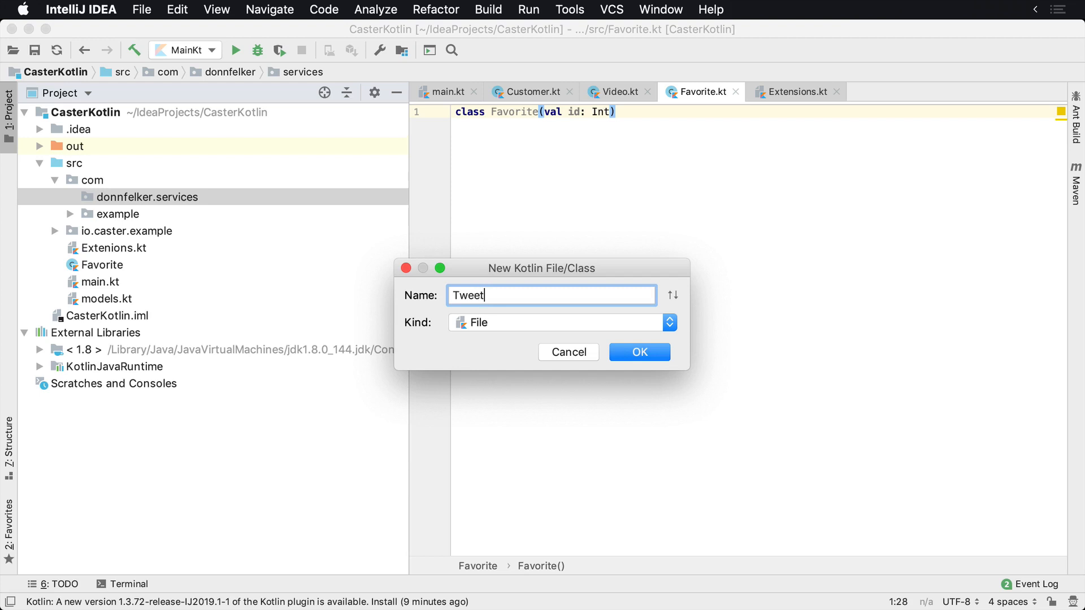
pyautogui.write('Ser')
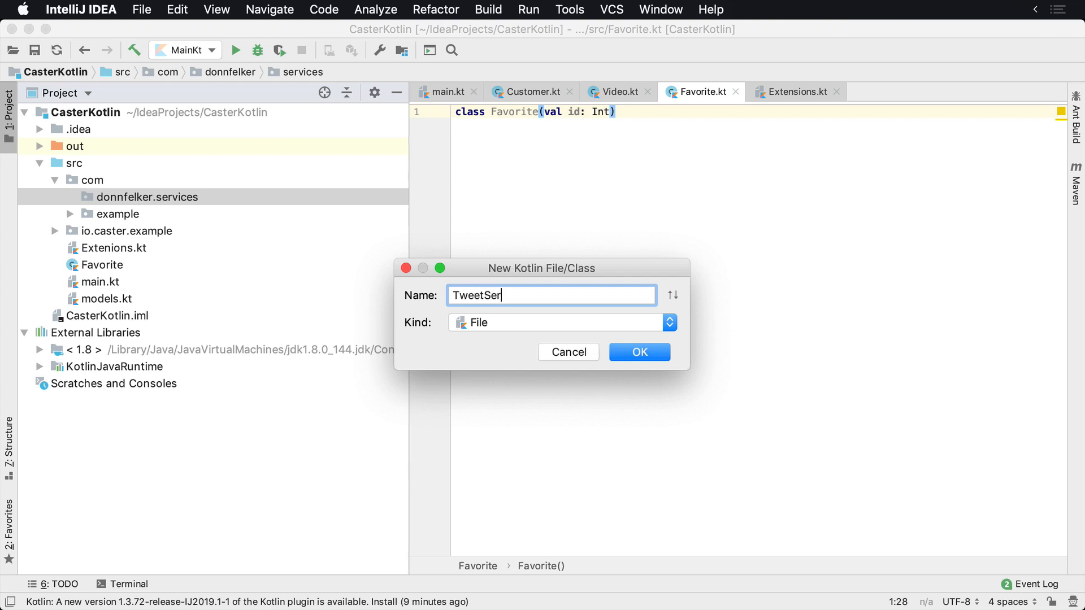
pyautogui.click(638, 352)
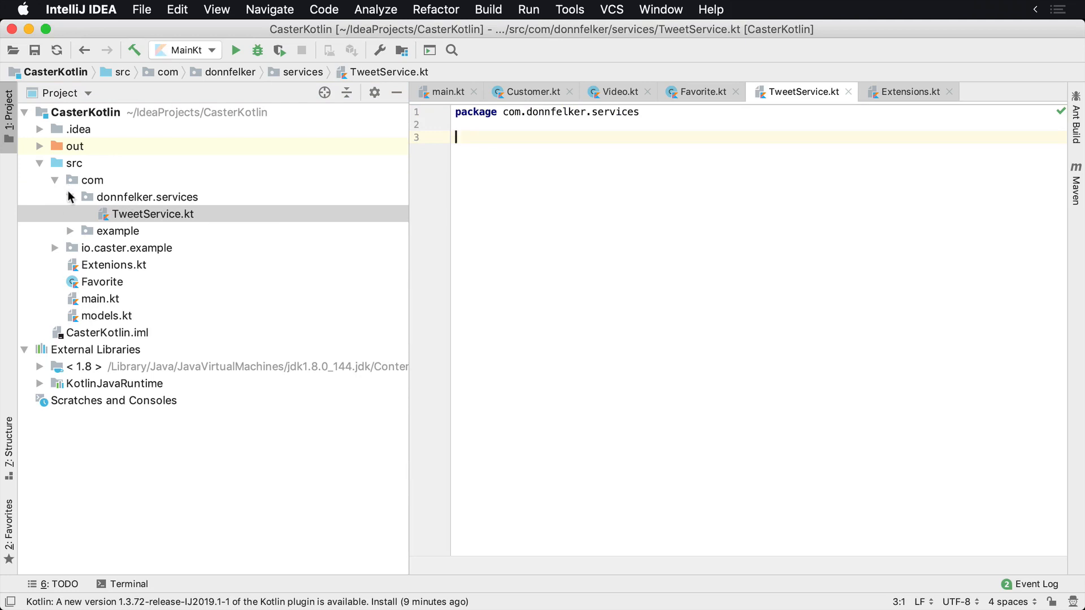
# Review donnfelker.services in the Project tree, confirming it holds TweetService.kt.
pyautogui.click(146, 197)
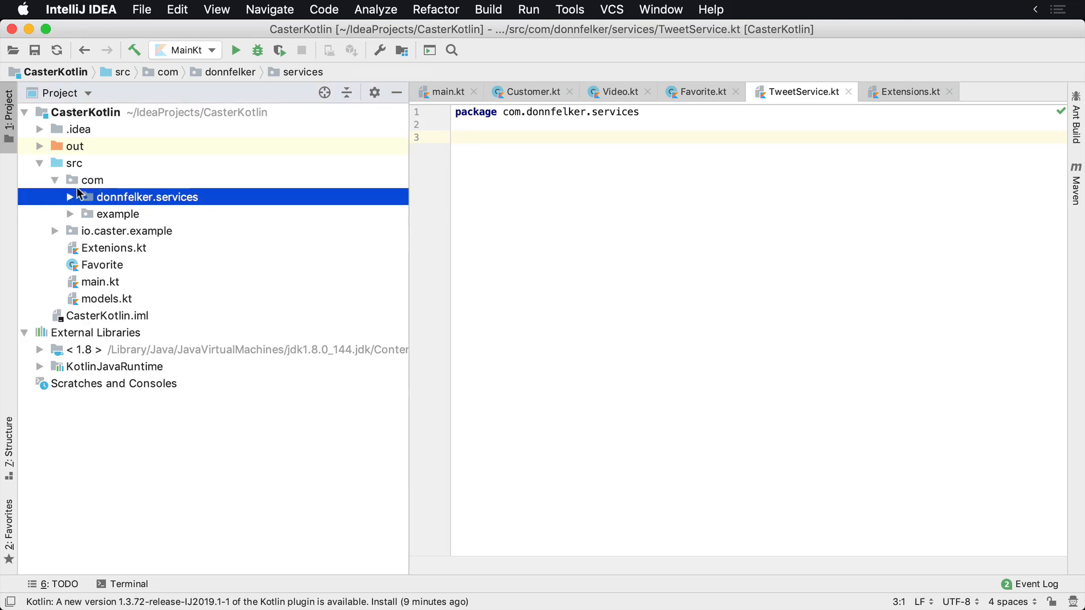
pyautogui.click(91, 180)
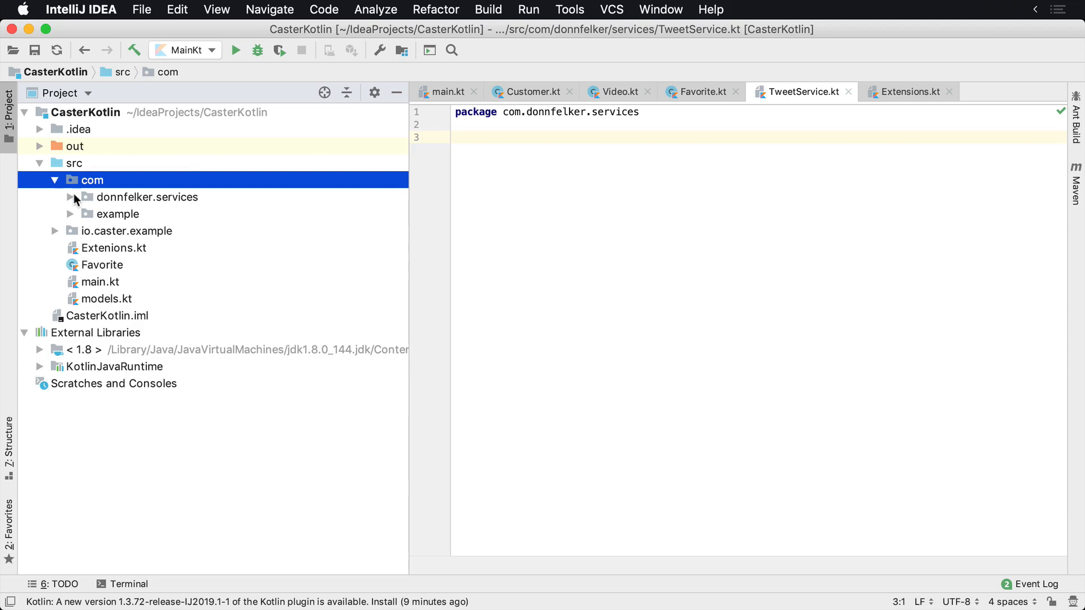
pyautogui.click(69, 197)
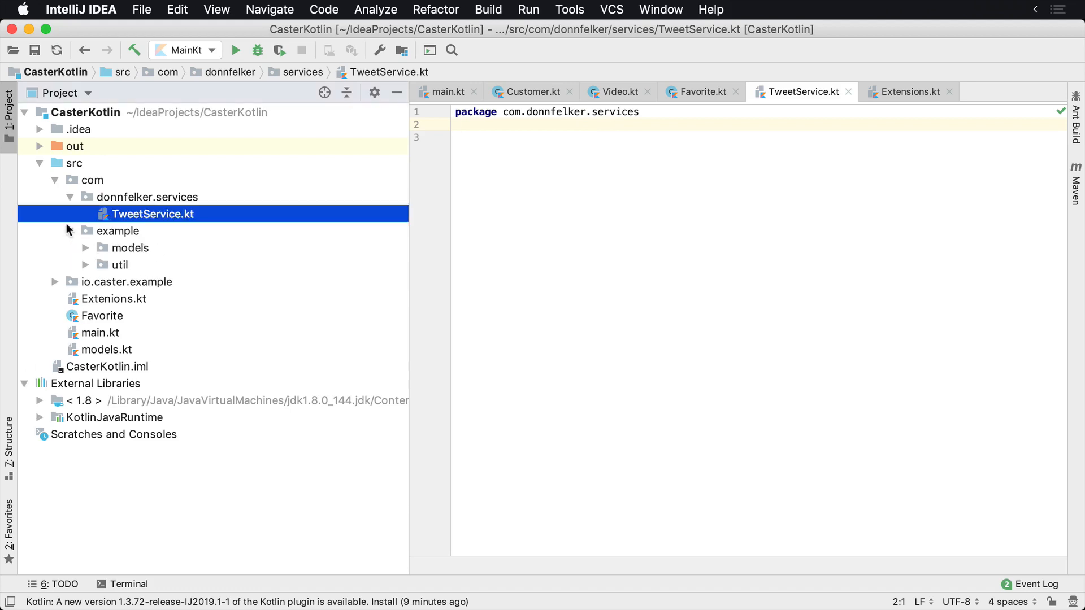
pyautogui.click(101, 248)
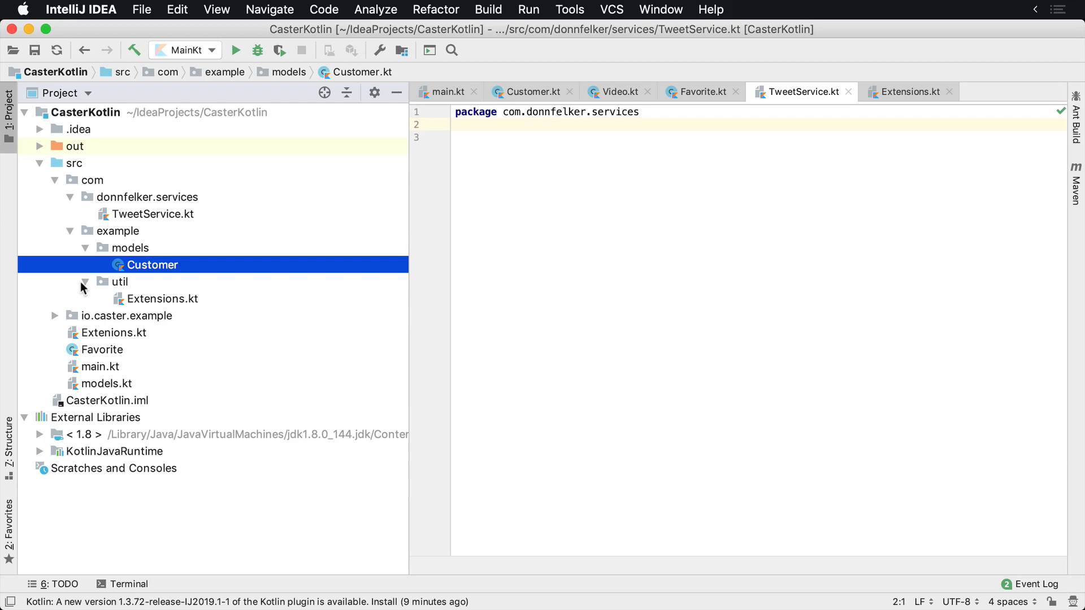
pyautogui.click(156, 214)
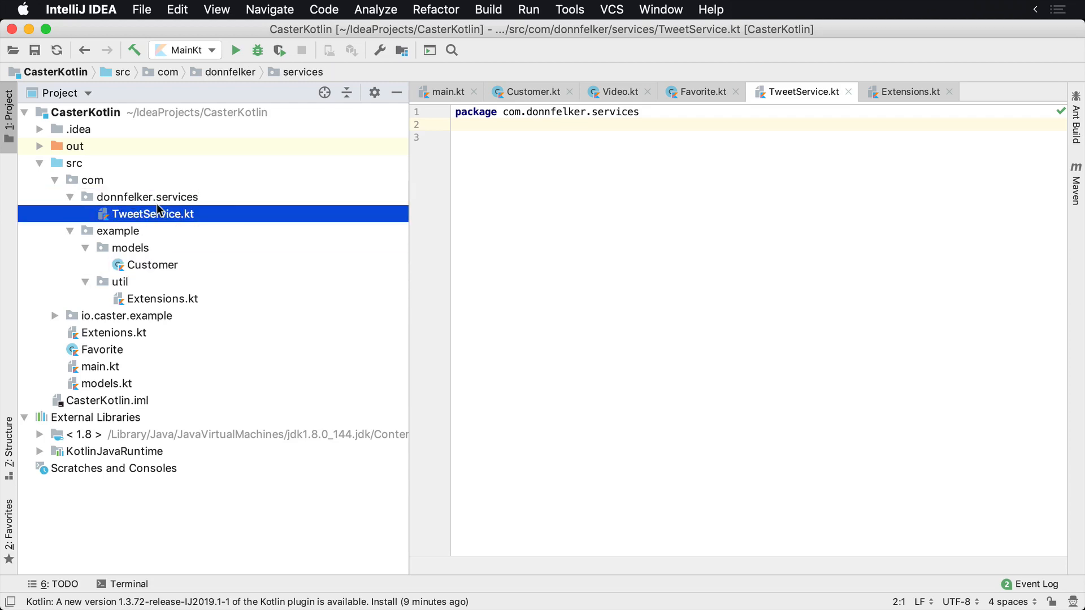
pyautogui.moveTo(75, 198)
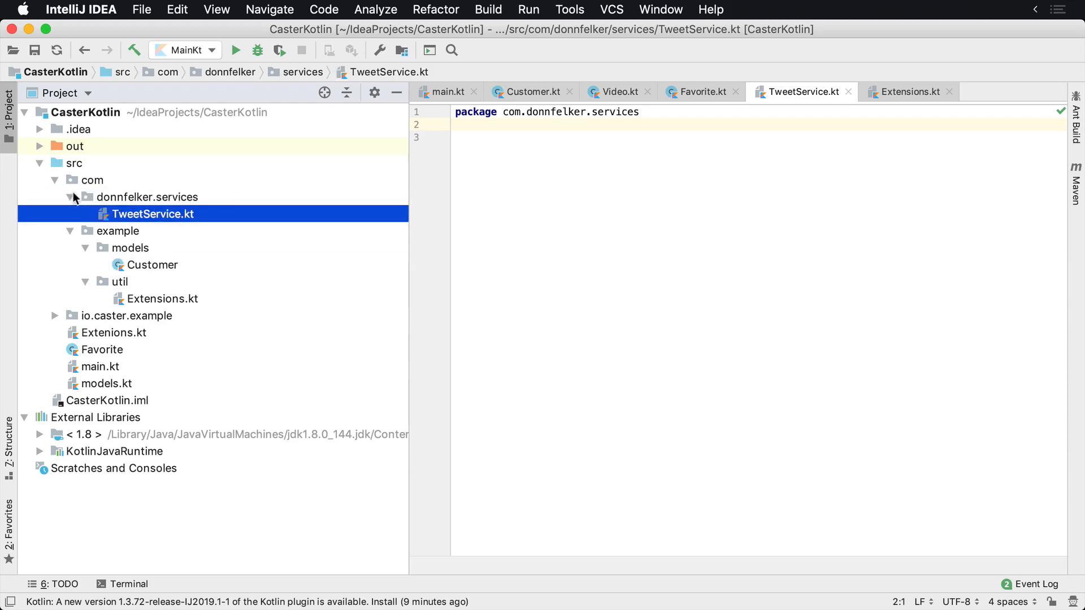
pyautogui.click(69, 197)
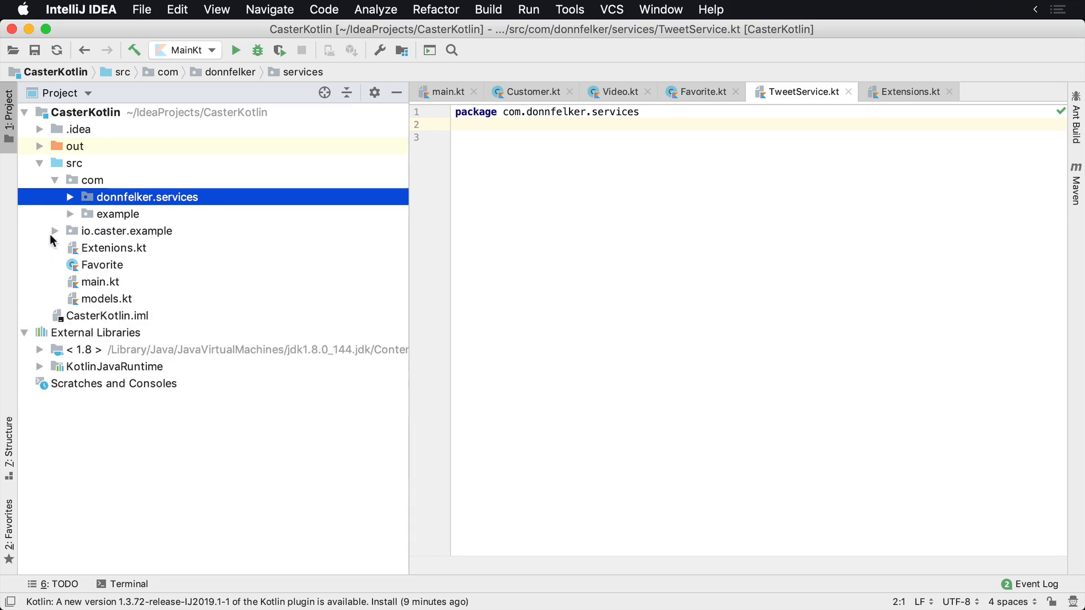
pyautogui.moveTo(91, 200)
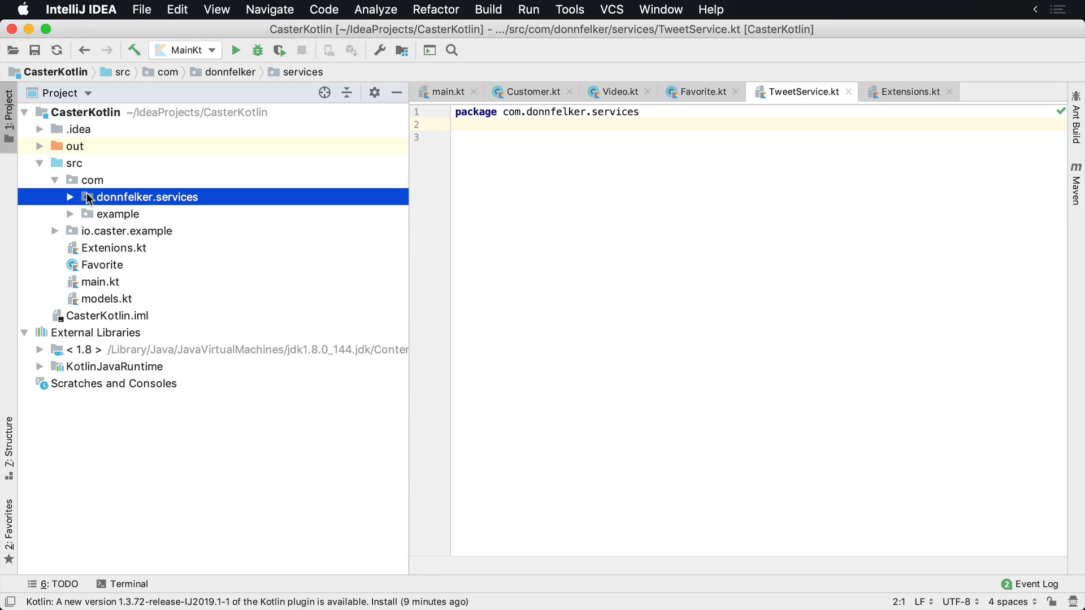
# Confirm example holds models (Customer) and util (Extensions.kt), then reopen Favorite.kt.
pyautogui.click(68, 197)
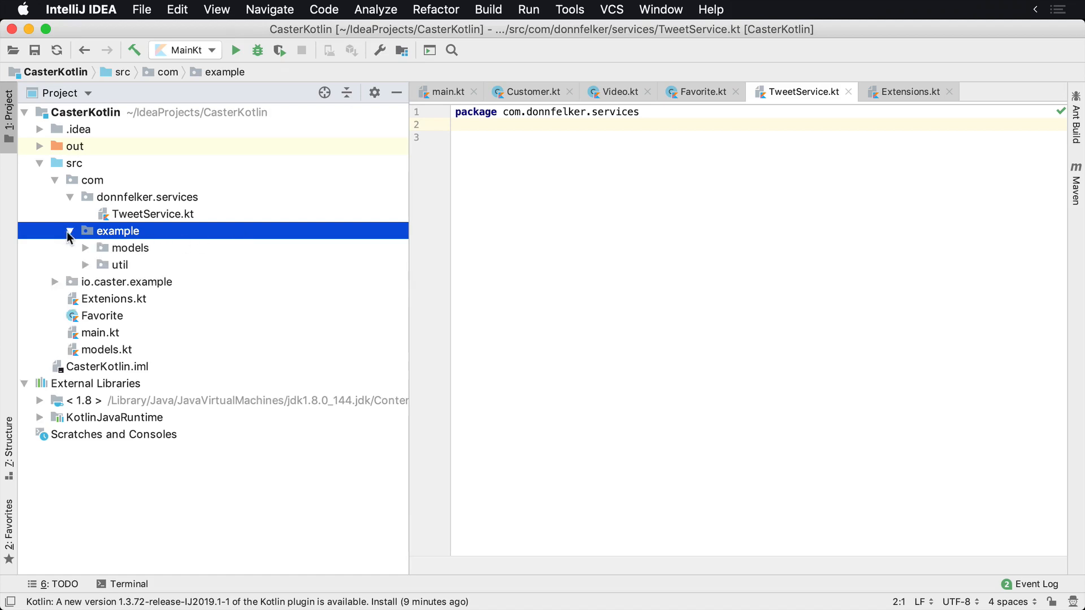
pyautogui.click(85, 248)
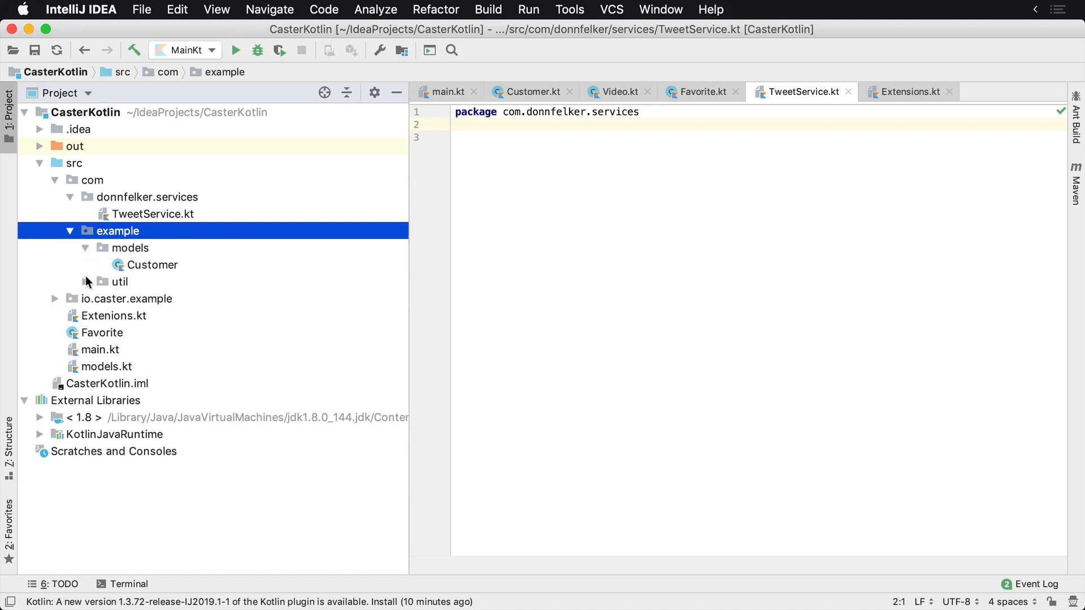
pyautogui.click(86, 281)
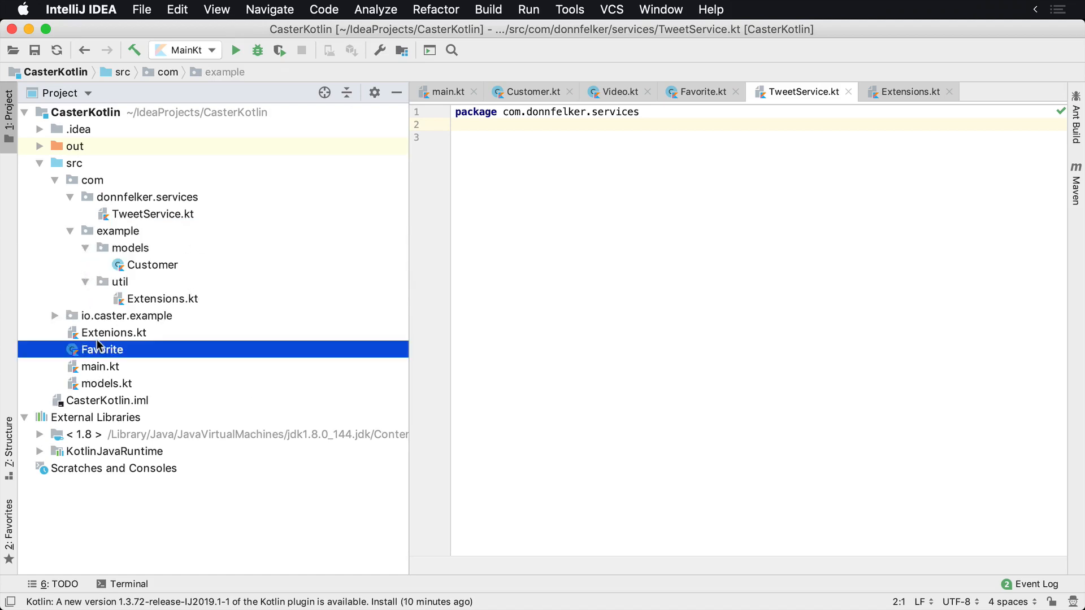
pyautogui.click(701, 91)
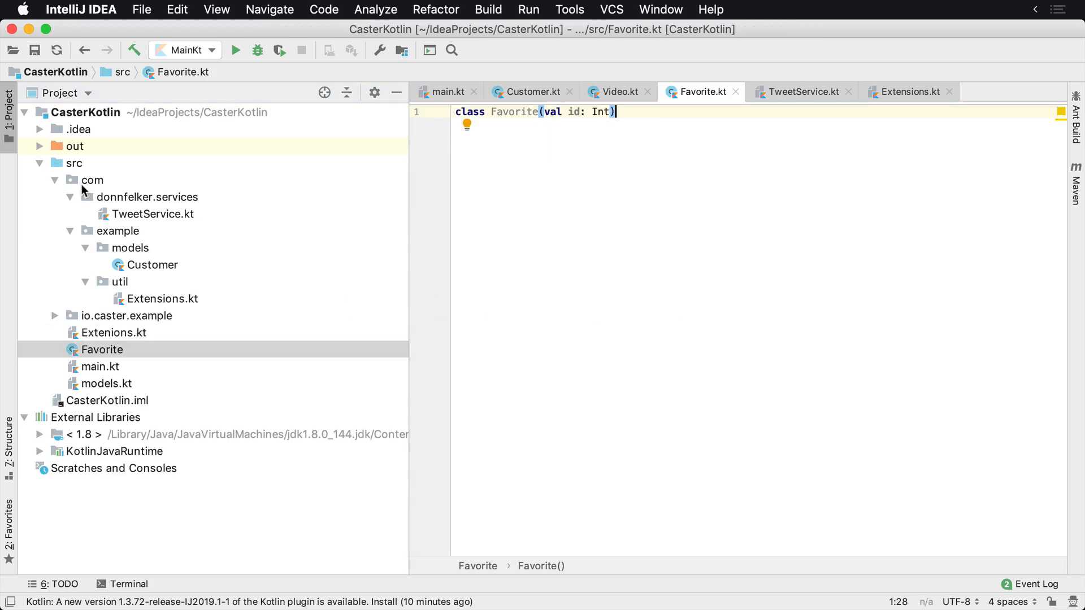
pyautogui.click(54, 180)
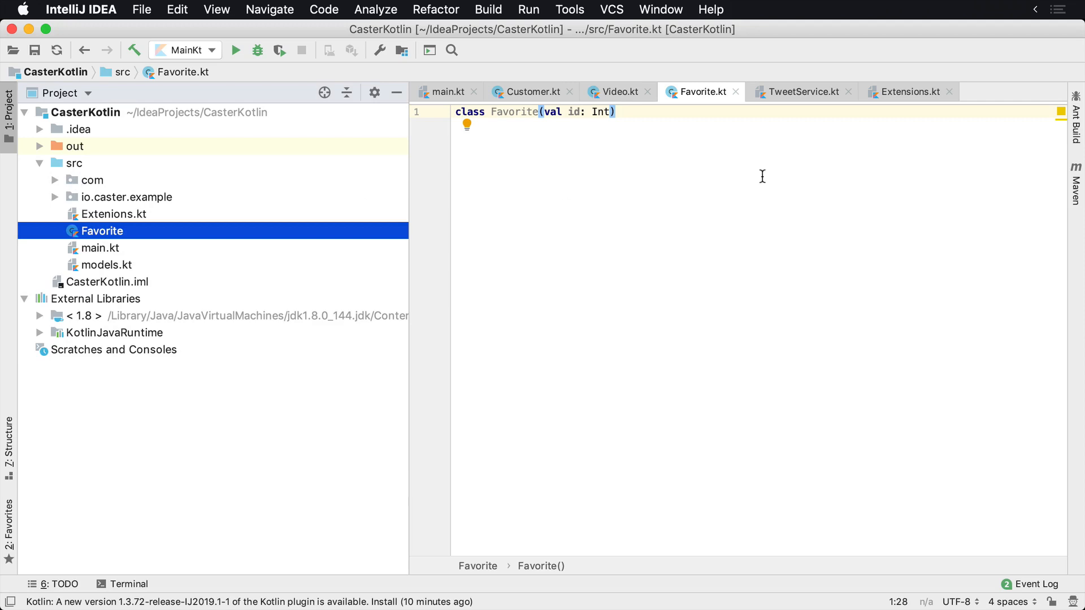